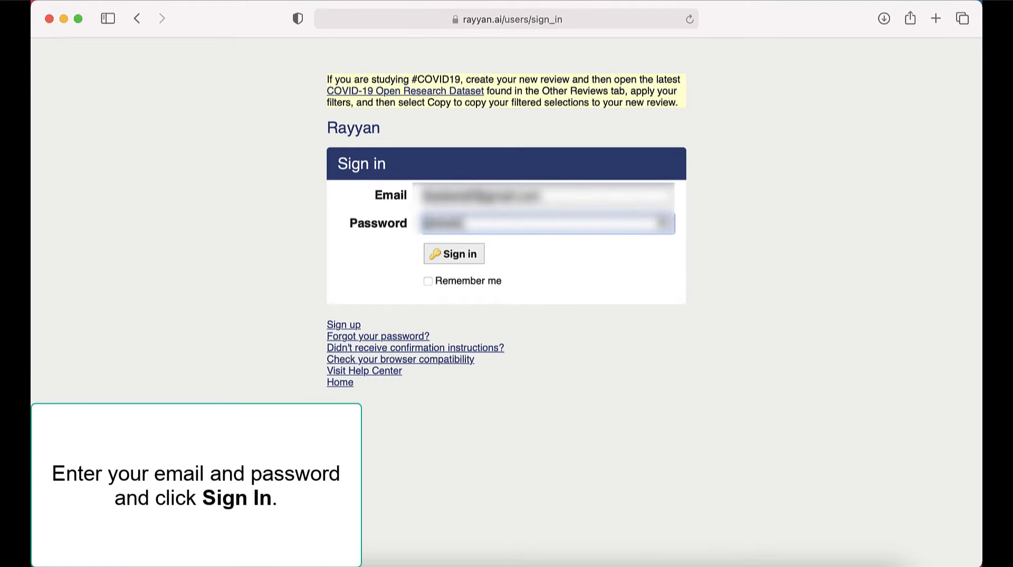
# Sign in with the entered email and password to reach My Reviews.
pyautogui.click(453, 252)
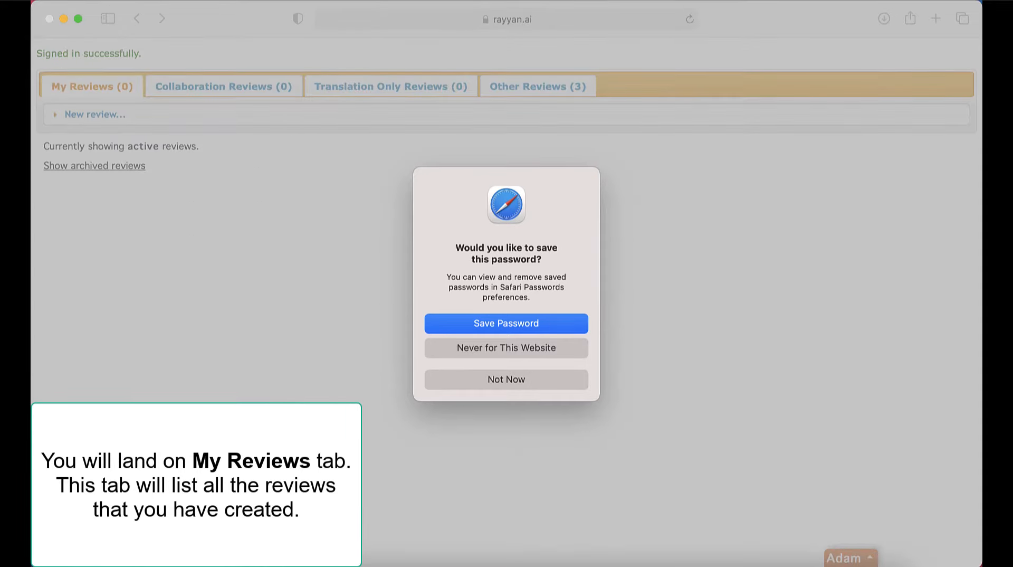
# Decline saving the password, then browse Collaboration, Translation Only and Other Reviews, ending on the three public reviews.
pyautogui.click(505, 379)
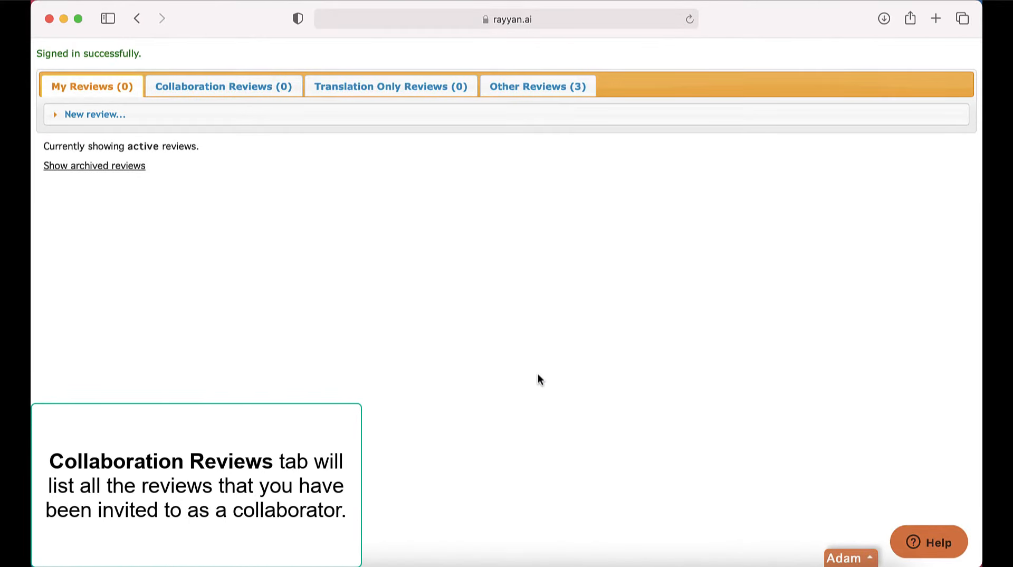
pyautogui.click(223, 85)
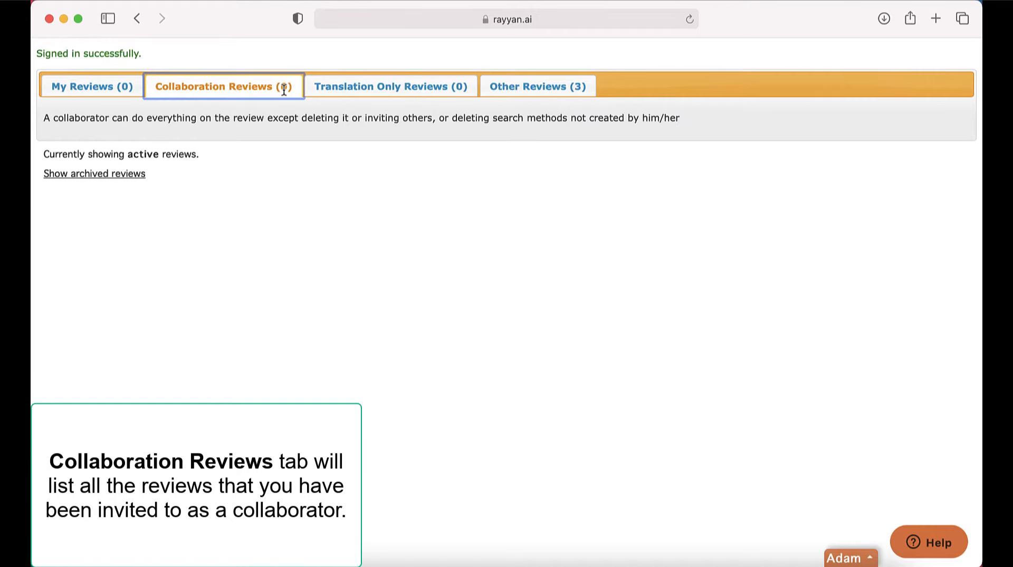
pyautogui.click(391, 85)
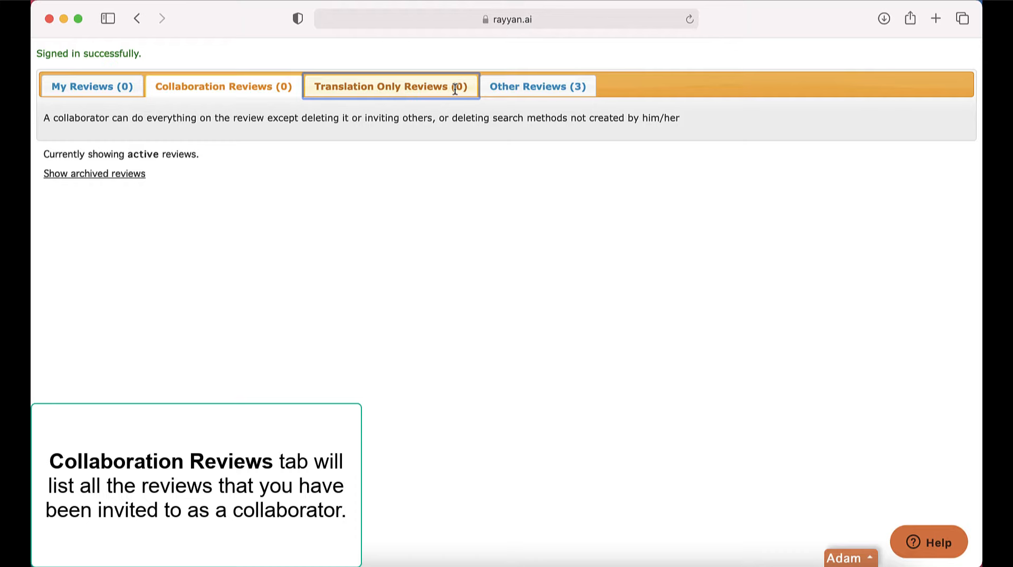
pyautogui.click(390, 86)
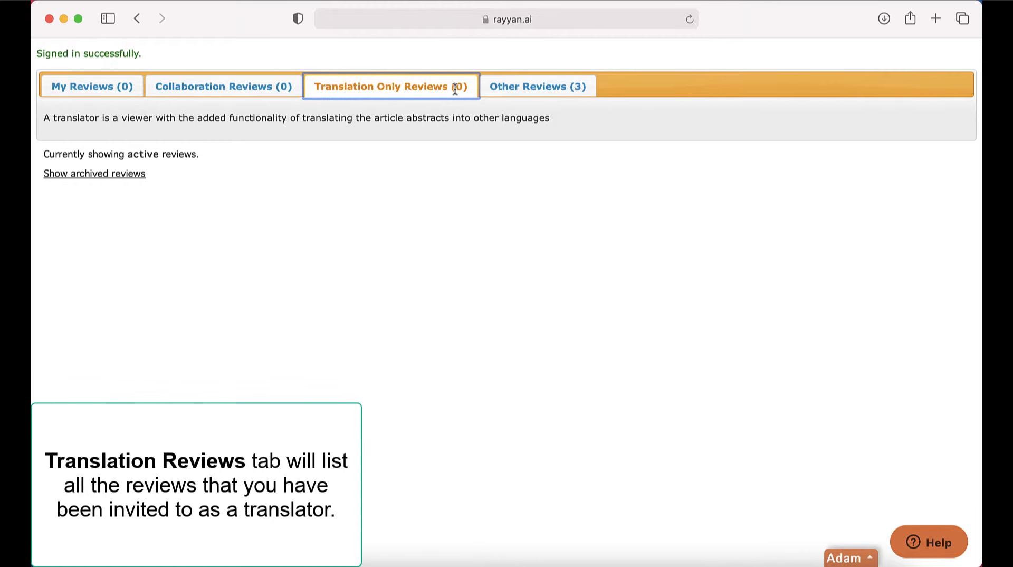
pyautogui.moveTo(545, 97)
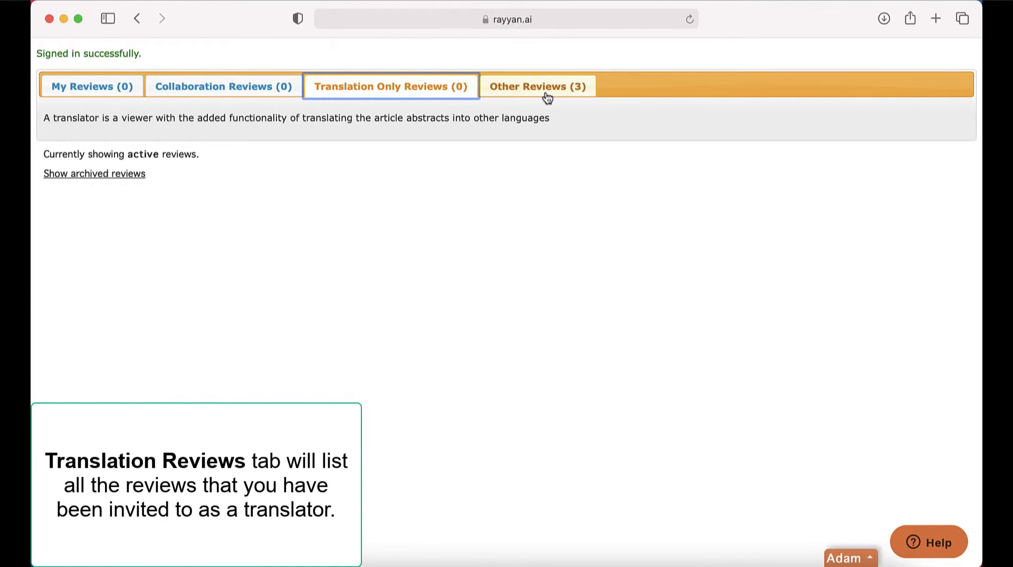
pyautogui.click(537, 86)
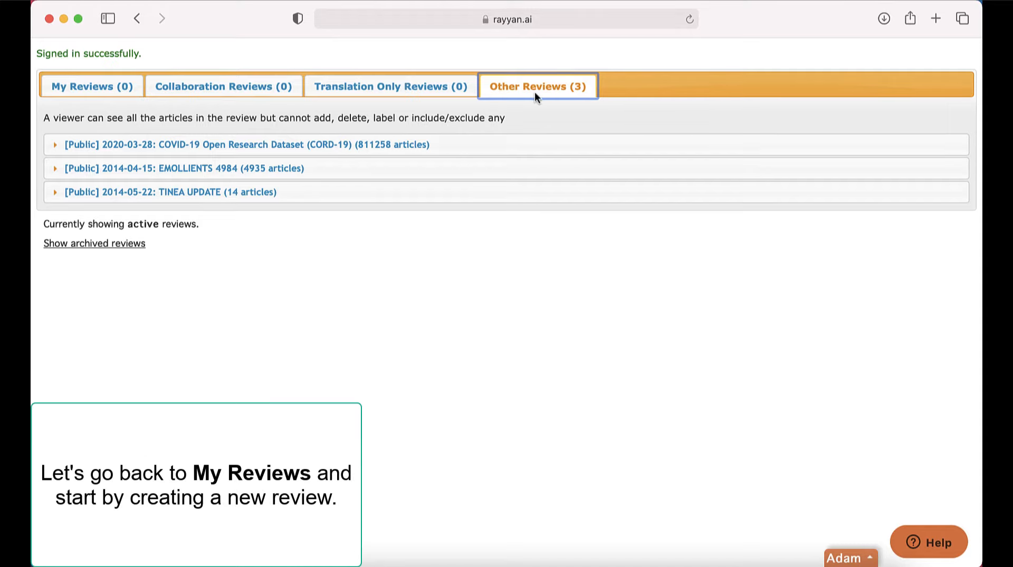
# Create a new review titled 'Demo review', reaching its upload-references page.
pyautogui.click(91, 85)
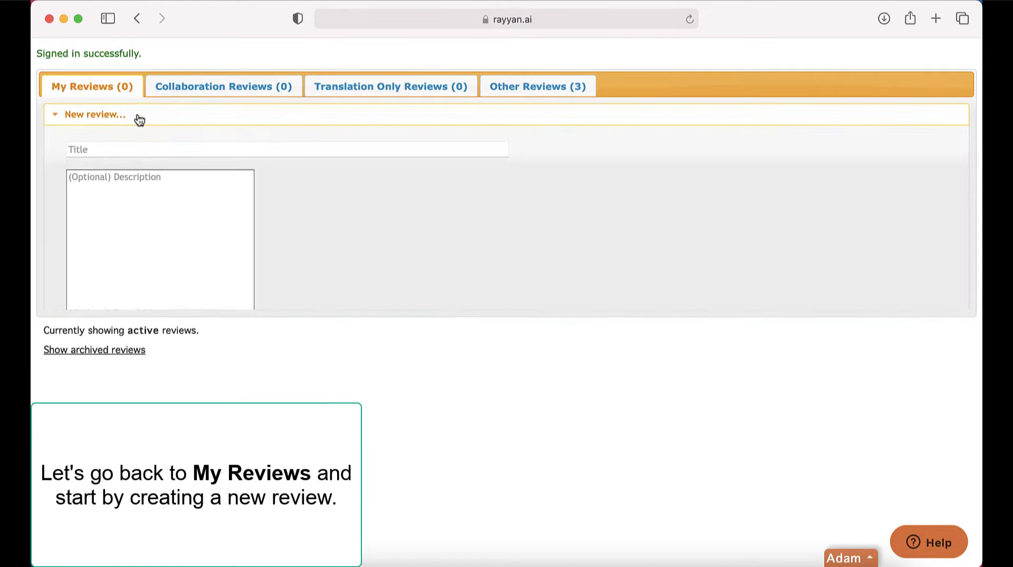
pyautogui.write('D')
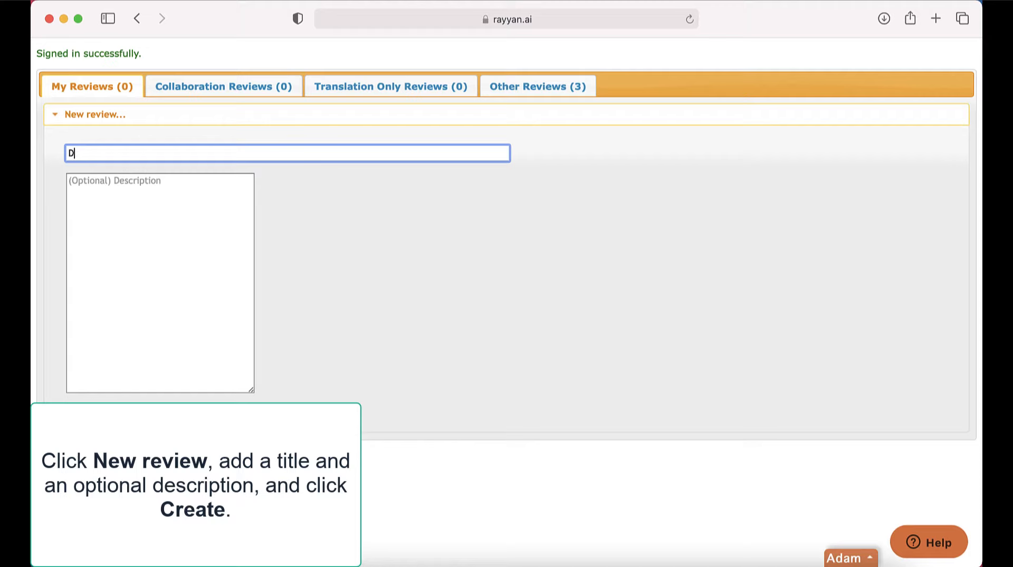
pyautogui.write('Demo review')
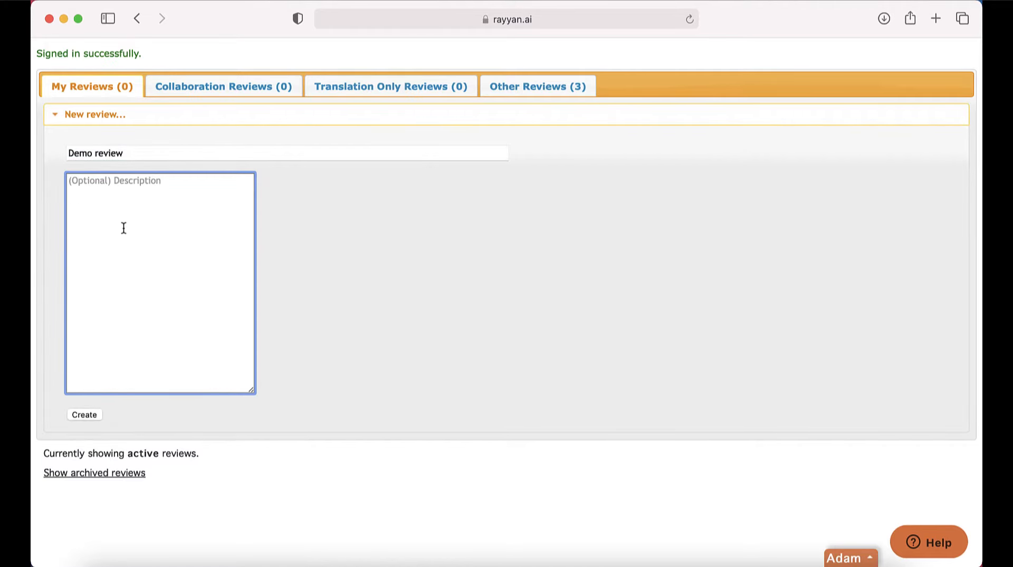
pyautogui.click(84, 414)
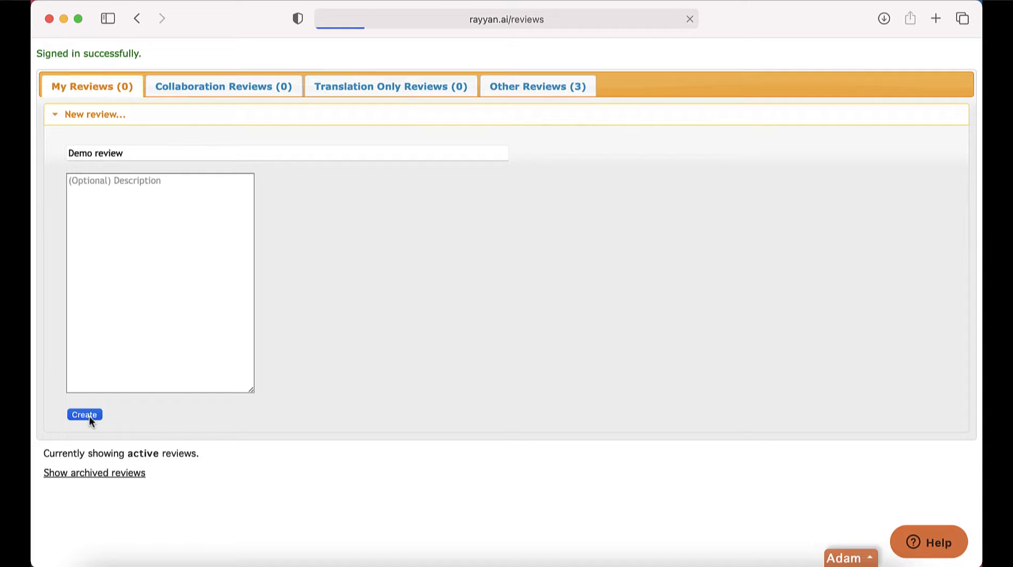
pyautogui.click(83, 414)
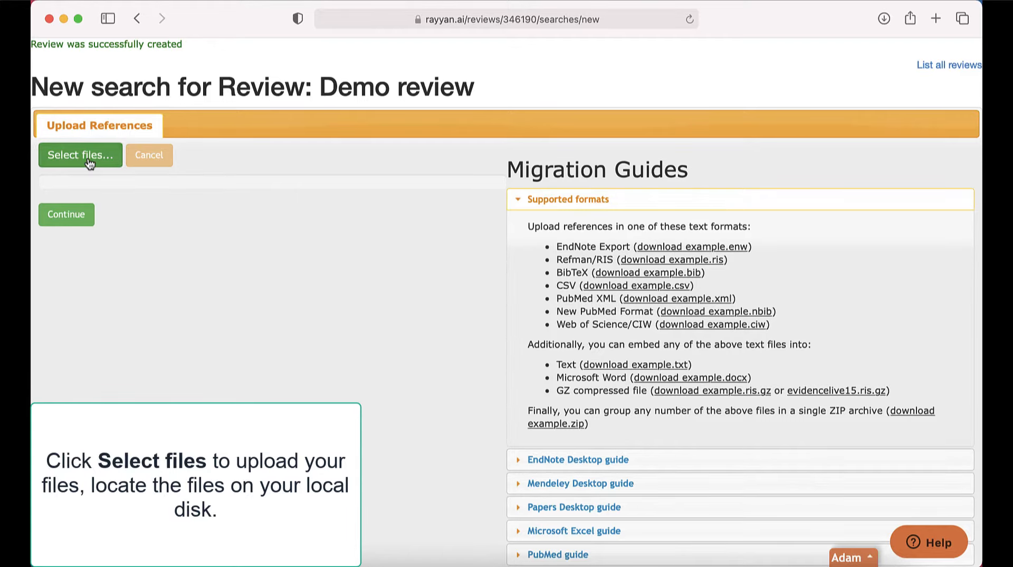
# Upload the three article CSV files from Downloads and continue to the imported reference list.
pyautogui.click(80, 154)
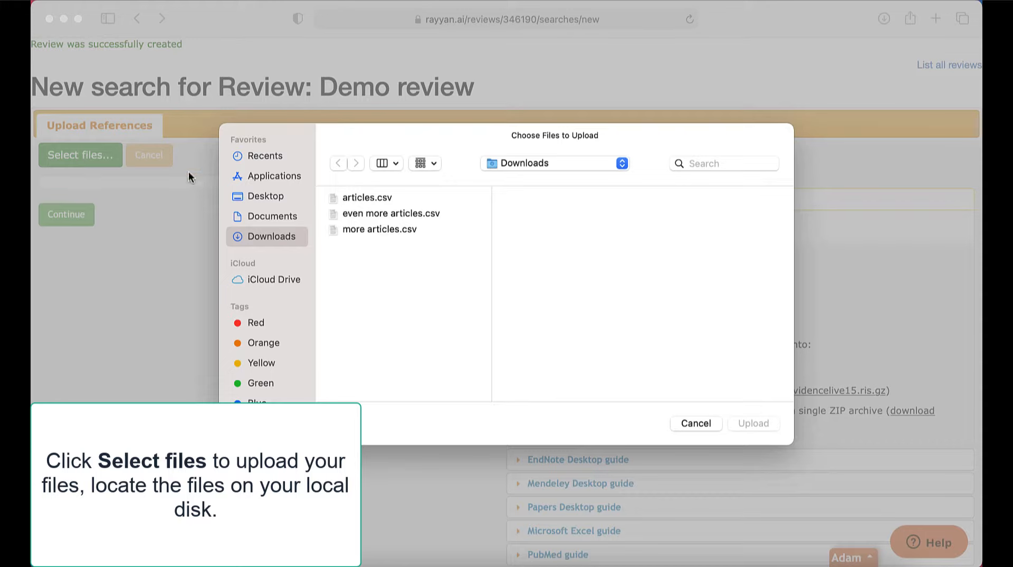
pyautogui.click(367, 197)
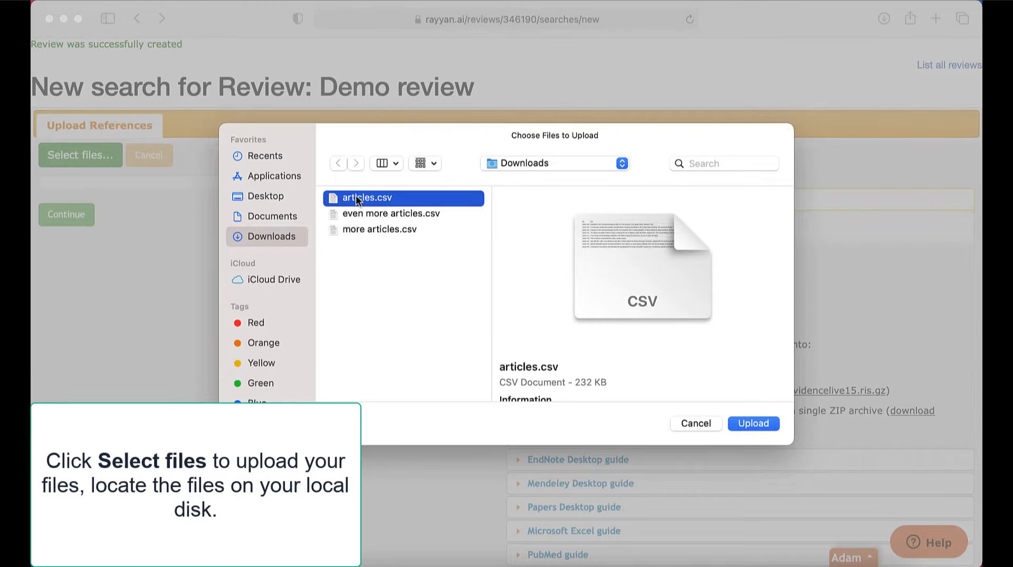
pyautogui.click(381, 229)
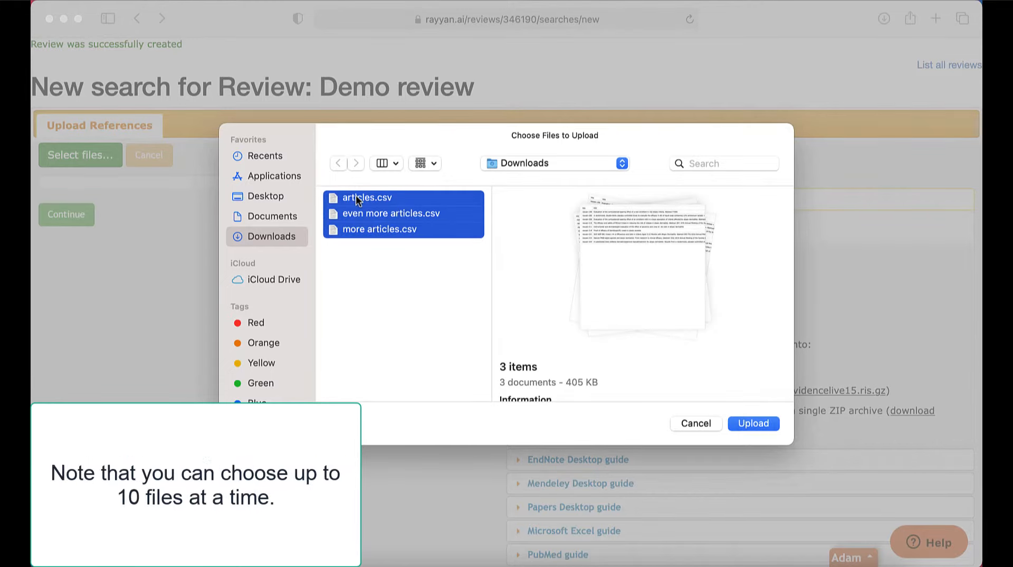
pyautogui.moveTo(530, 300)
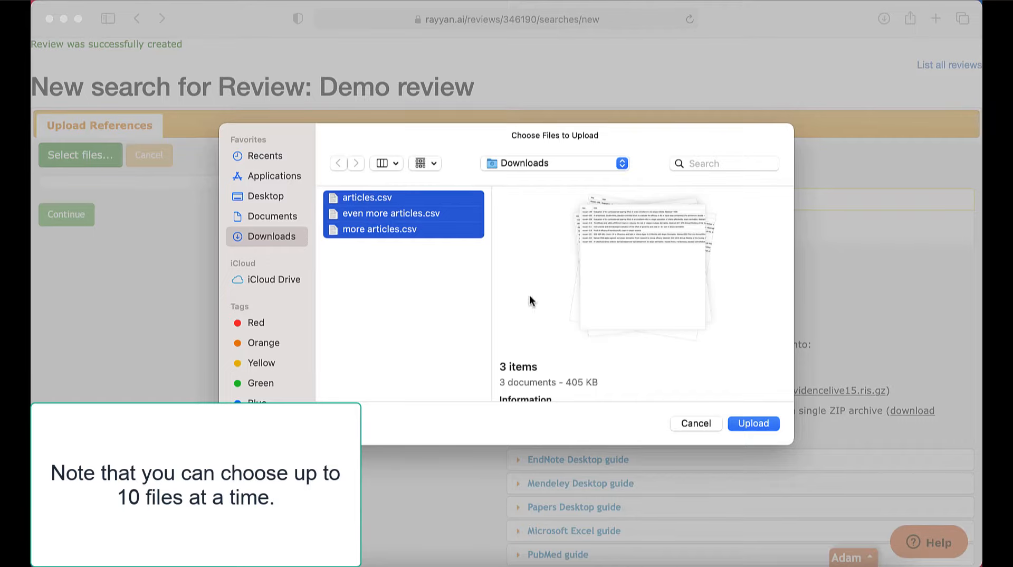
pyautogui.click(752, 423)
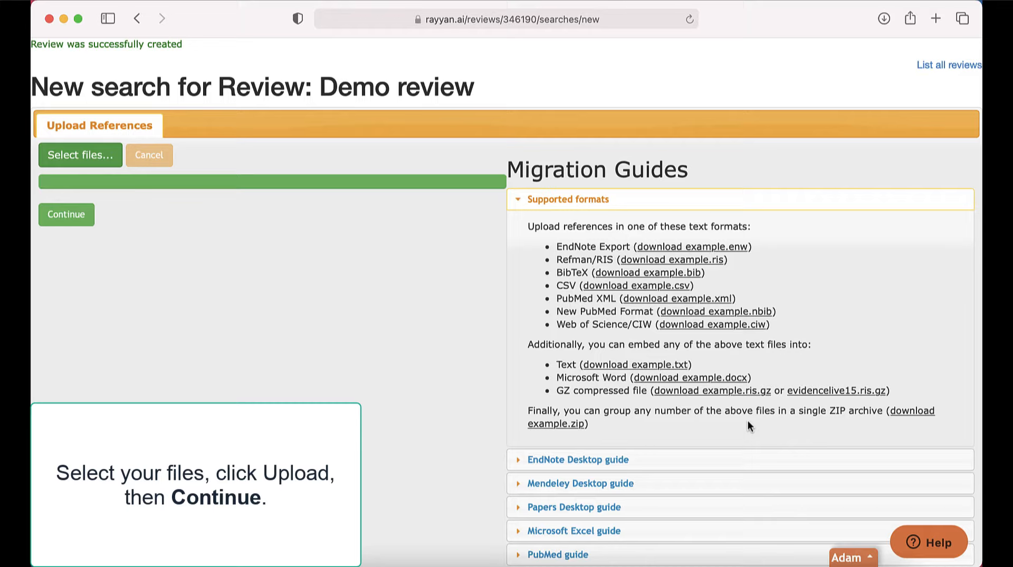
pyautogui.click(81, 154)
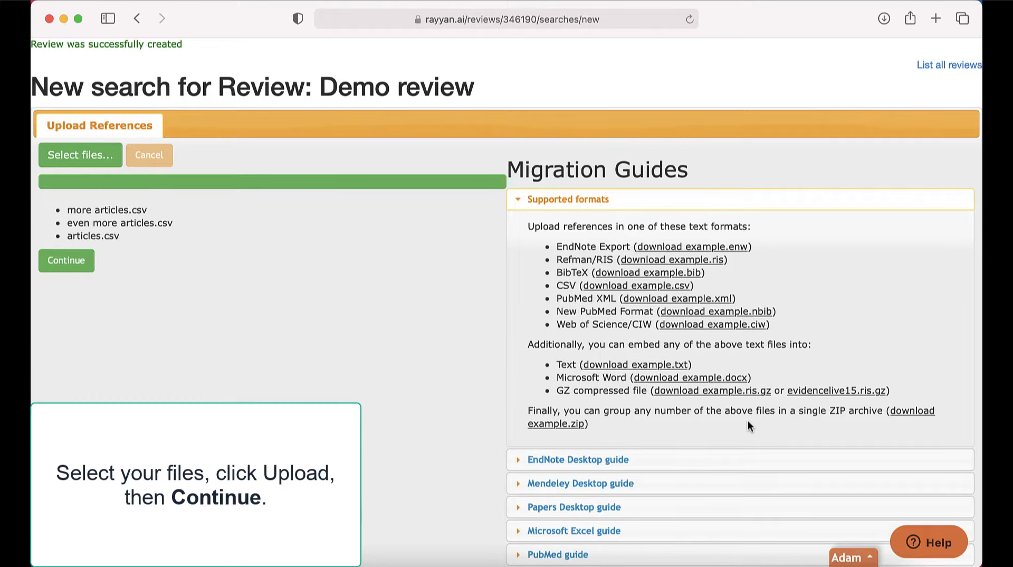
pyautogui.click(66, 261)
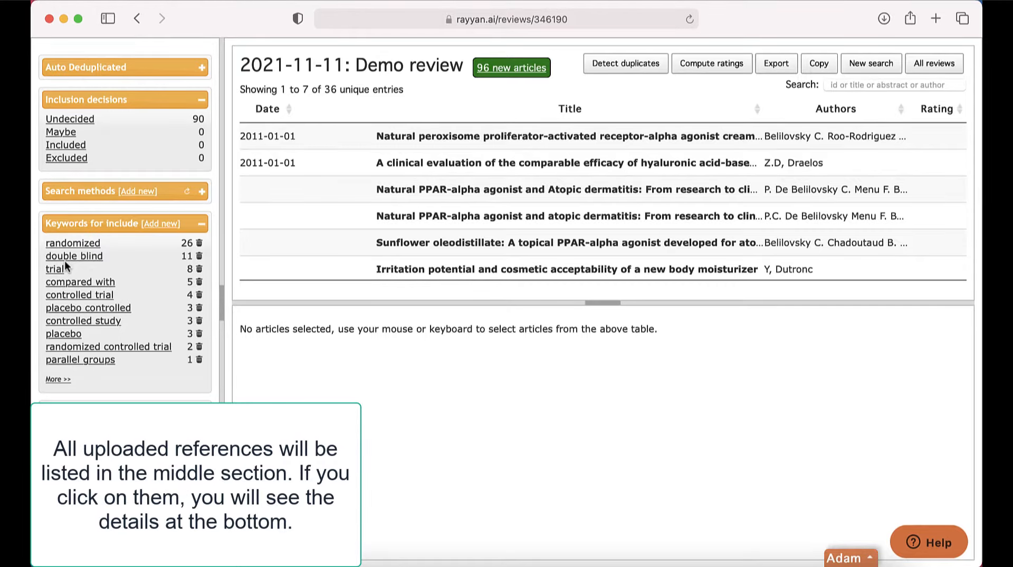
# Show the moisturizer cost-effectiveness trial's abstract and browse the inclusion/exclusion keyword facets.
pyautogui.scroll(-3)
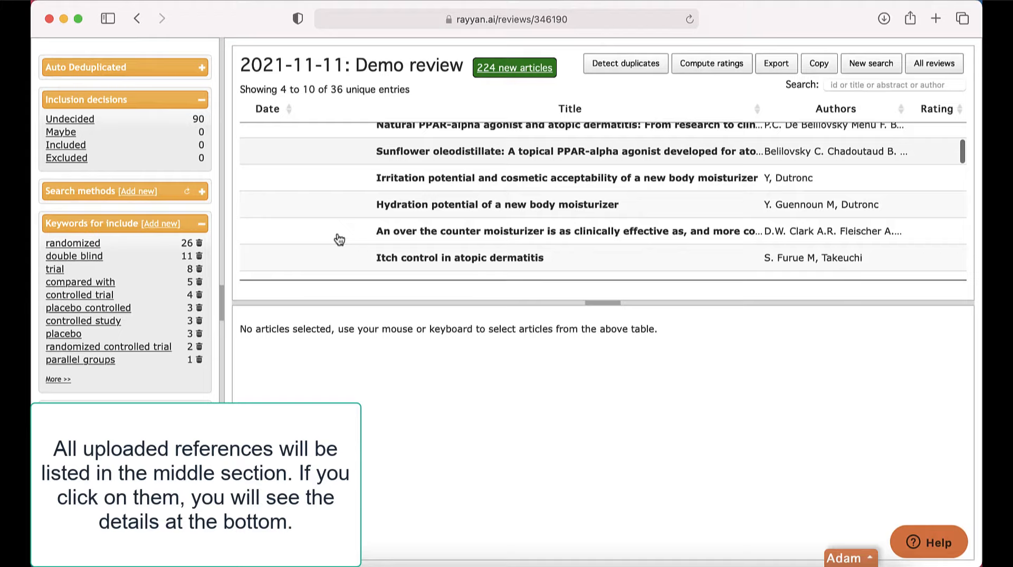
pyautogui.click(563, 231)
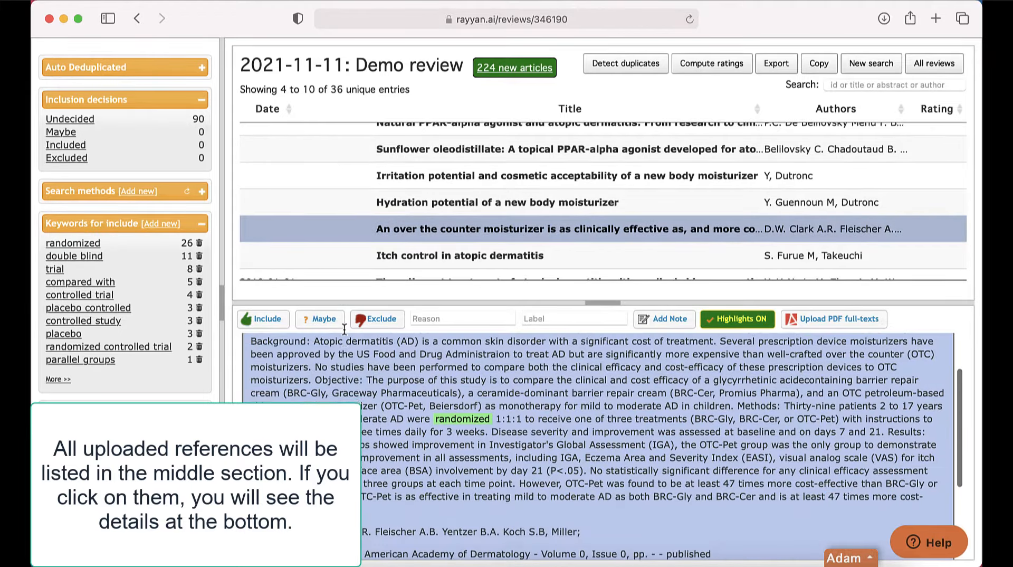
pyautogui.scroll(-3)
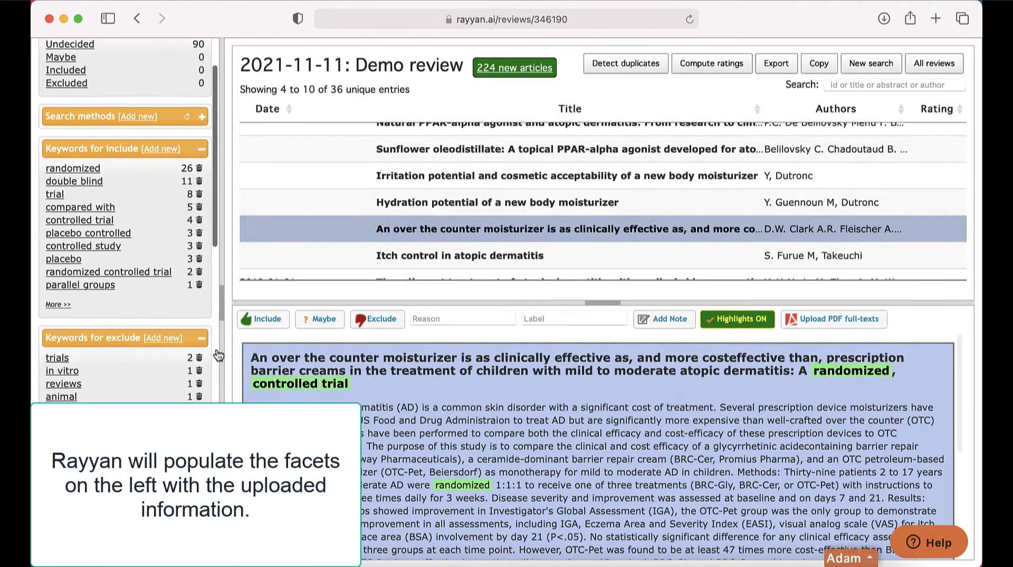
pyautogui.scroll(-3)
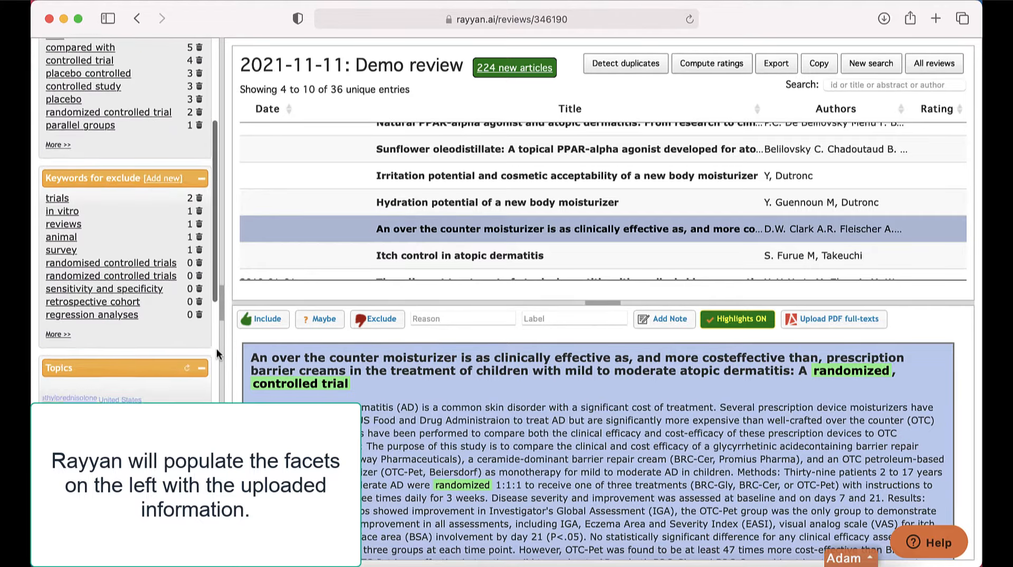
pyautogui.scroll(3)
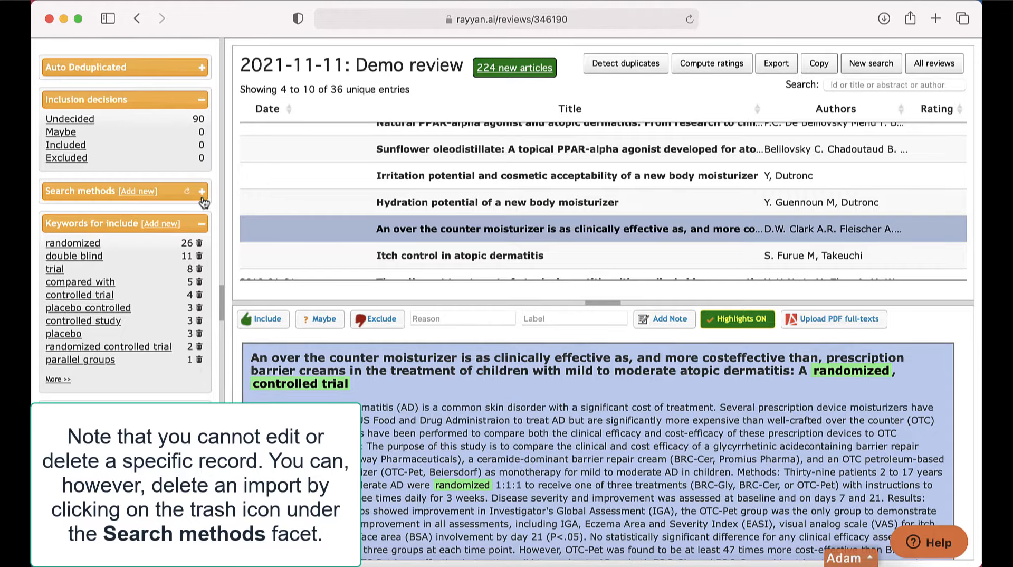
pyautogui.click(203, 191)
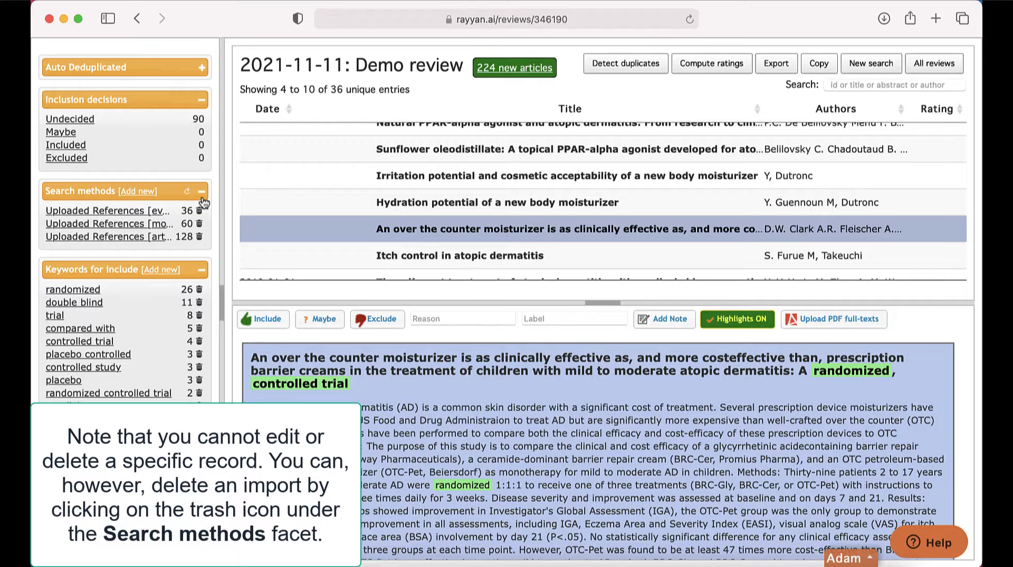
pyautogui.moveTo(200, 224)
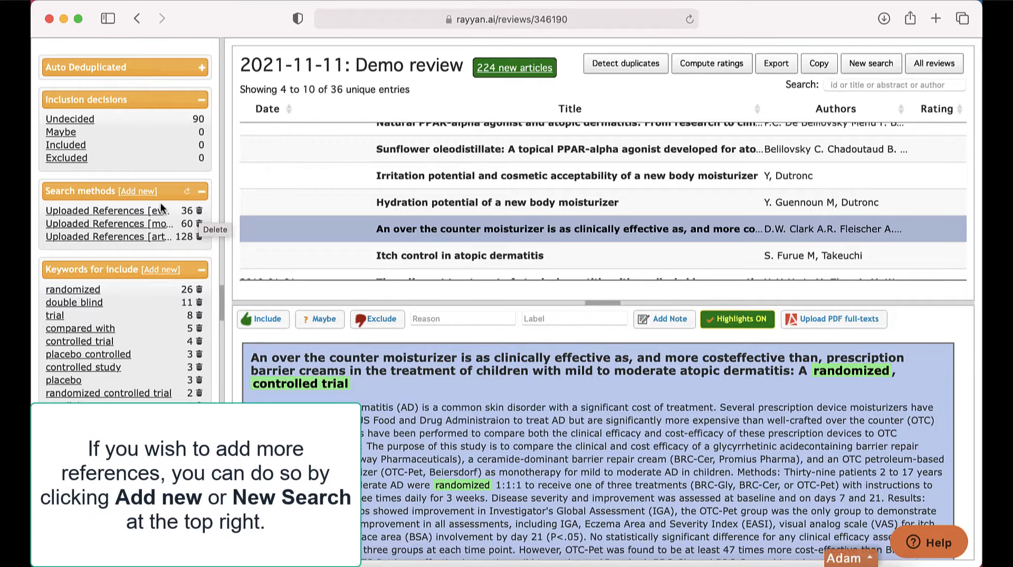
pyautogui.moveTo(633, 119)
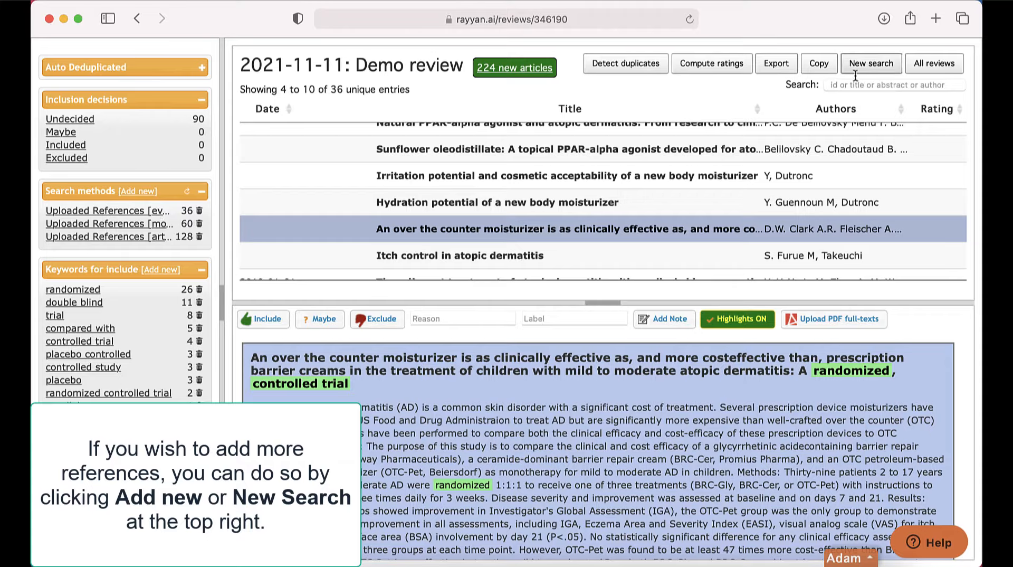
pyautogui.click(200, 191)
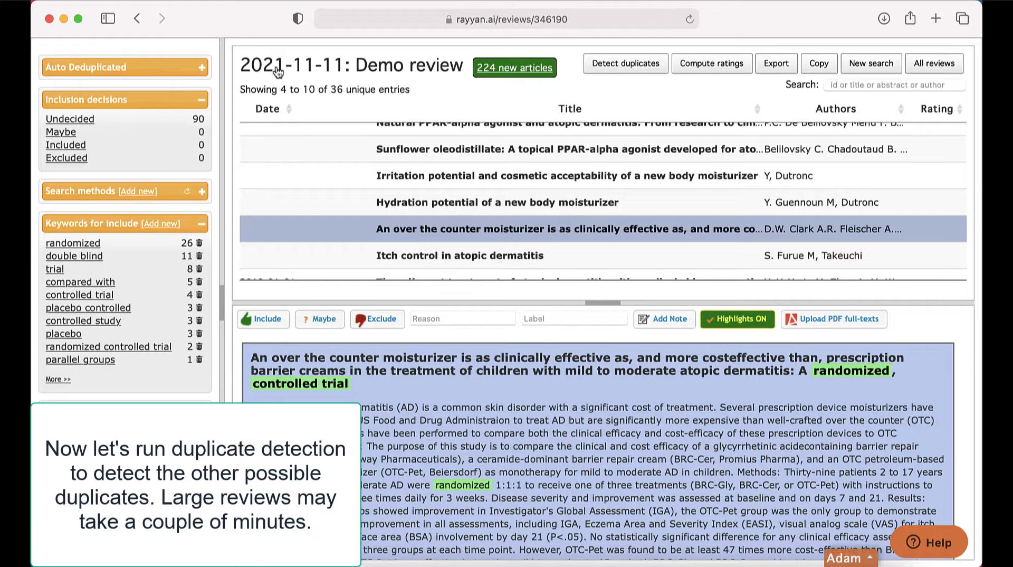
# Run duplicate detection, clearing old resolutions, and filter to the 14 unresolved possible duplicates.
pyautogui.click(624, 62)
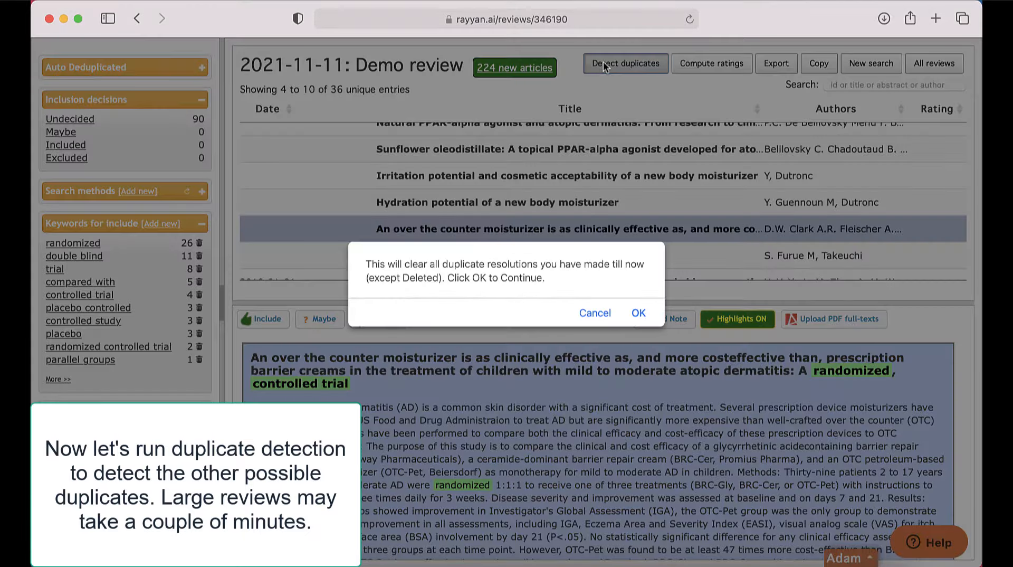
pyautogui.click(638, 313)
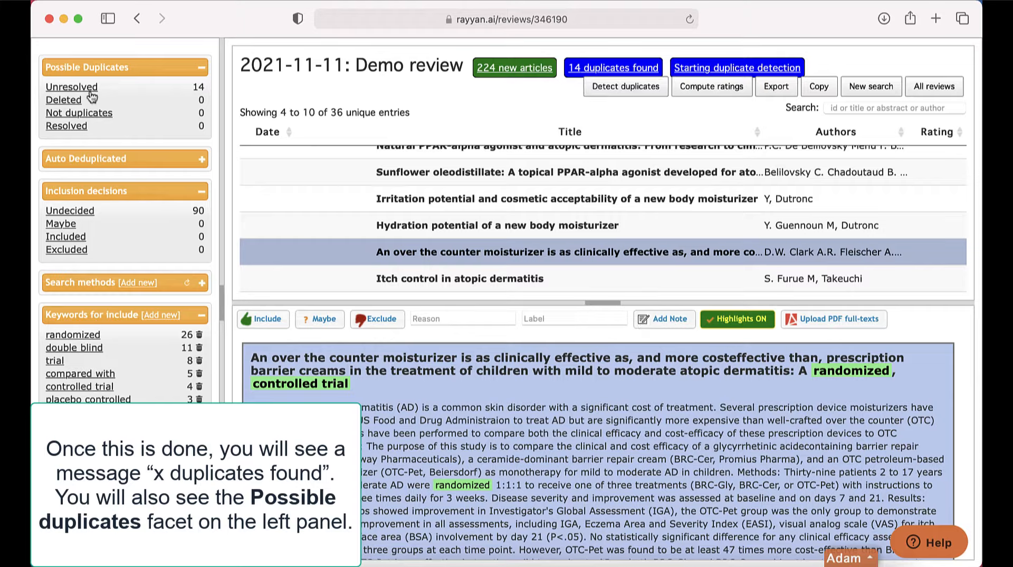
pyautogui.click(71, 86)
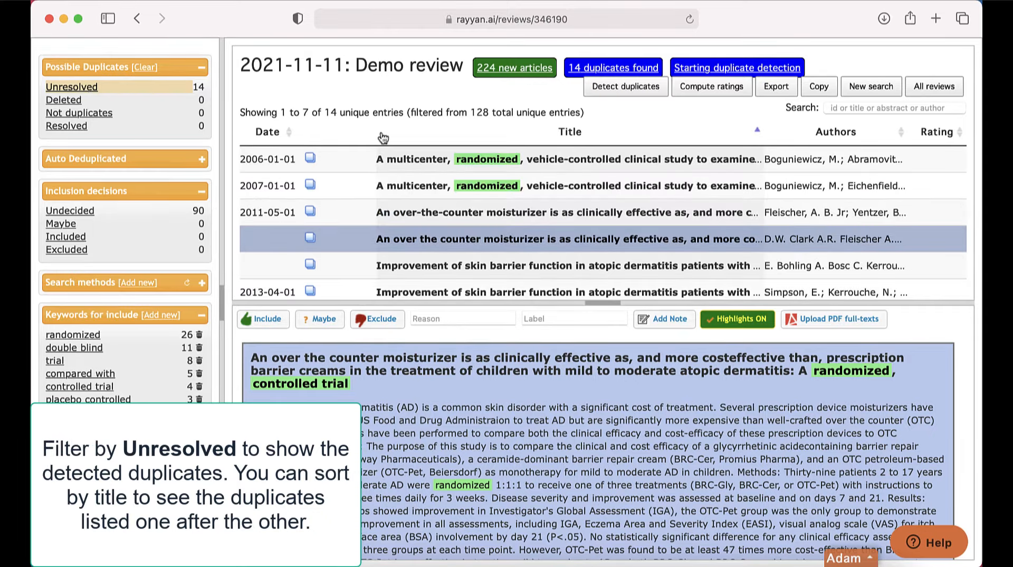
# Mark the multicenter randomized study as not a duplicate, then select the over-the-counter moisturizer article.
pyautogui.click(569, 159)
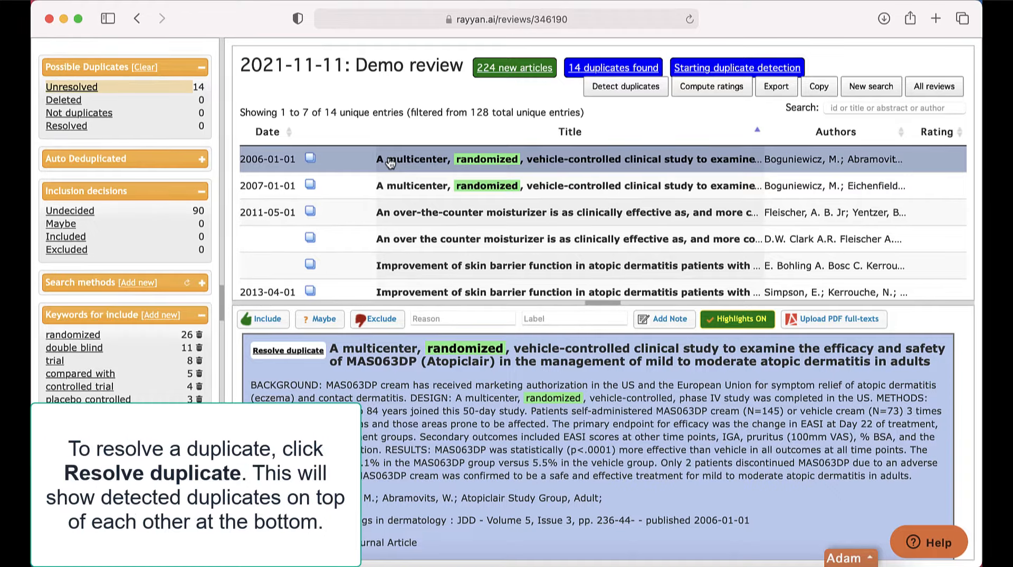
pyautogui.click(287, 350)
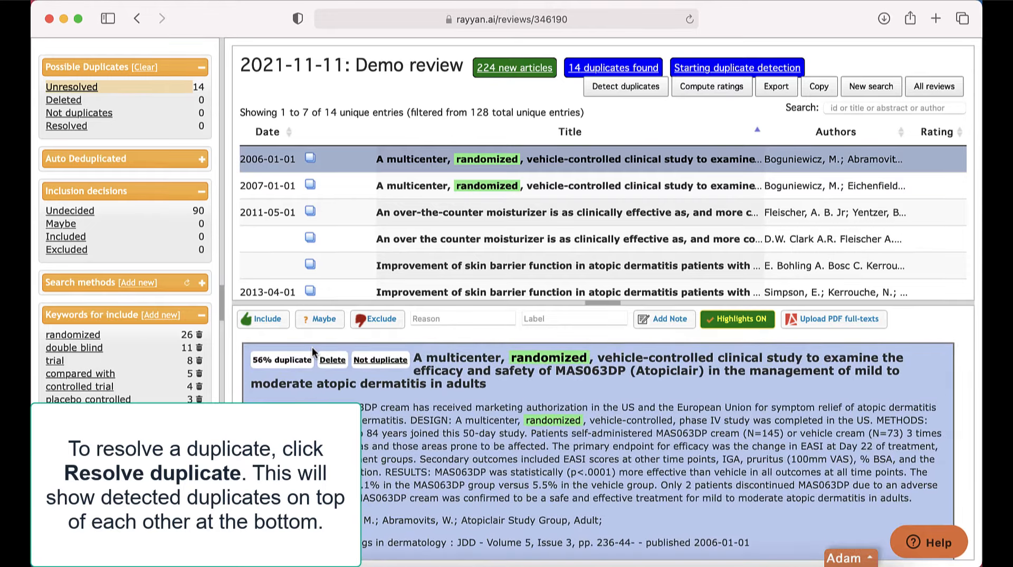
pyautogui.moveTo(381, 359)
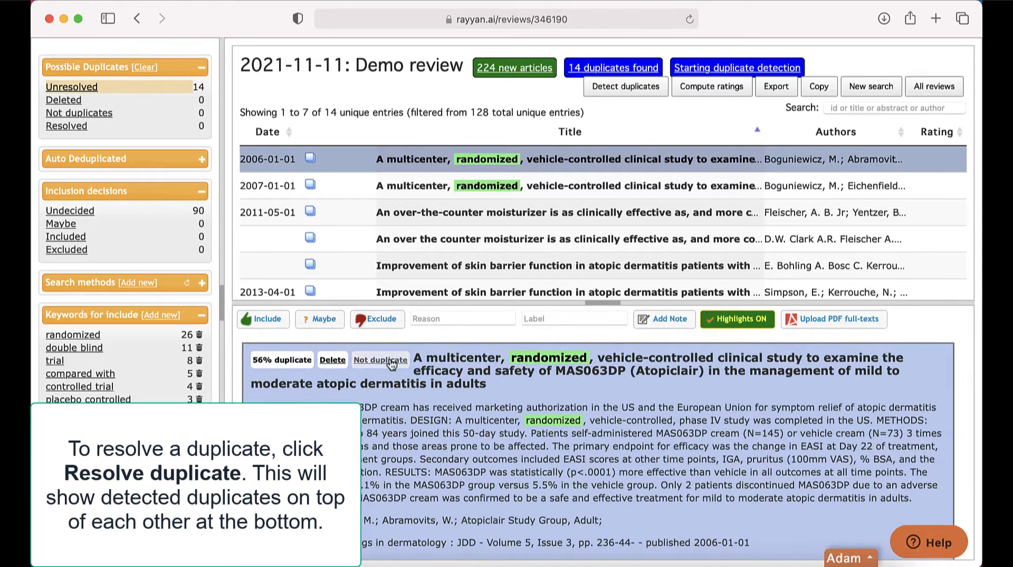
pyautogui.click(381, 360)
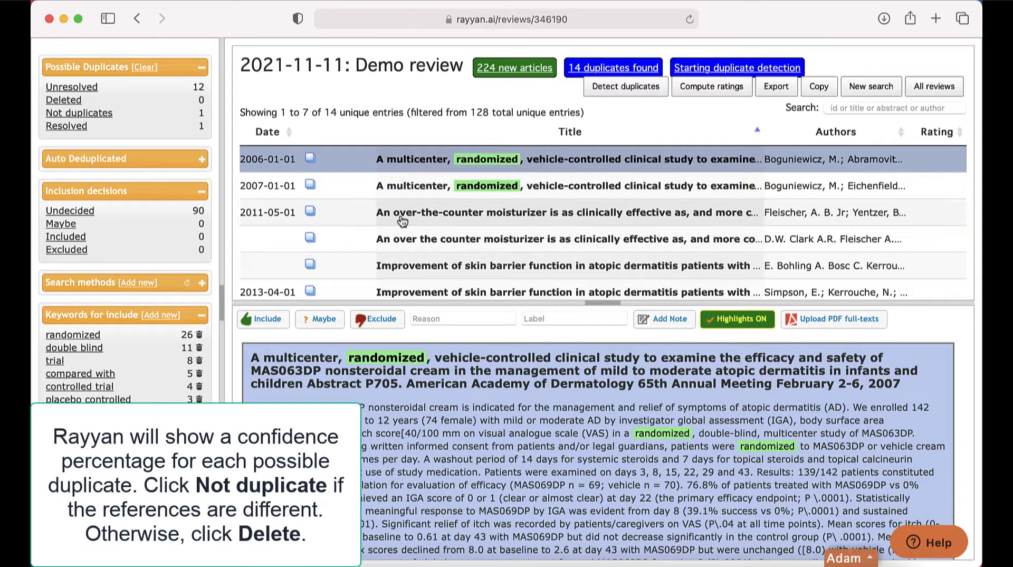
pyautogui.click(567, 212)
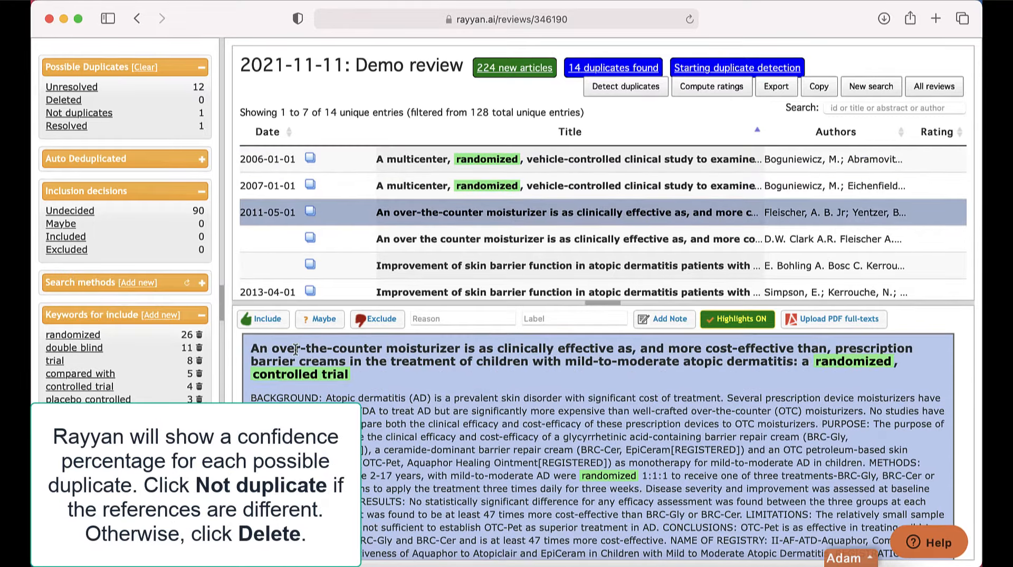
pyautogui.scroll(-3)
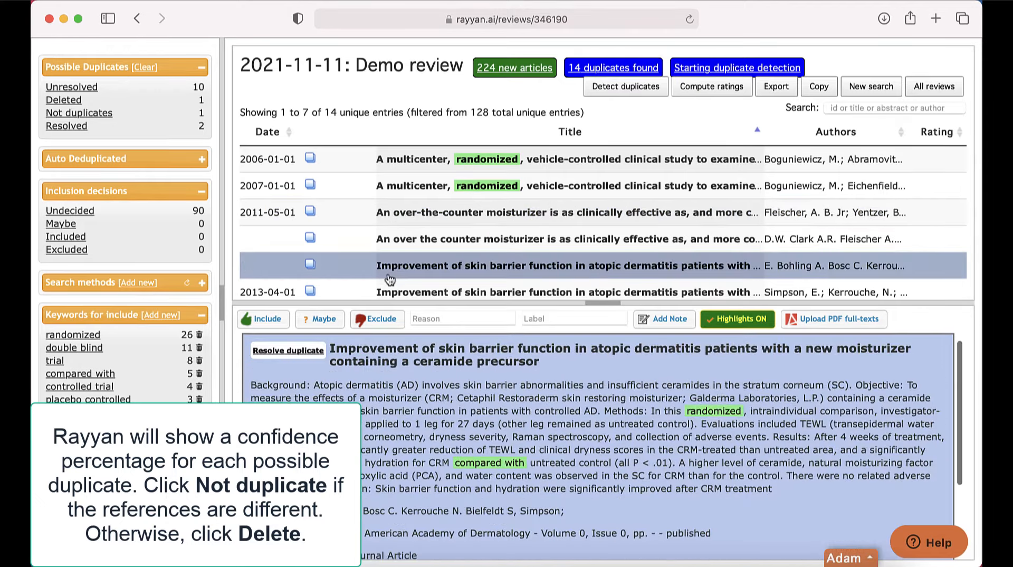
pyautogui.scroll(-3)
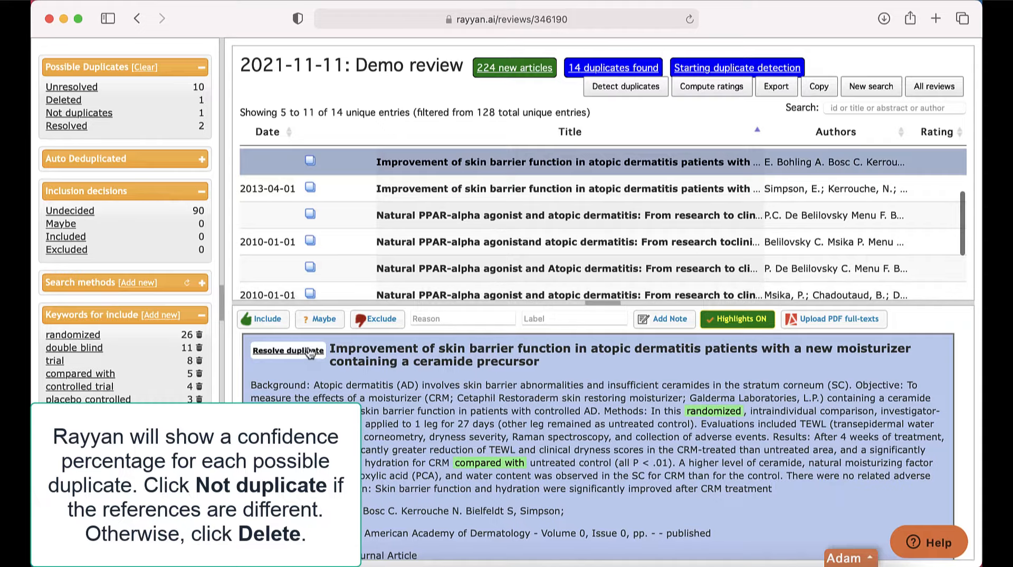
# Resolve the PPAR-alpha pair by deleting one record and keeping the other, then resolve the urea-containing creams pair.
pyautogui.click(288, 351)
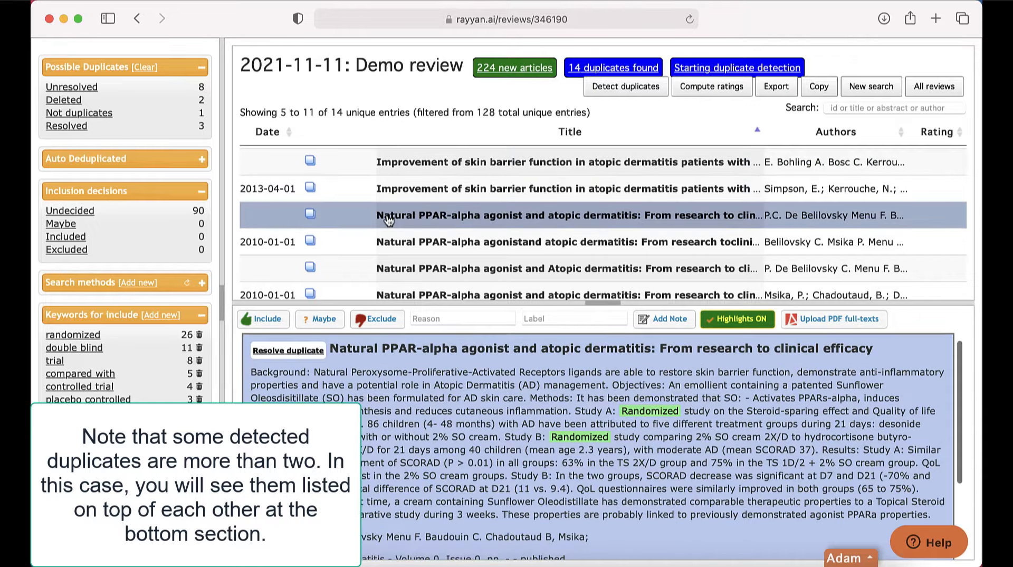
pyautogui.scroll(-3)
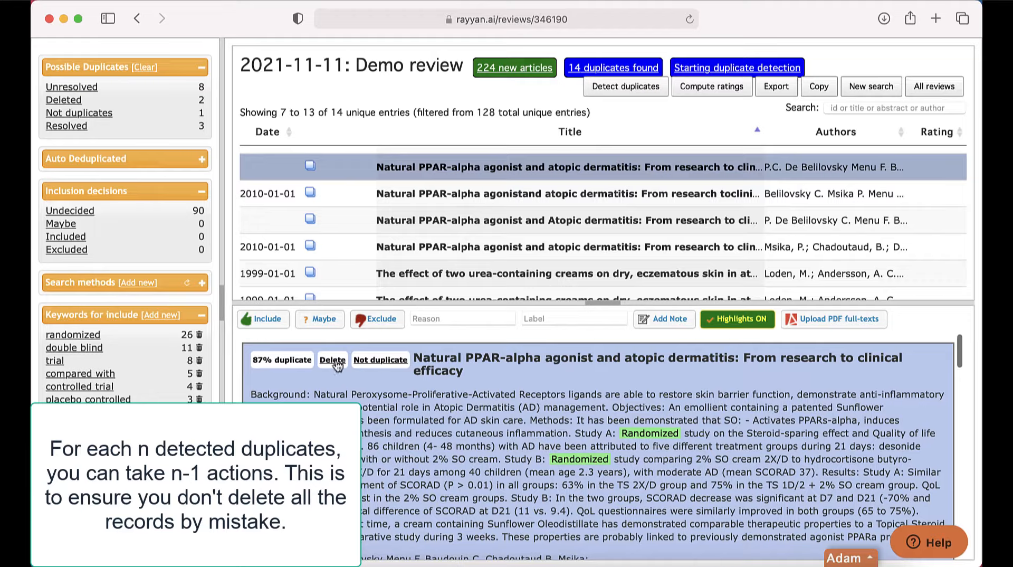
pyautogui.click(333, 360)
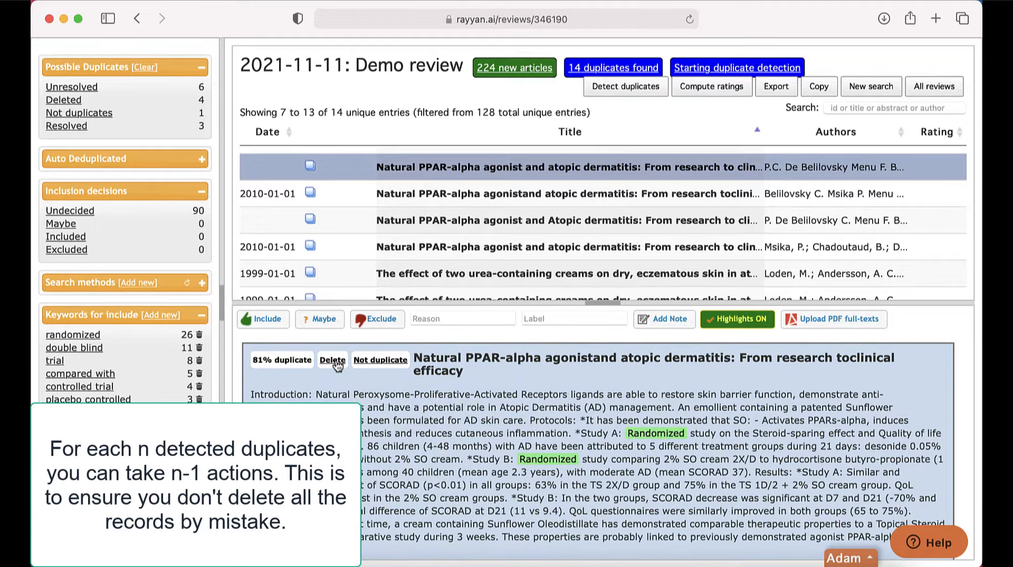
pyautogui.click(381, 360)
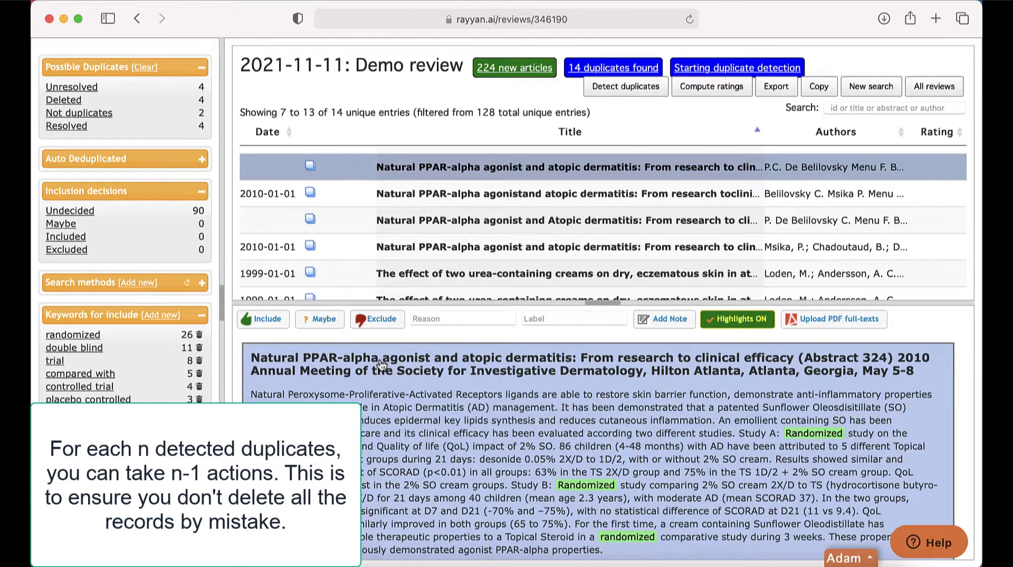
pyautogui.click(569, 273)
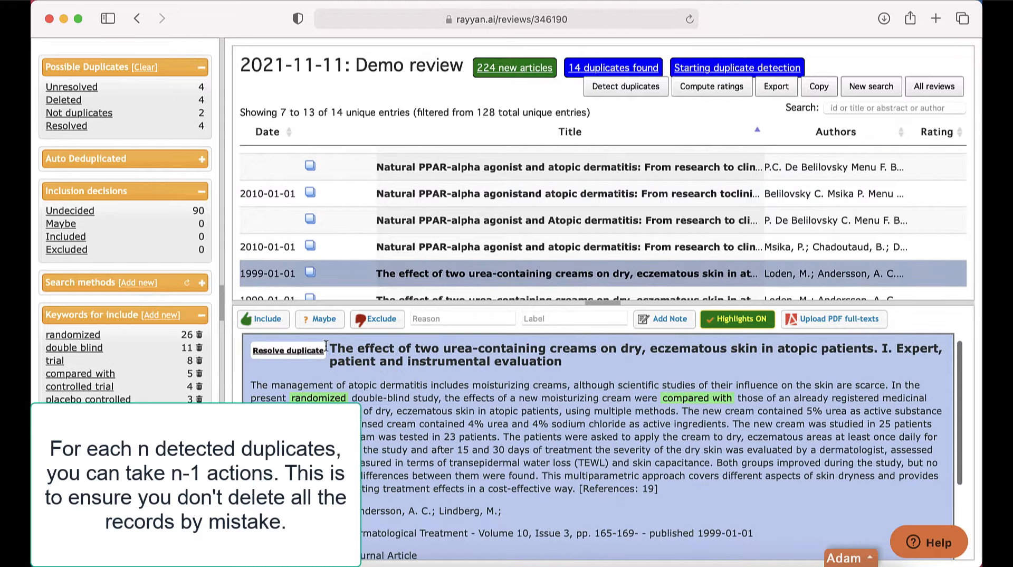
pyautogui.click(290, 349)
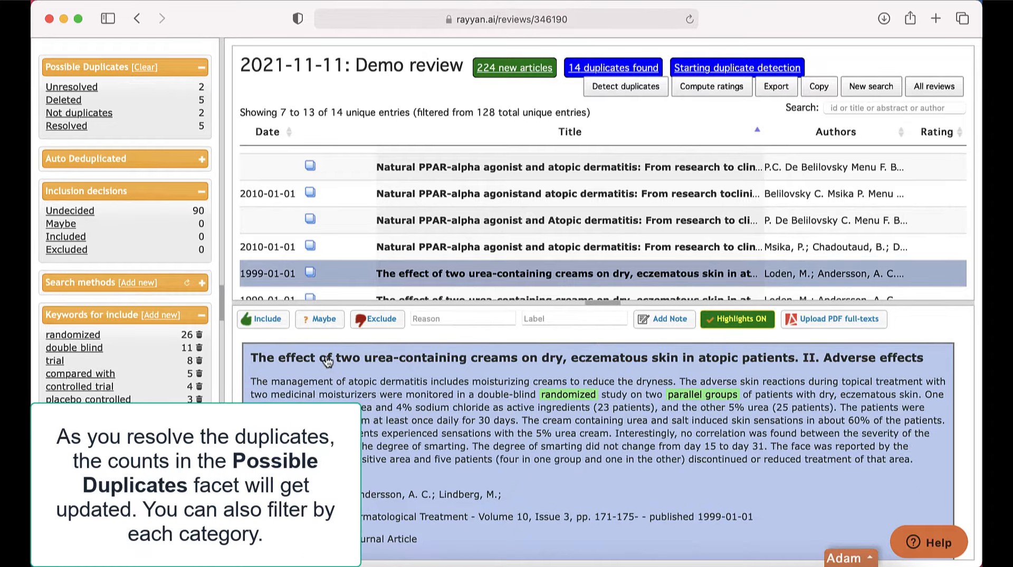
# View the deleted and not-duplicate records, clear the filter to all 123 entries, and collapse the facet.
pyautogui.click(62, 99)
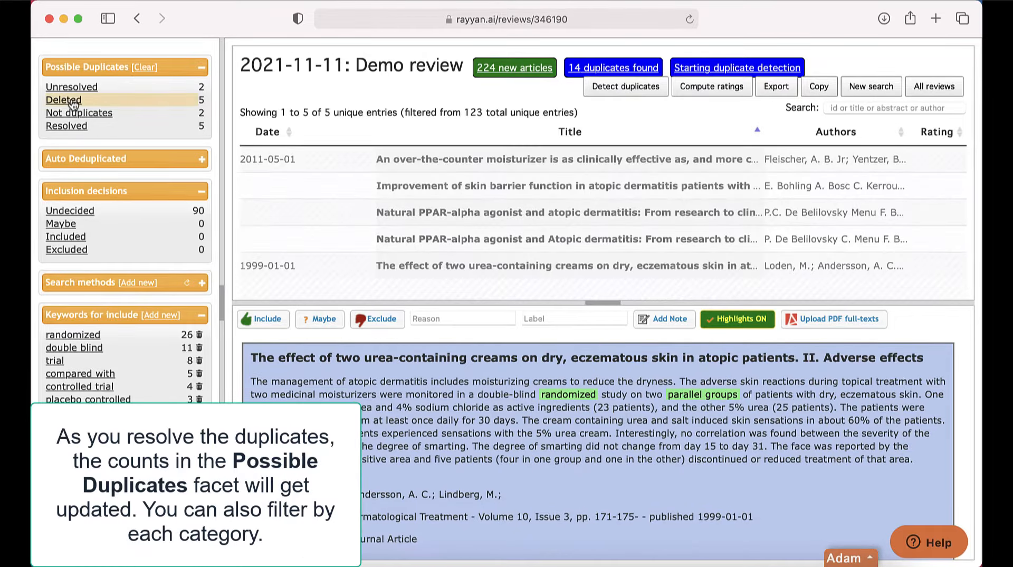
pyautogui.click(78, 113)
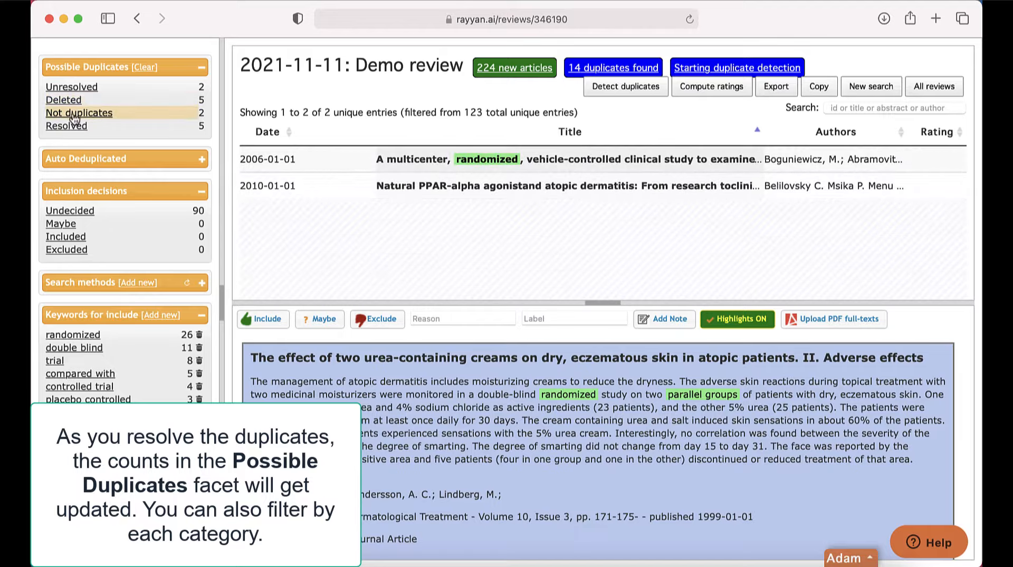
pyautogui.click(65, 125)
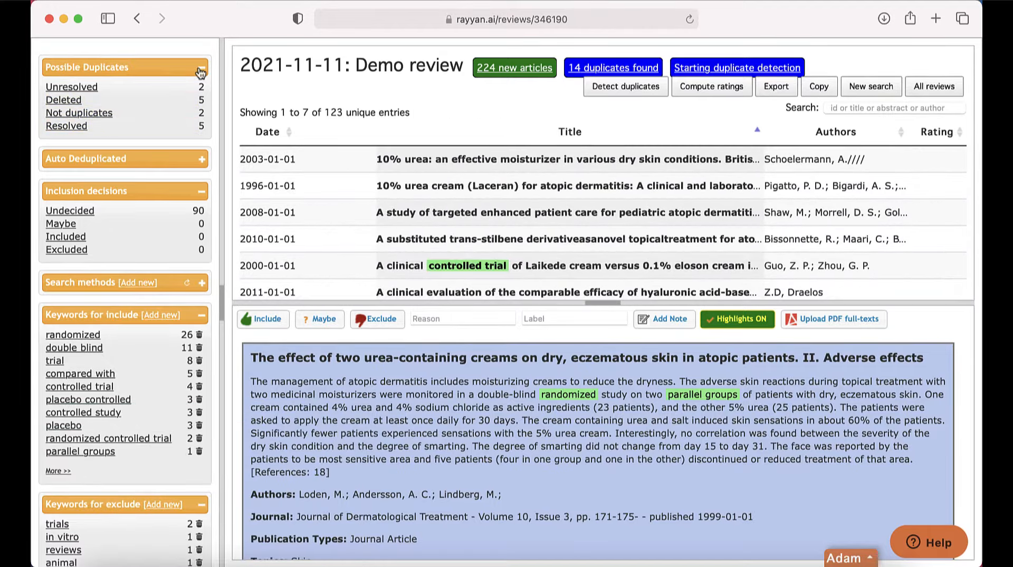
pyautogui.click(200, 67)
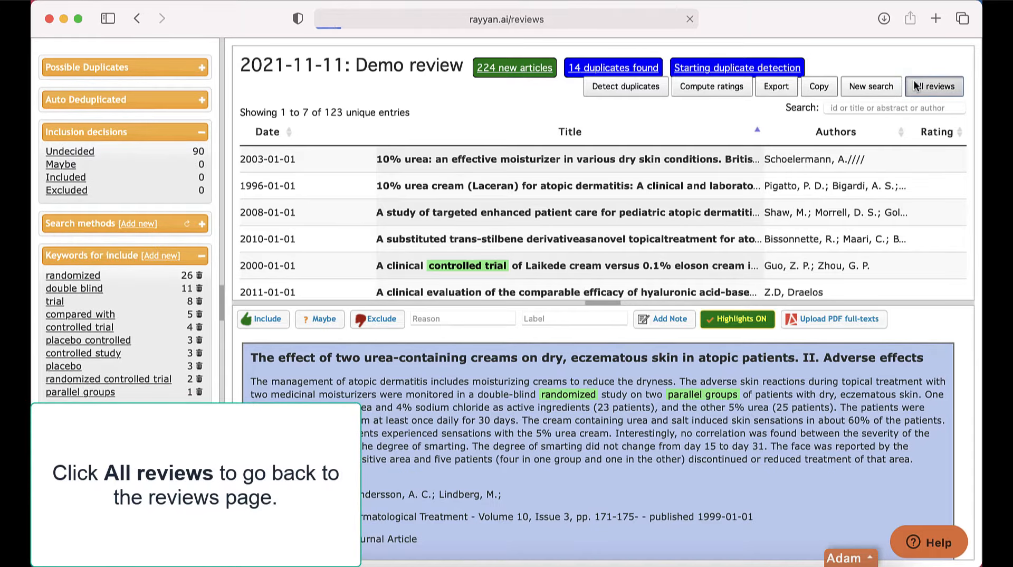
# Return to All reviews and expand the 2021-11-11 Demo review's details.
pyautogui.click(934, 85)
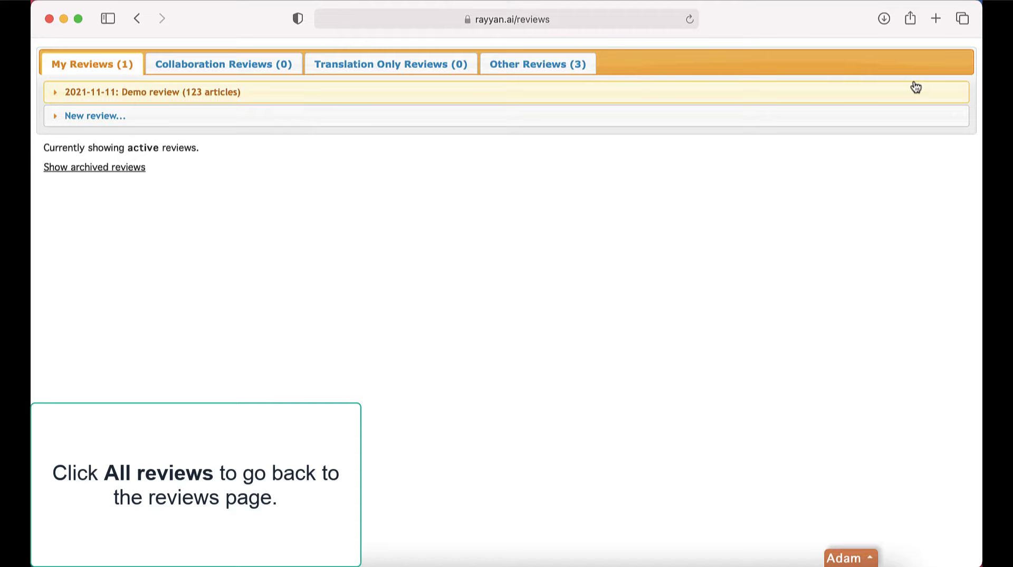
pyautogui.click(153, 92)
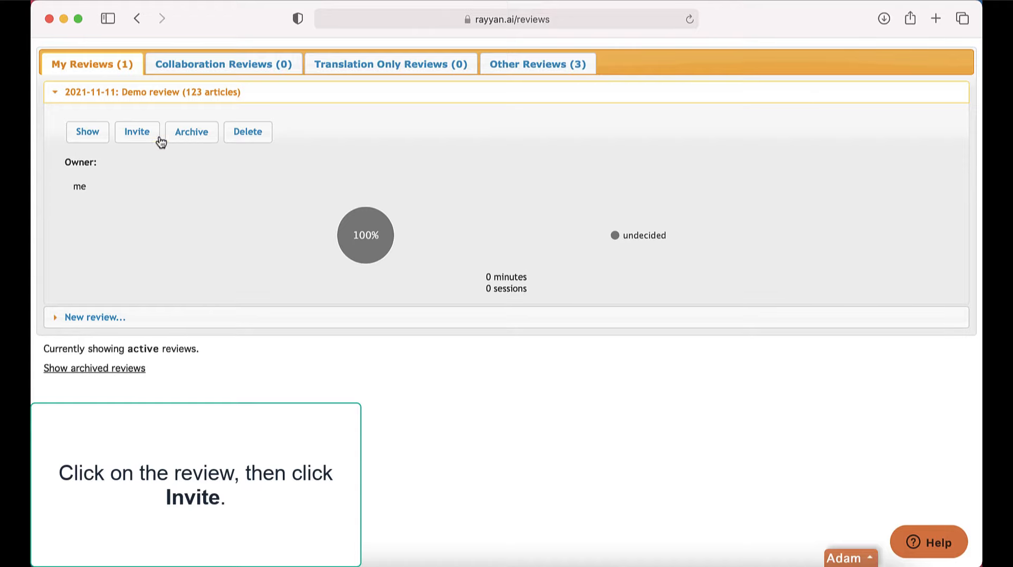
# Send a Collaborator invitation with an email and short message, then dismiss the success notice.
pyautogui.click(137, 132)
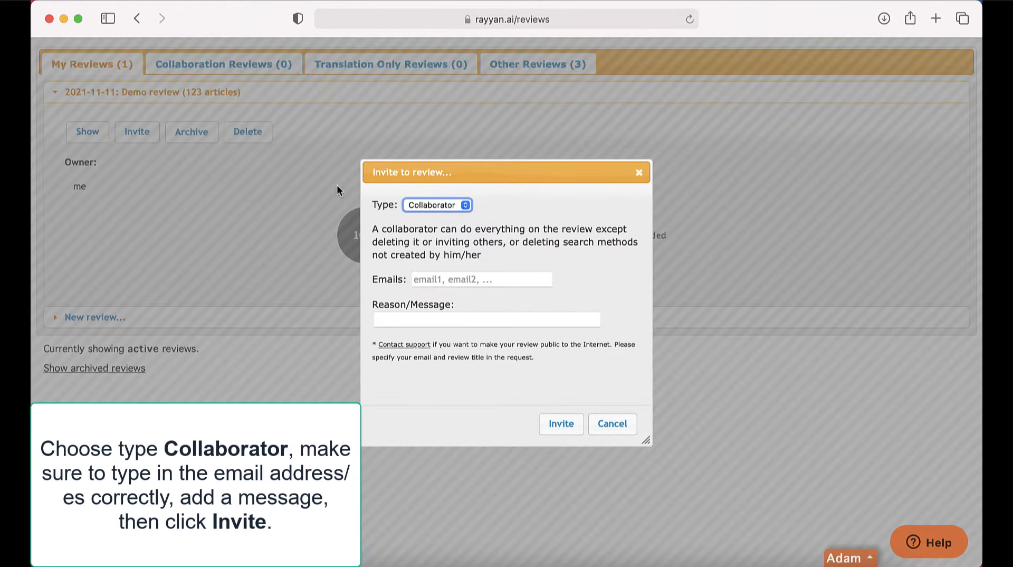
pyautogui.click(481, 279)
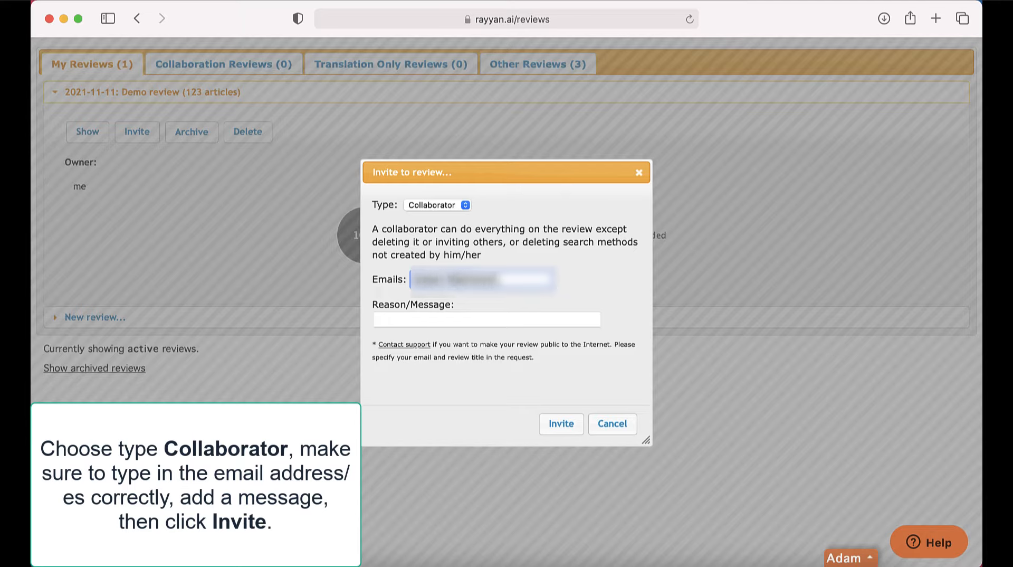
pyautogui.click(486, 318)
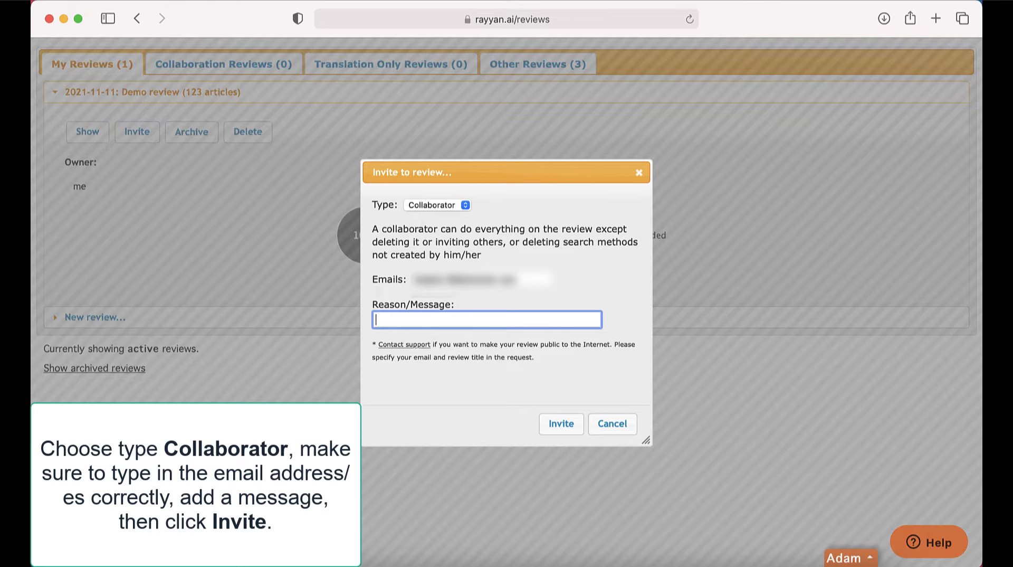
pyautogui.write('....')
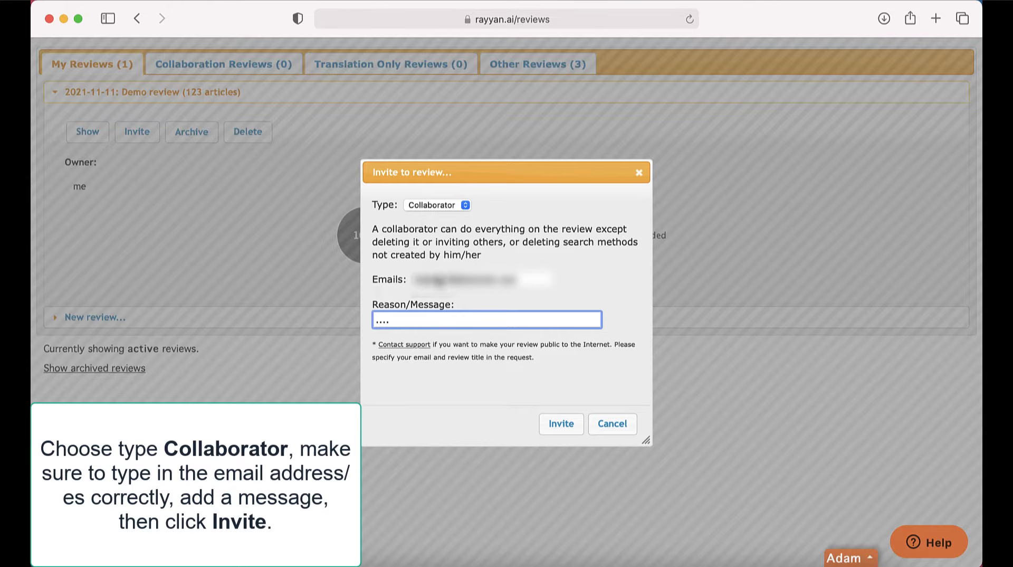
pyautogui.click(559, 425)
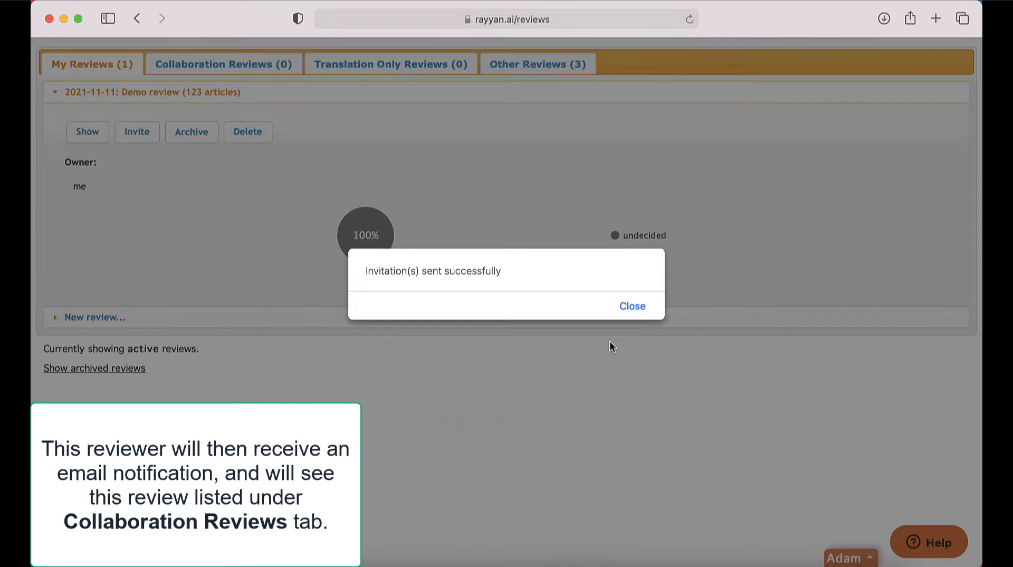
pyautogui.click(631, 306)
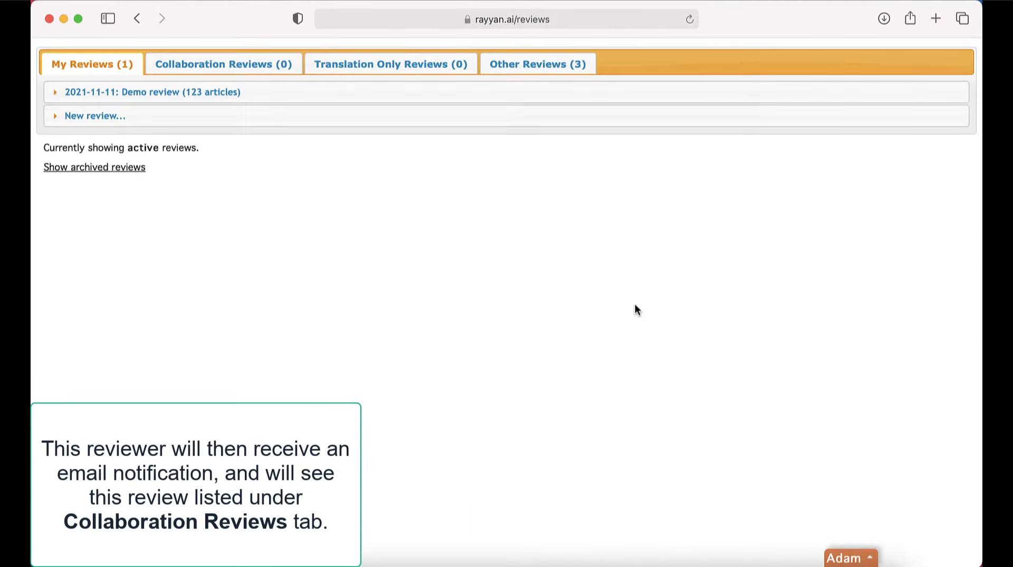
# Show the Demo review's screening page with the first reference's abstract displayed.
pyautogui.click(154, 91)
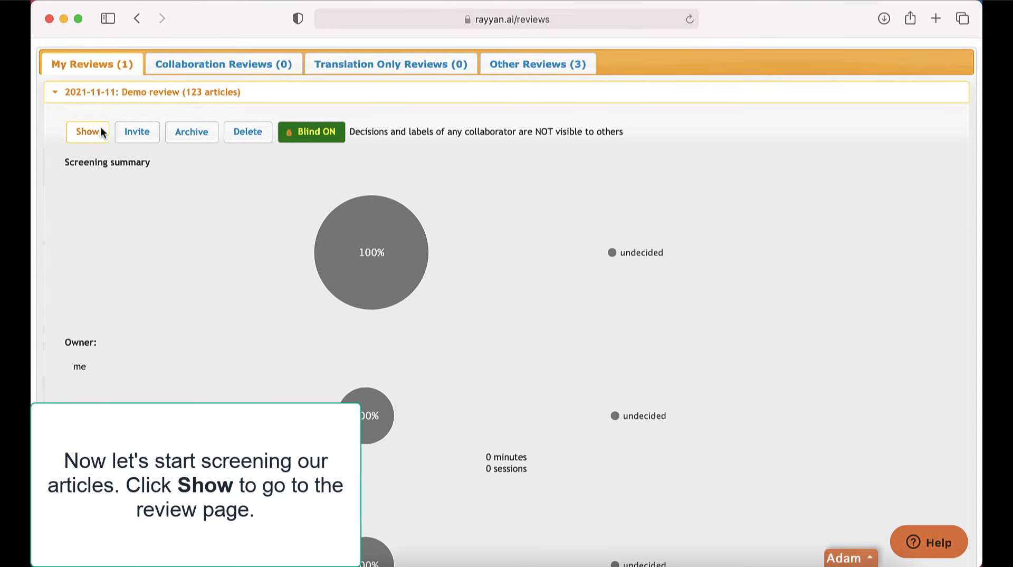
pyautogui.click(87, 131)
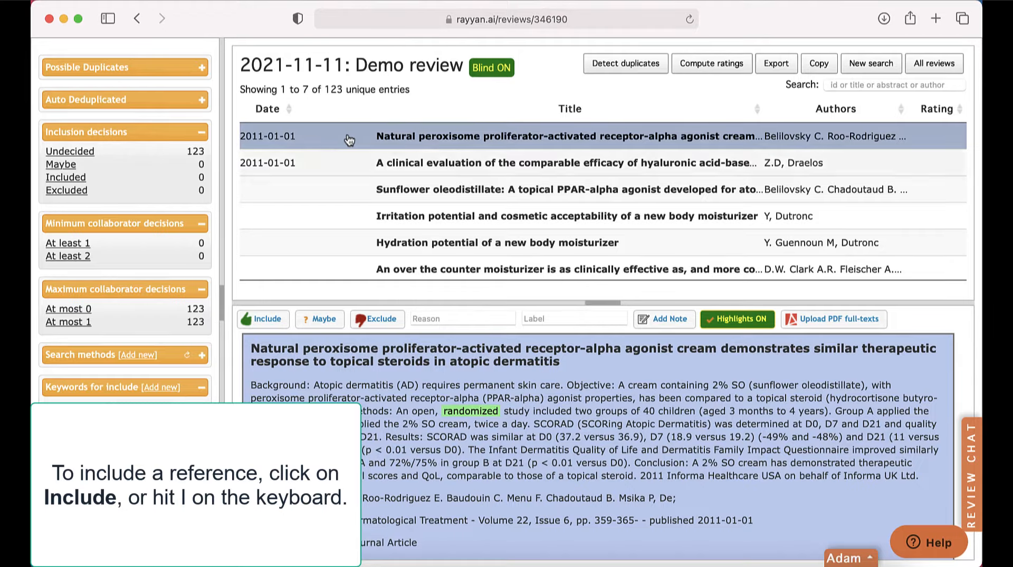
# Mark the PPAR-alpha cream study Include, the hyaluronic foam study Exclude, the sunflower study Maybe.
pyautogui.click(263, 319)
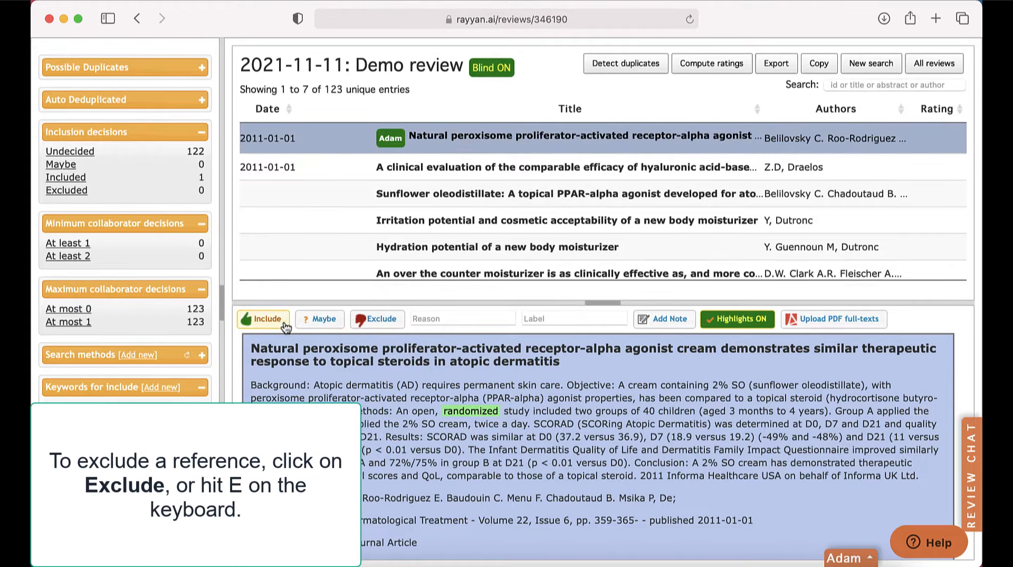
pyautogui.click(563, 167)
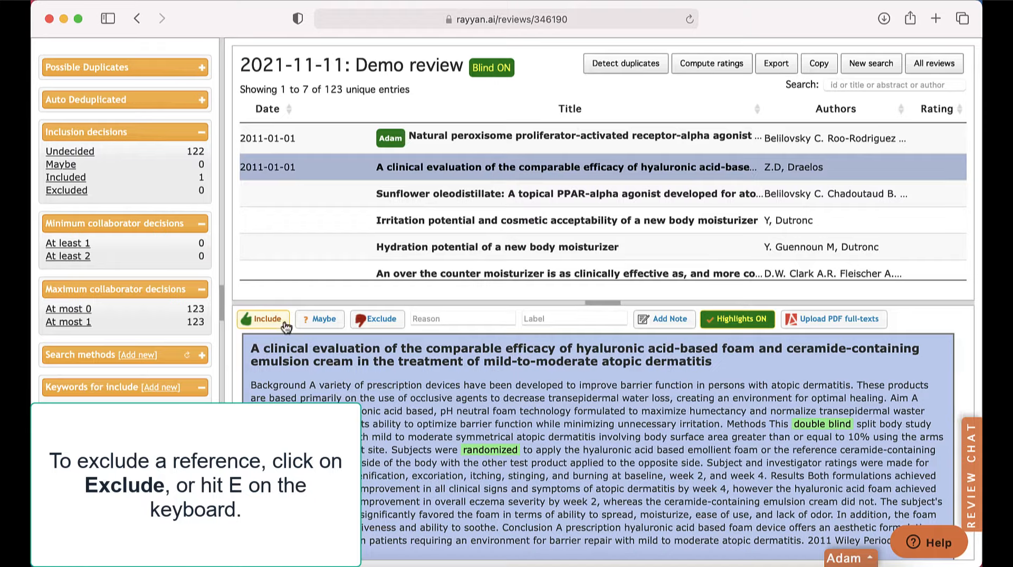
pyautogui.click(377, 319)
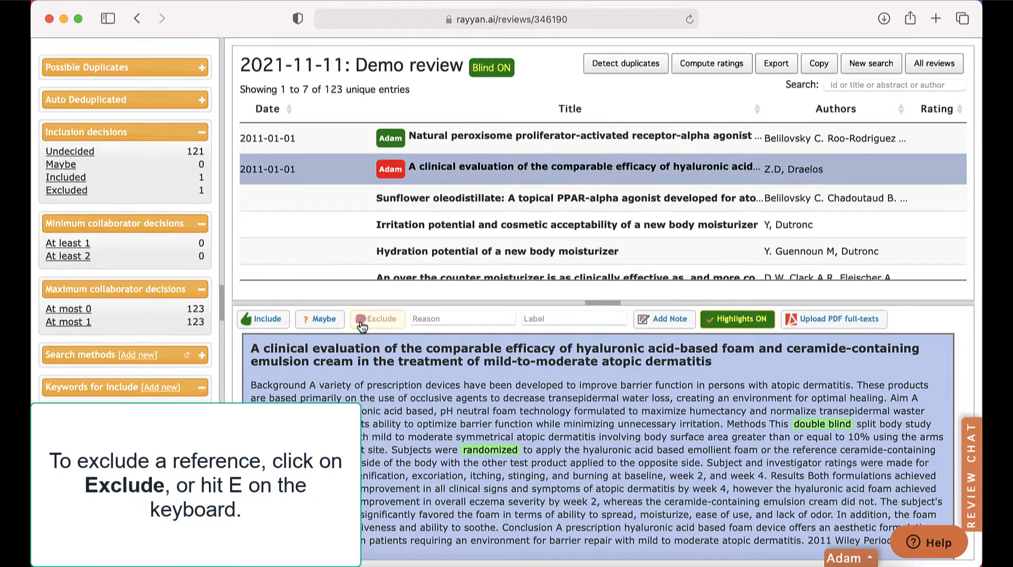
pyautogui.click(378, 319)
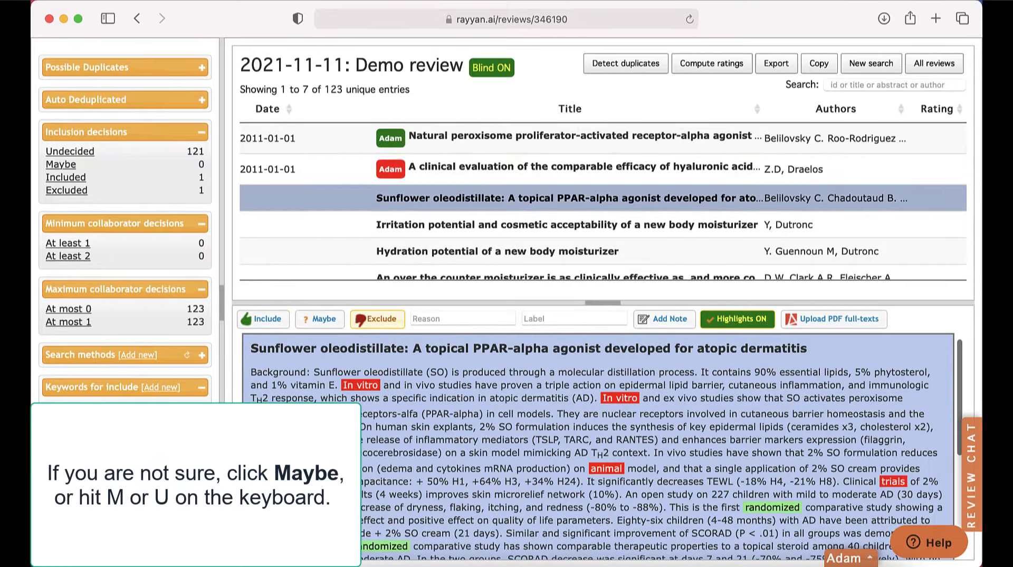
pyautogui.click(319, 319)
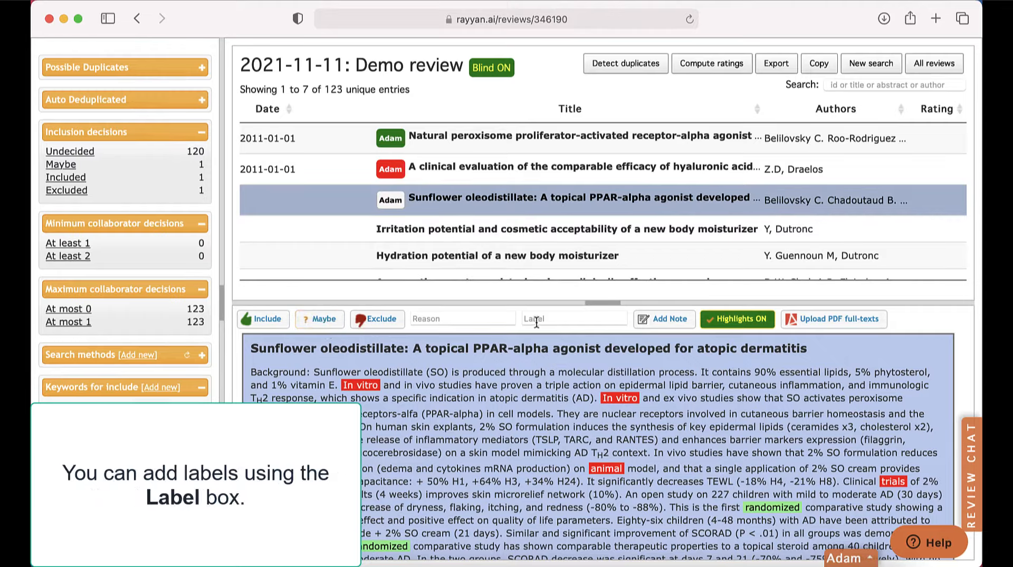
# Add a custom label 'new la' to the sunflower oleodistillate study.
pyautogui.write('new la')
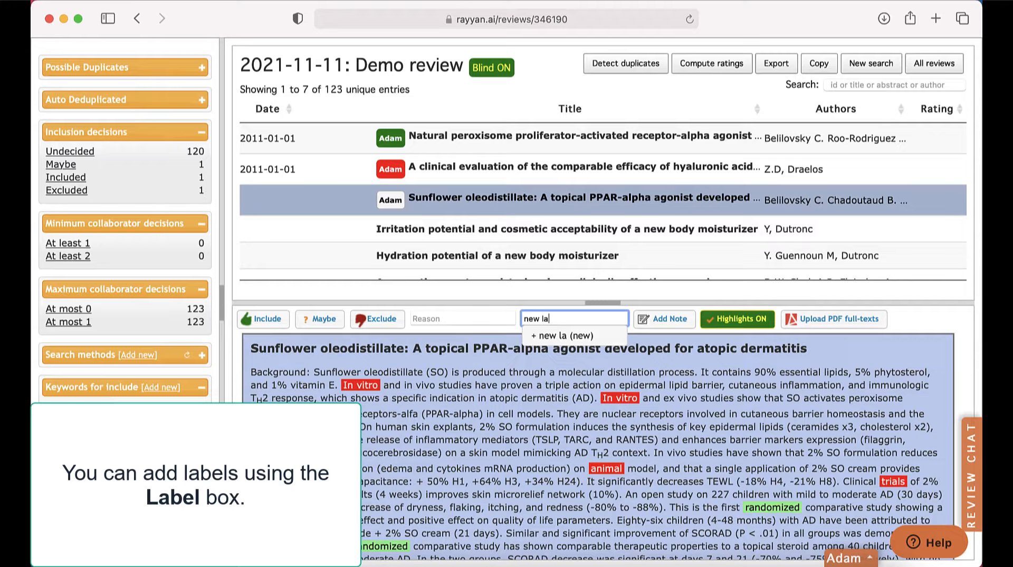
pyautogui.click(574, 335)
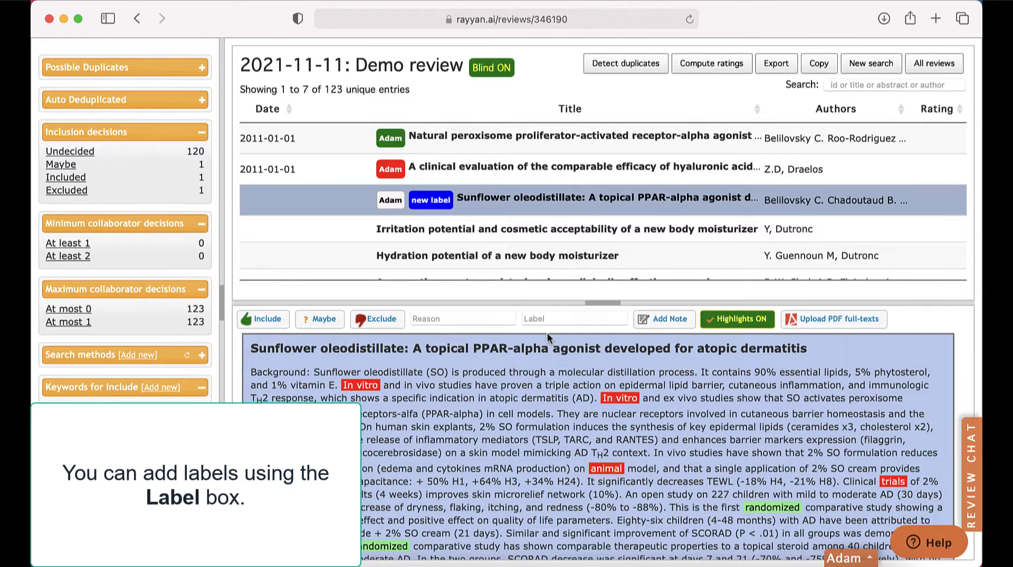
# Exclude the irritation potential study with reason 'wrong outcome'.
pyautogui.click(569, 229)
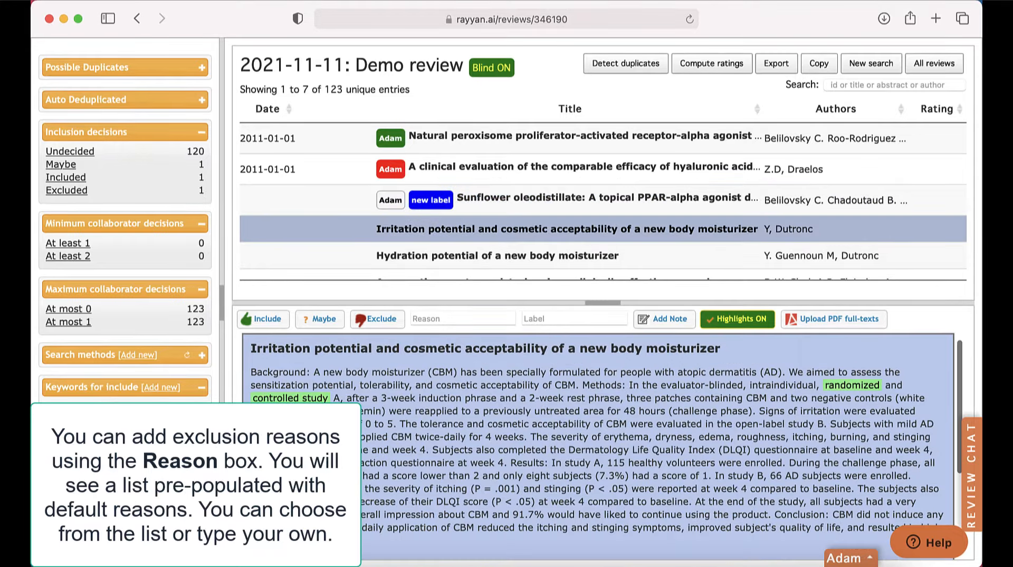
pyautogui.click(462, 317)
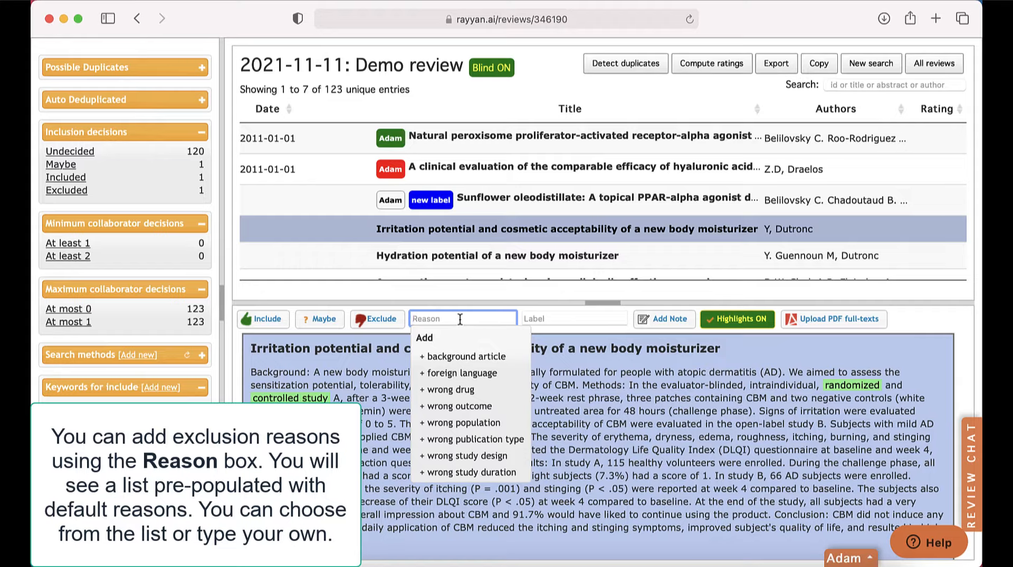
pyautogui.click(457, 406)
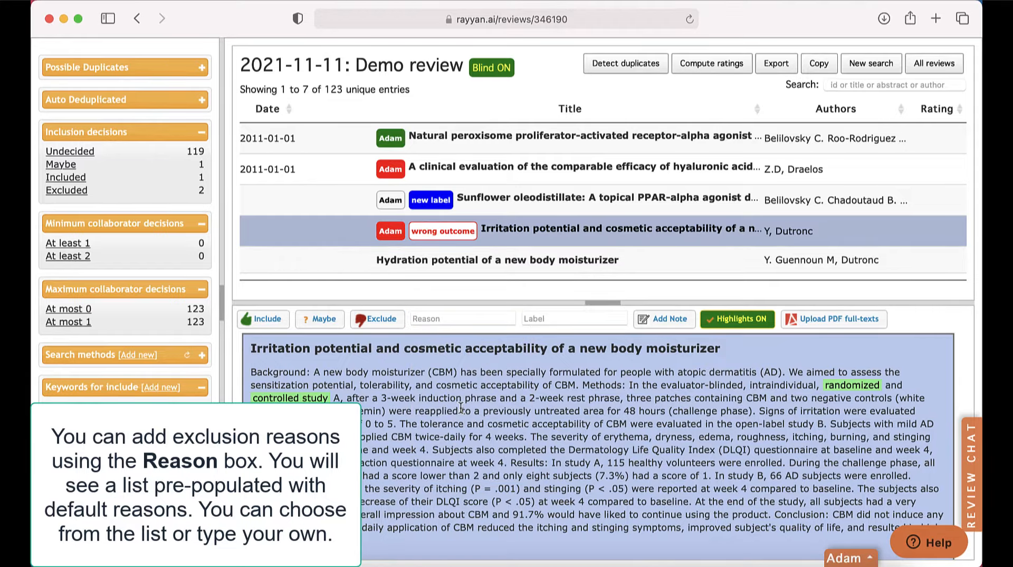
# Exclude the hydration potential study with a typed custom reason 'new reason'.
pyautogui.click(497, 260)
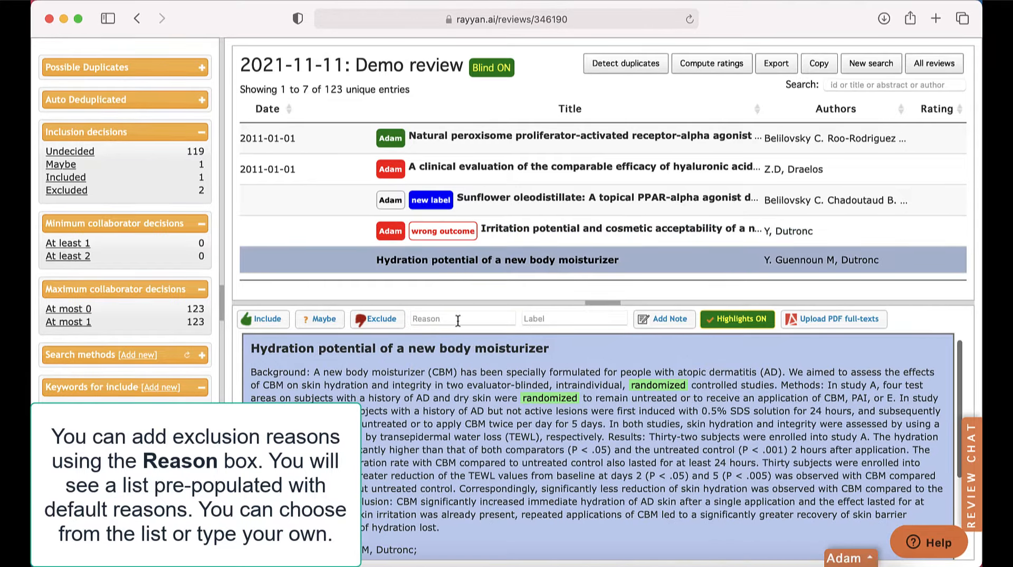
pyautogui.write('new')
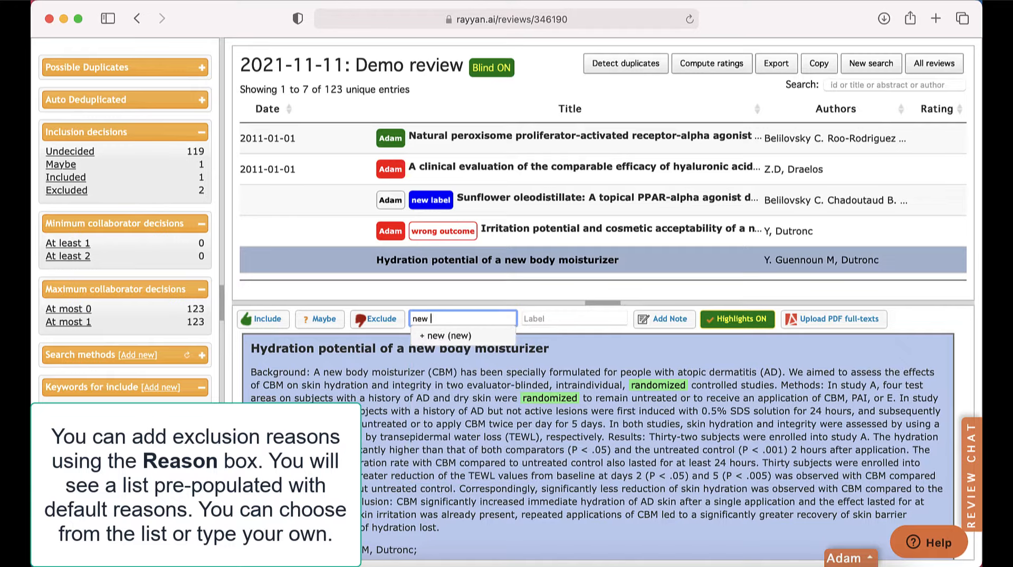
pyautogui.write('reason')
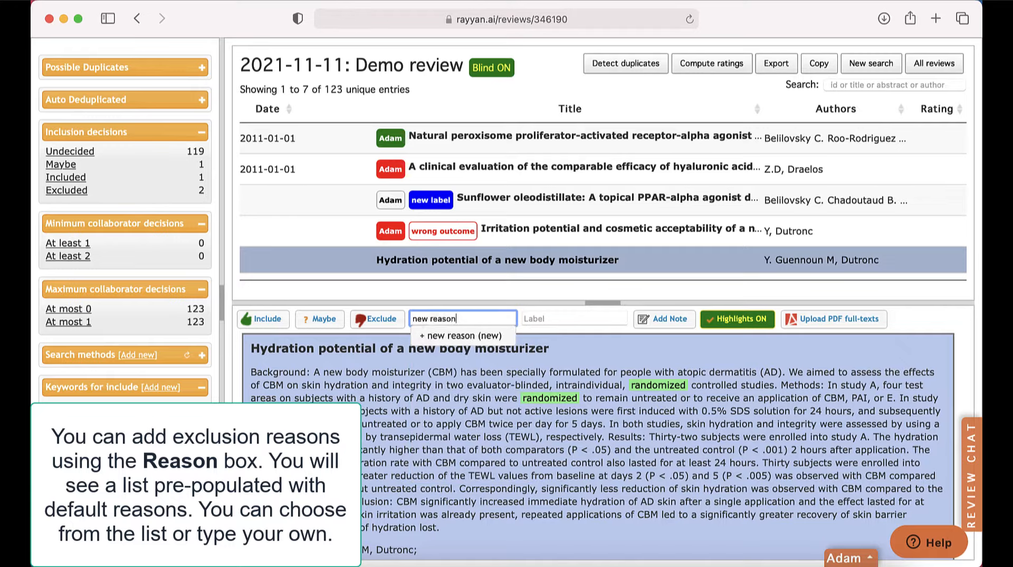
pyautogui.click(462, 334)
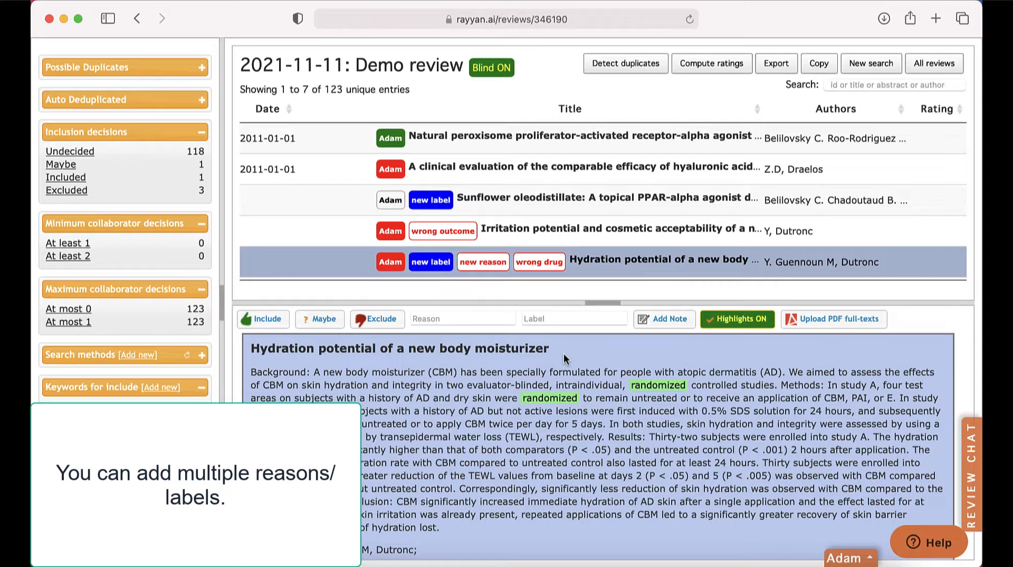
# Filter the list to references carrying the new label, then clear that filter.
pyautogui.scroll(-3)
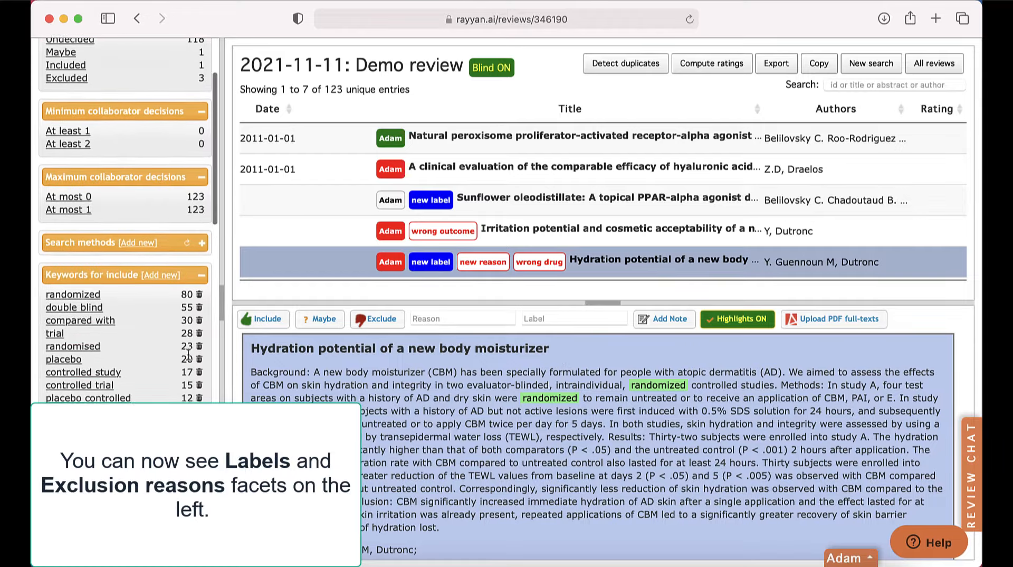
pyautogui.scroll(-3)
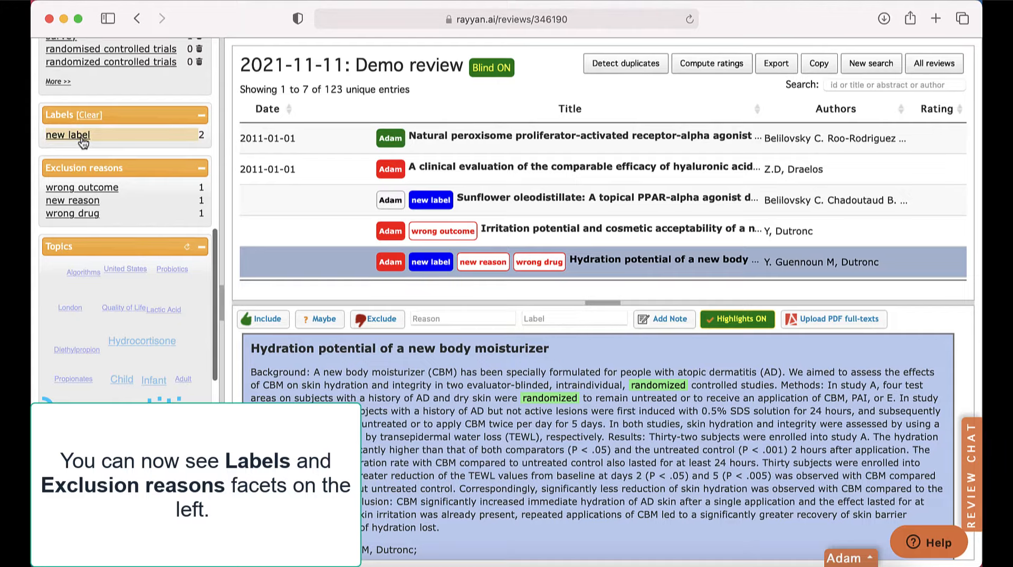
pyautogui.click(68, 134)
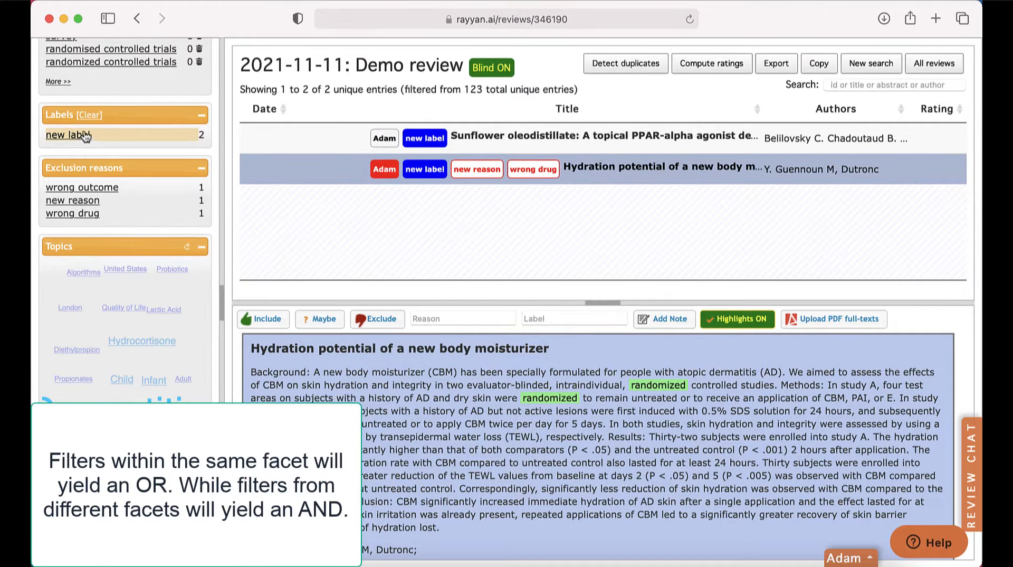
pyautogui.click(88, 115)
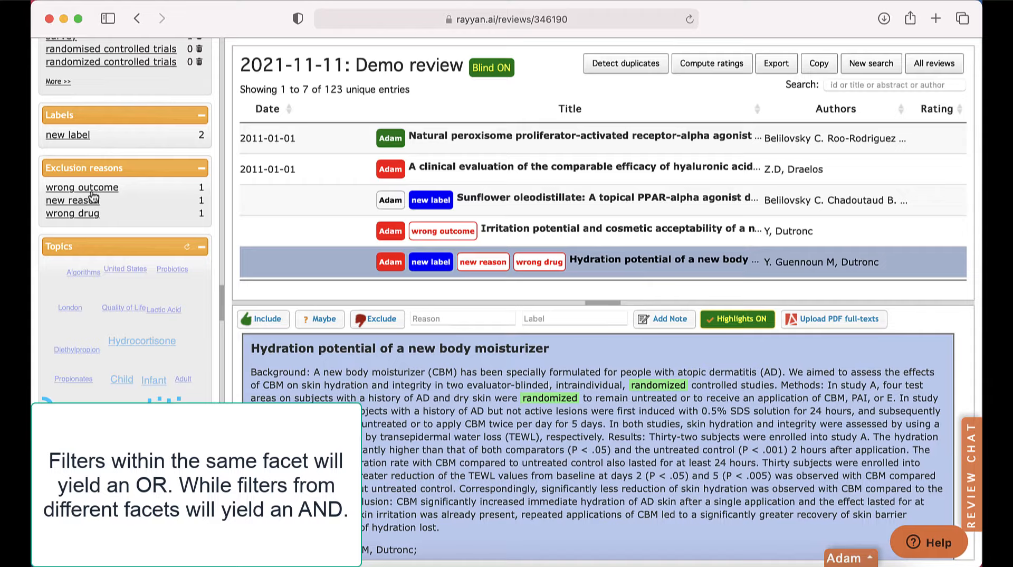
# Filter by exclusion reason, combine with the new label, then return to the full list.
pyautogui.click(72, 200)
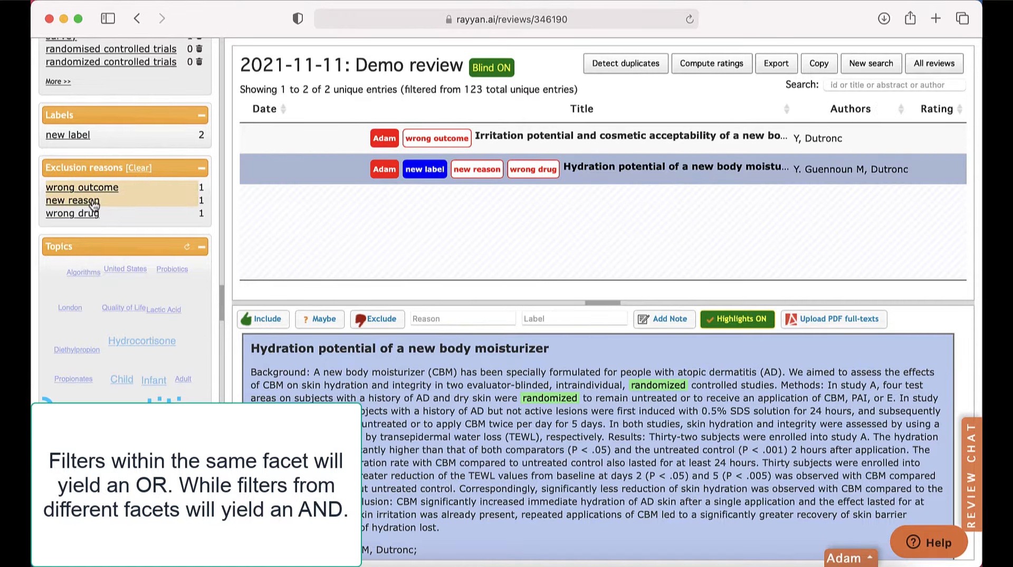
pyautogui.click(67, 134)
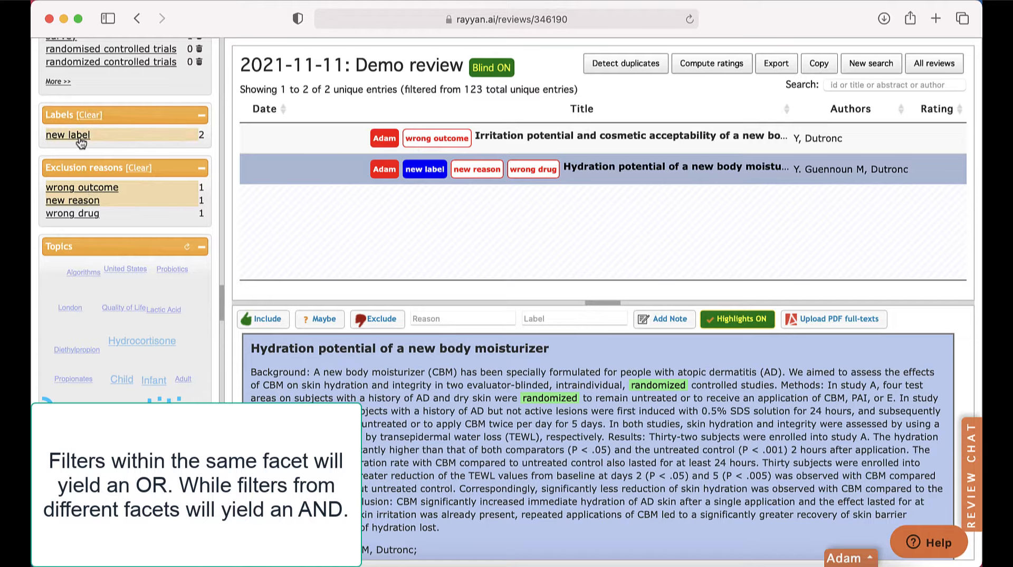
pyautogui.click(68, 134)
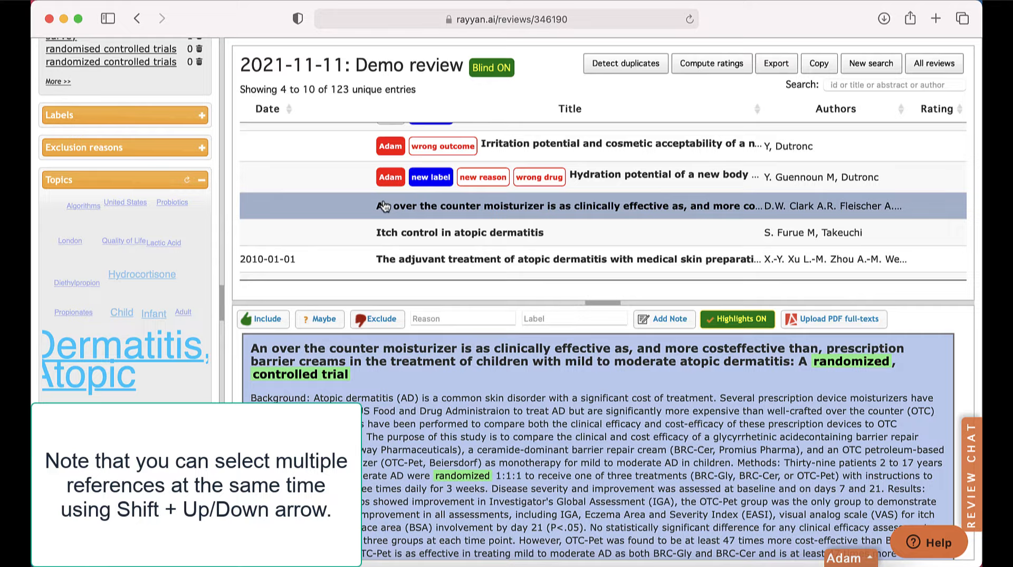
pyautogui.scroll(-3)
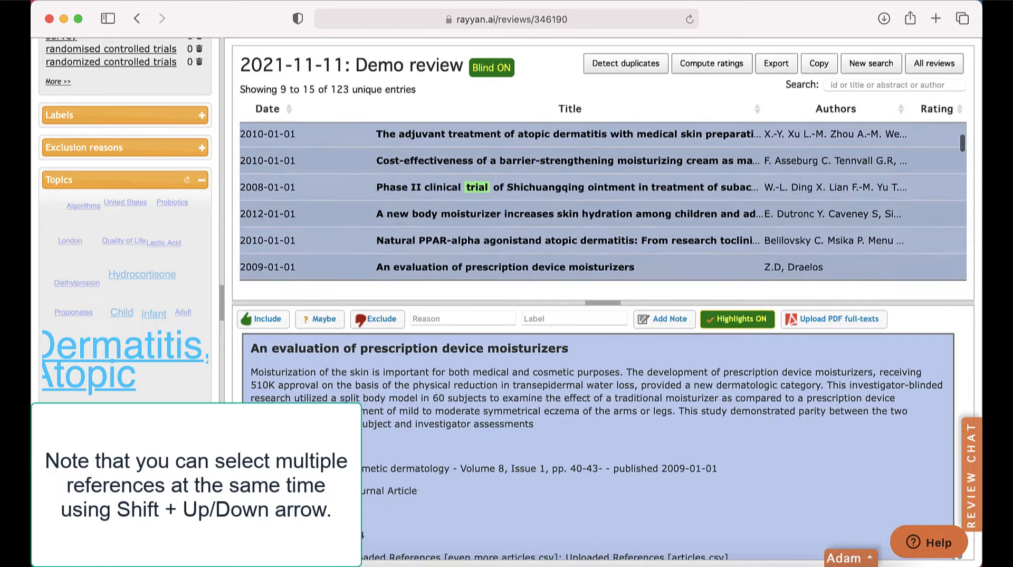
# Scroll through the list screening references until 36 are included and 30 excluded.
pyautogui.scroll(-3)
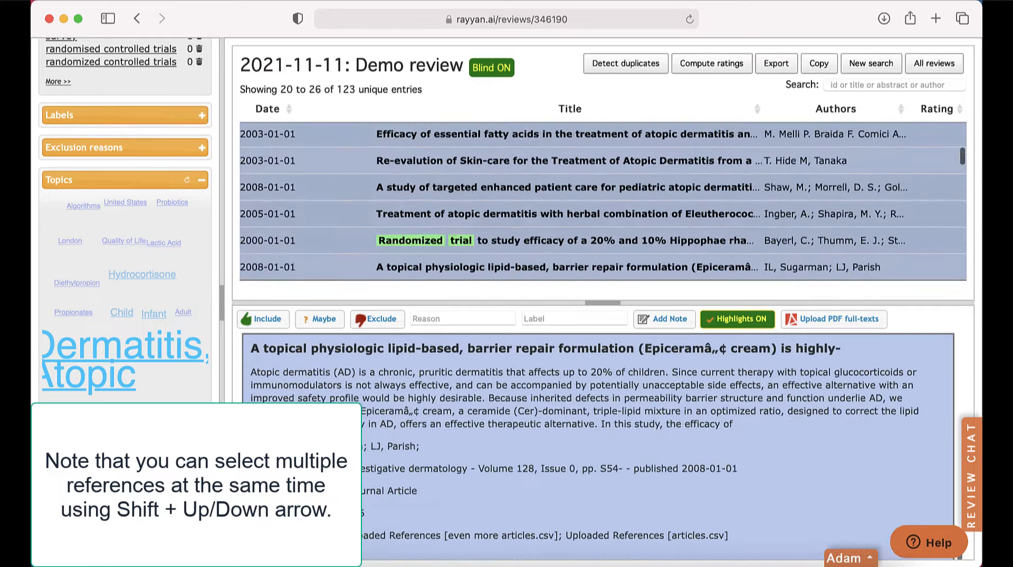
pyautogui.scroll(-3)
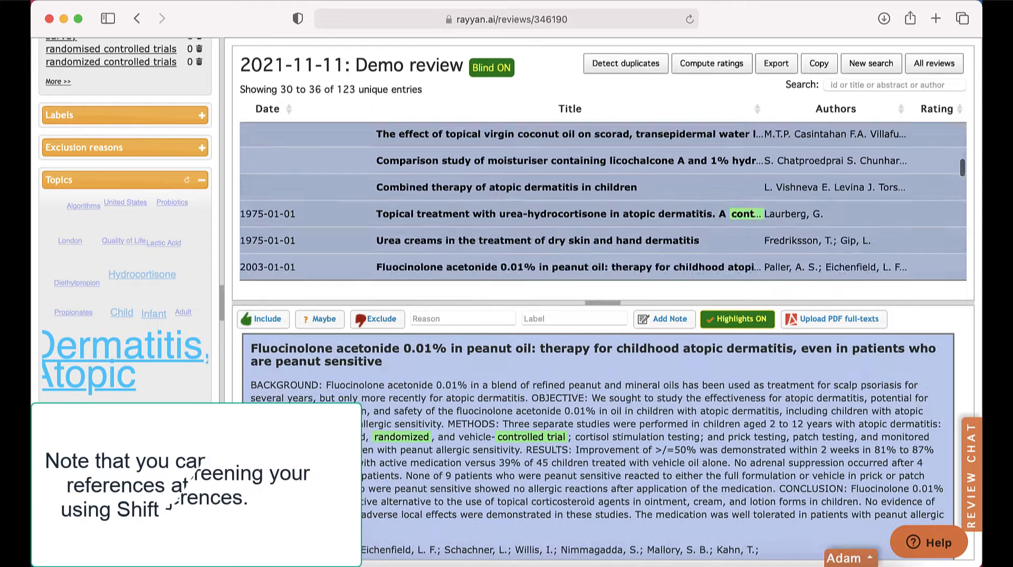
pyautogui.scroll(-3)
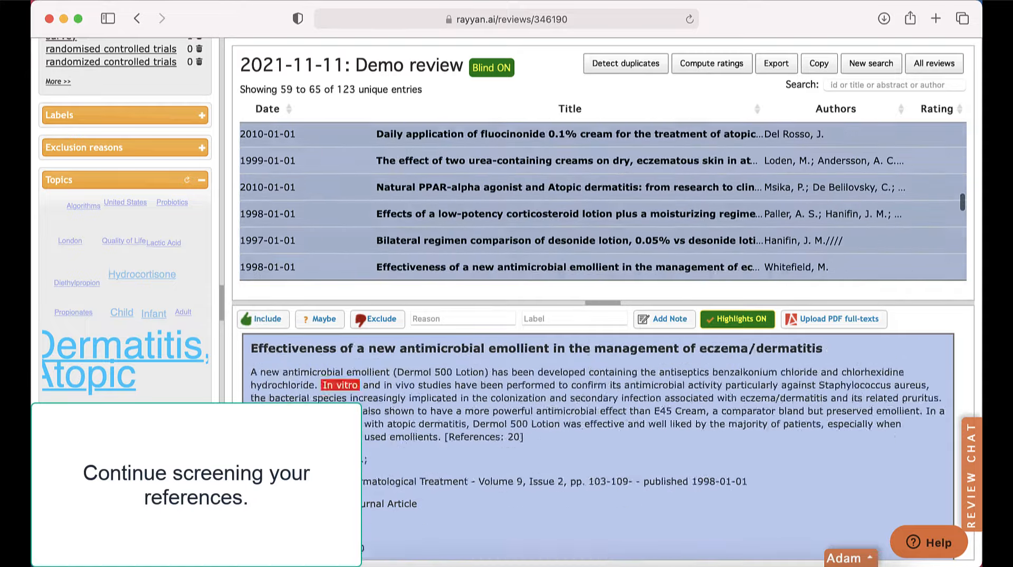
pyautogui.scroll(-3)
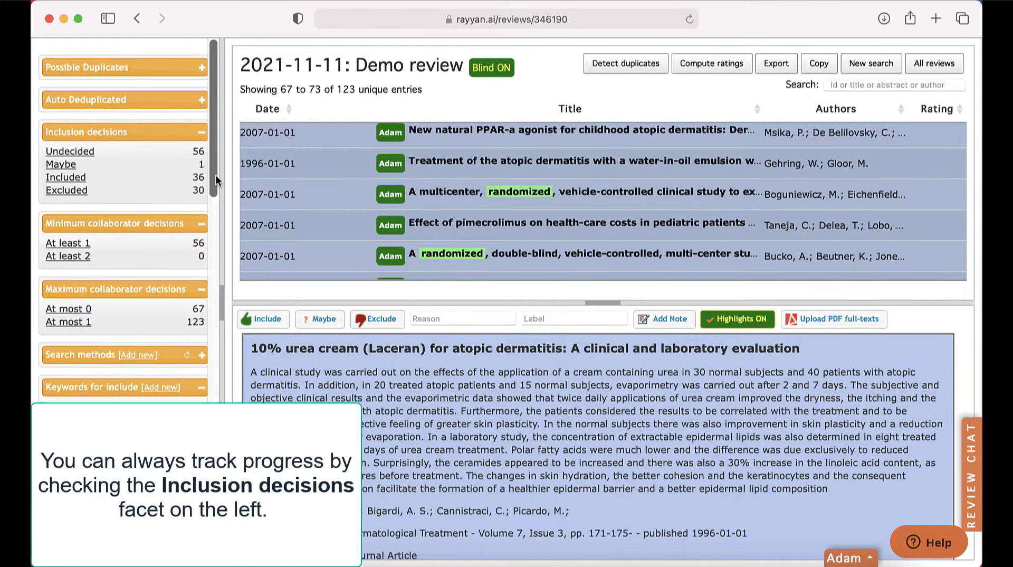
pyautogui.moveTo(110, 180)
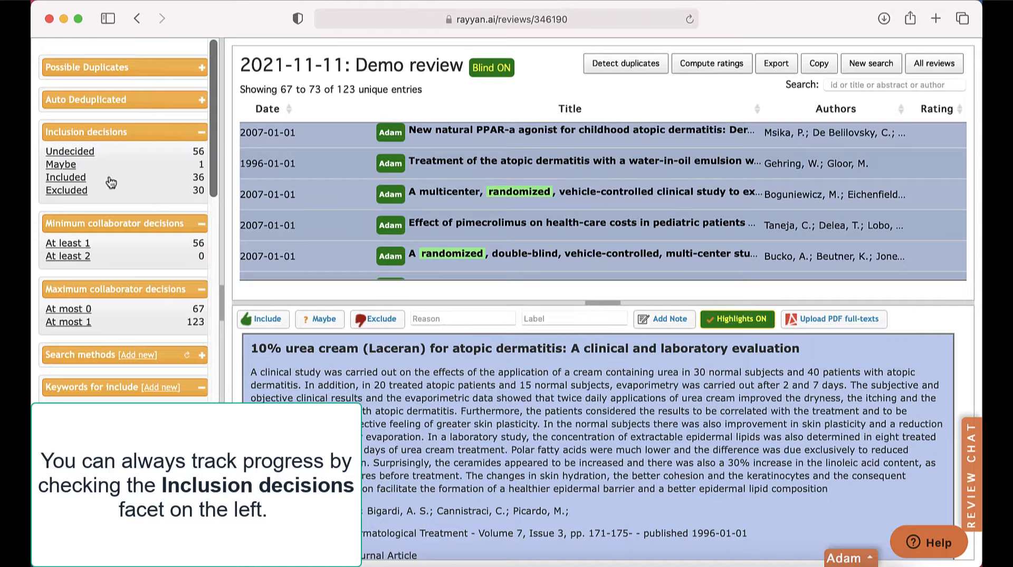
# View the 36 included and 30 excluded references, then clear the decision filter to list all 123.
pyautogui.click(65, 177)
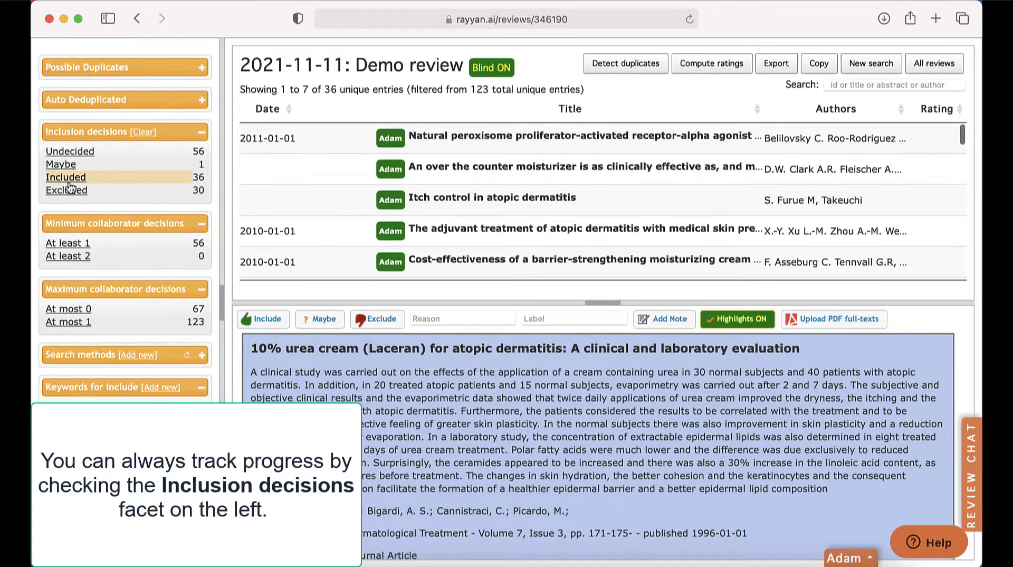
pyautogui.click(67, 189)
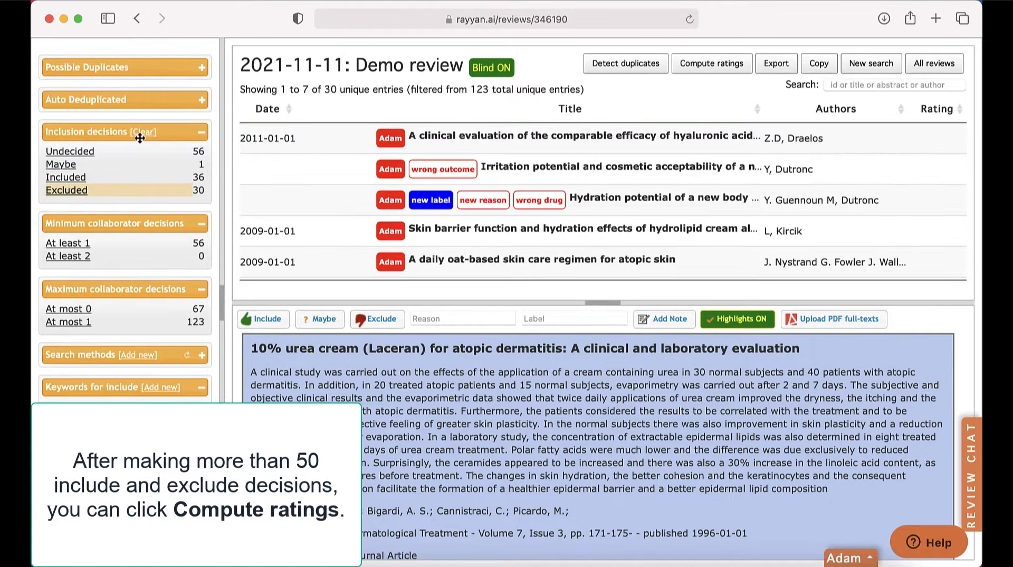
pyautogui.click(136, 133)
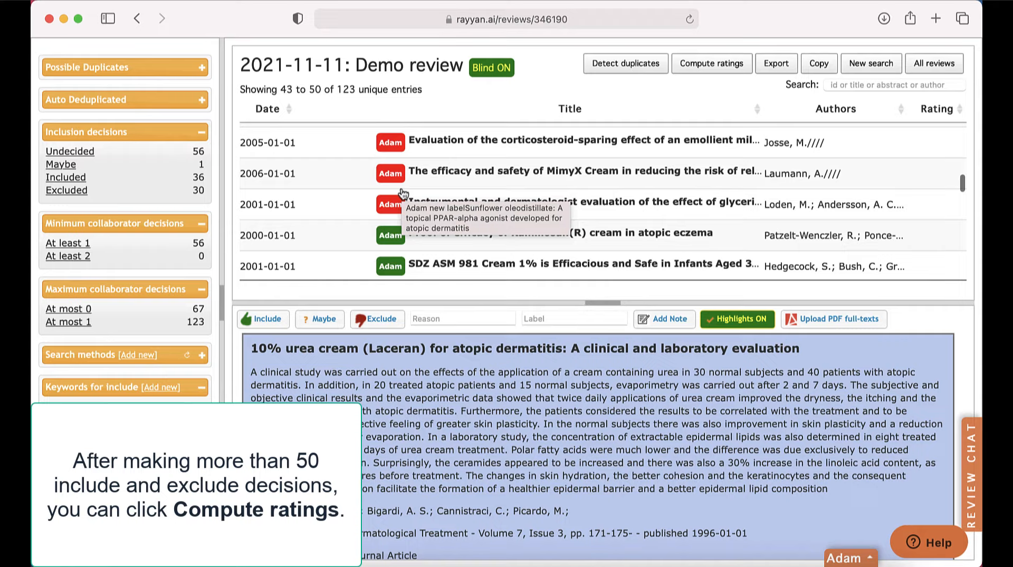
pyautogui.scroll(-3)
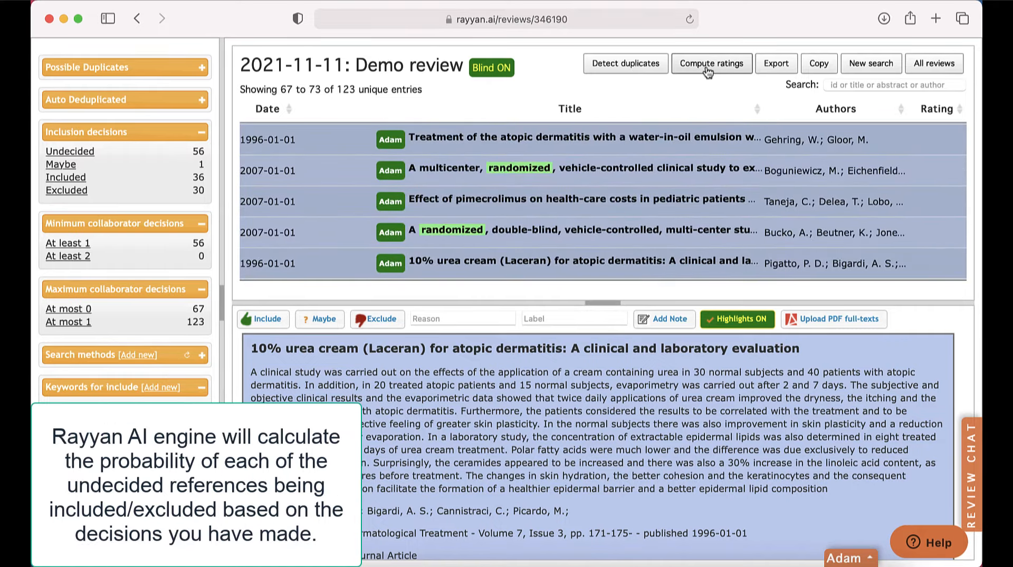
# Compute predicted ratings for the undecided references and select the Undecided facet.
pyautogui.click(712, 63)
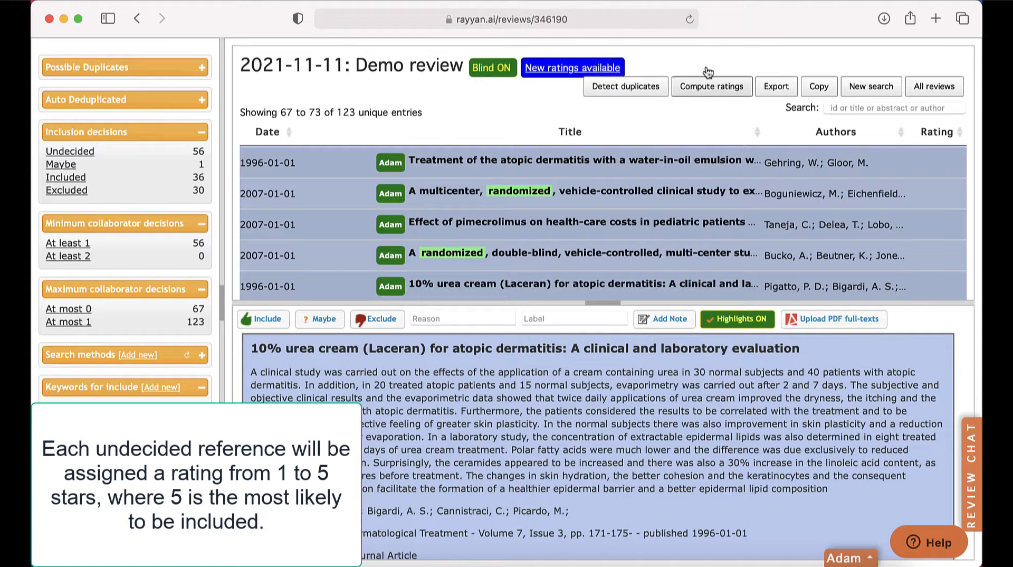
pyautogui.moveTo(358, 117)
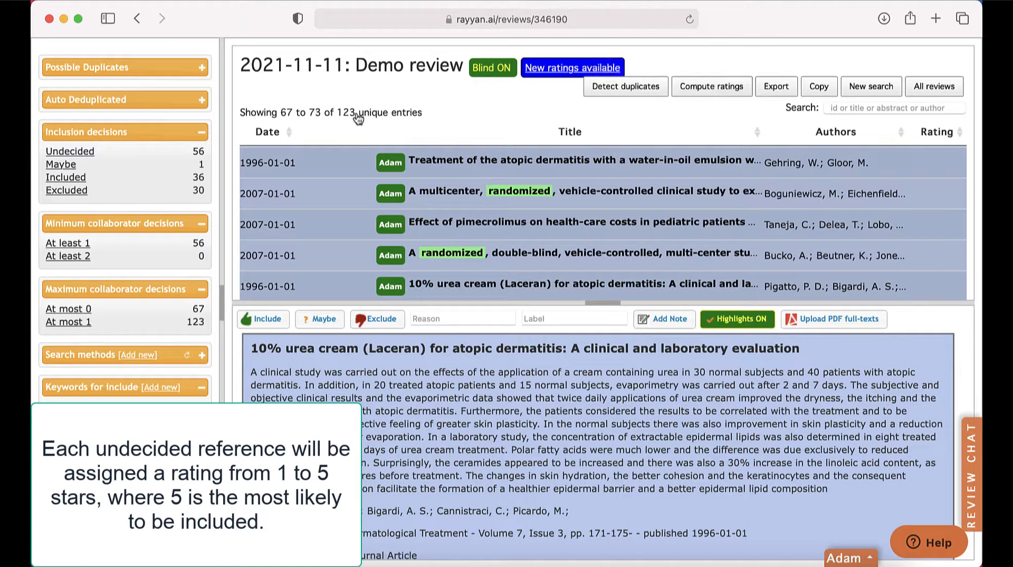
pyautogui.click(70, 151)
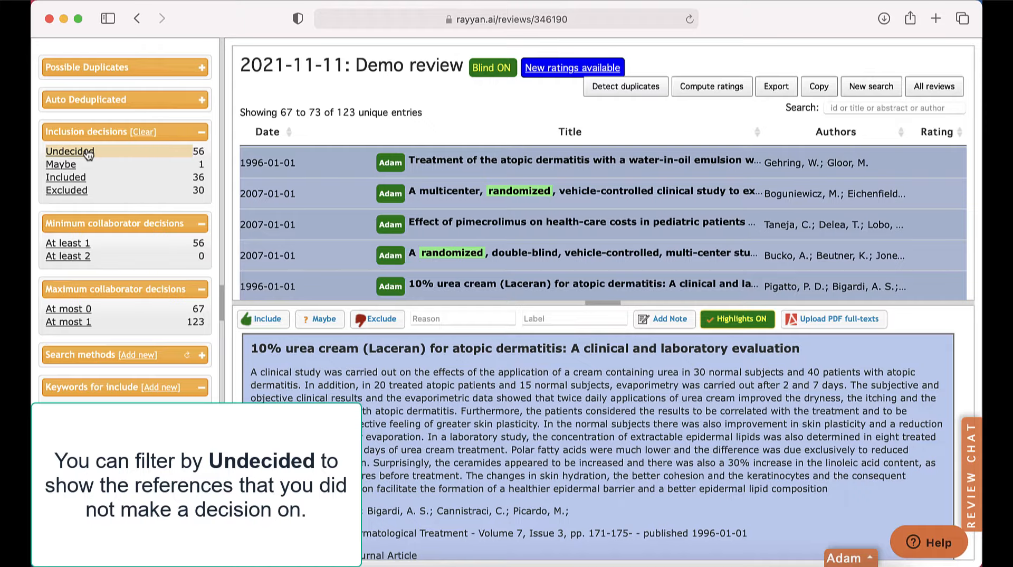
# Sort undecided references by rating highest first and screen the top-rated articles.
pyautogui.click(69, 150)
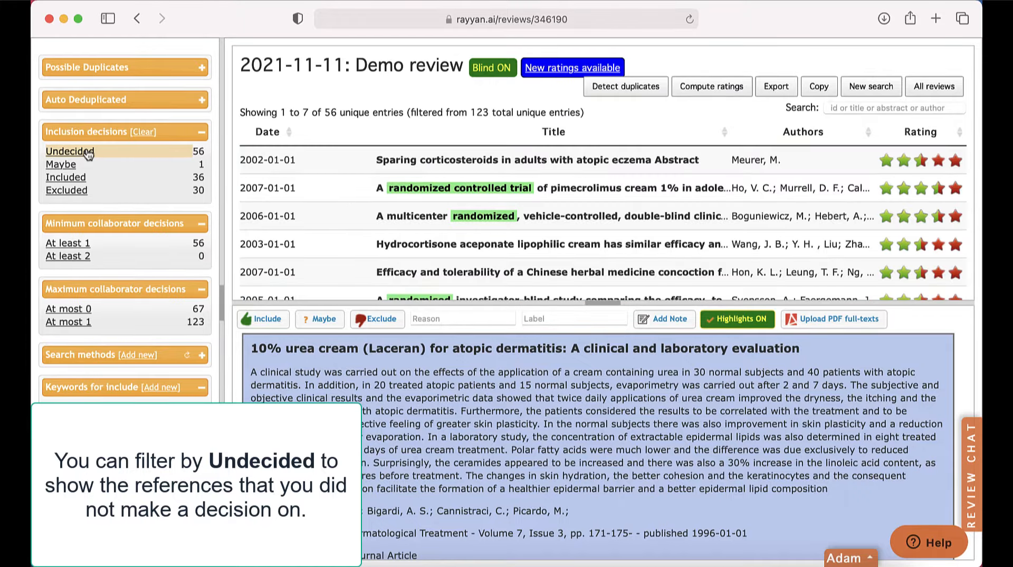
pyautogui.moveTo(310, 149)
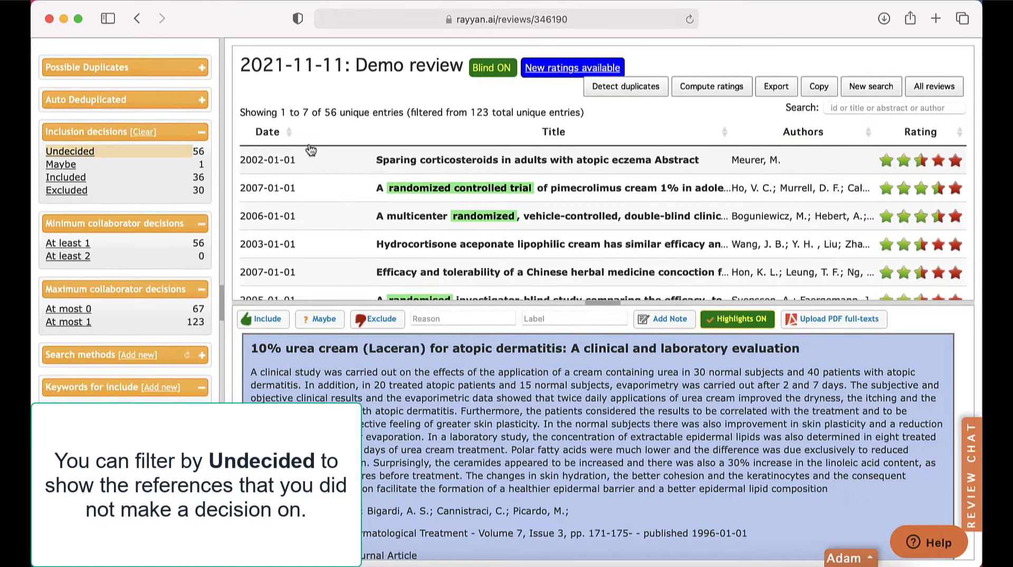
pyautogui.moveTo(914, 137)
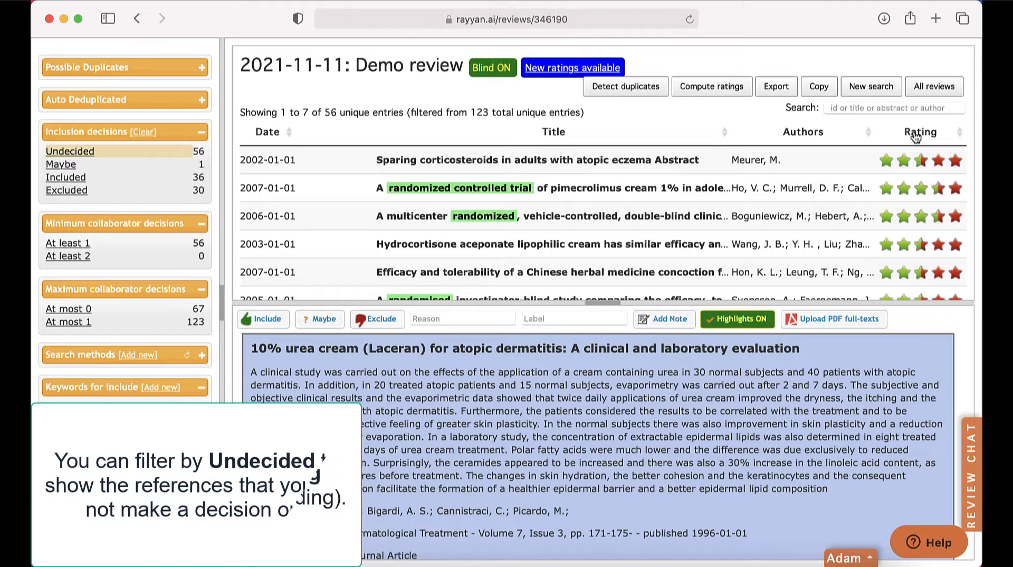
pyautogui.click(919, 132)
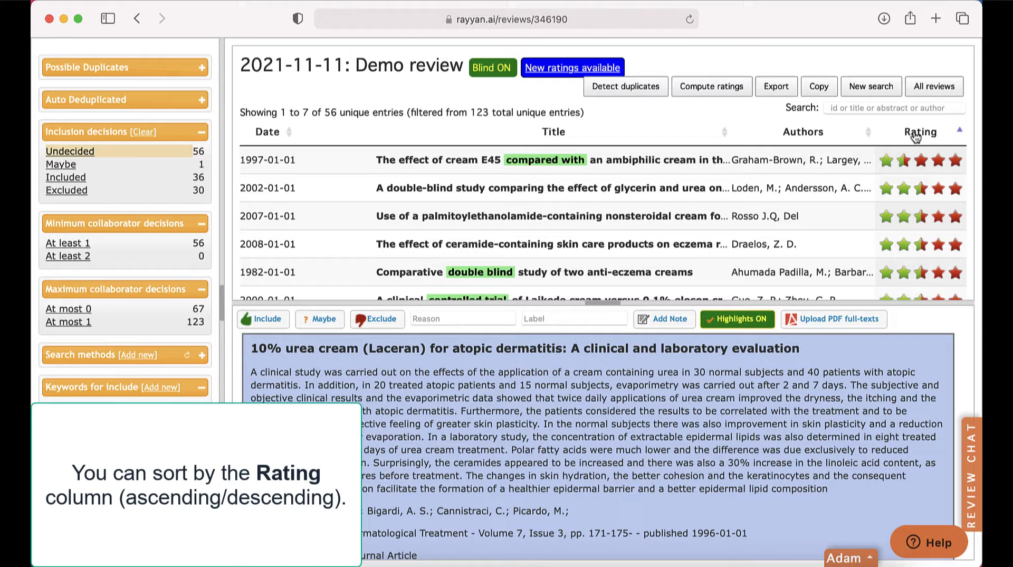
pyautogui.click(918, 132)
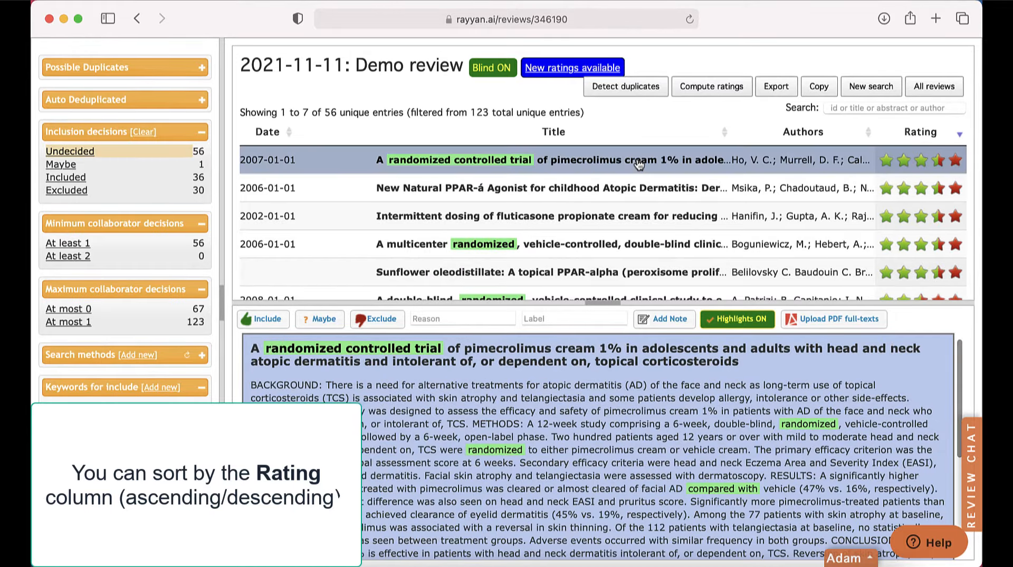
pyautogui.click(262, 318)
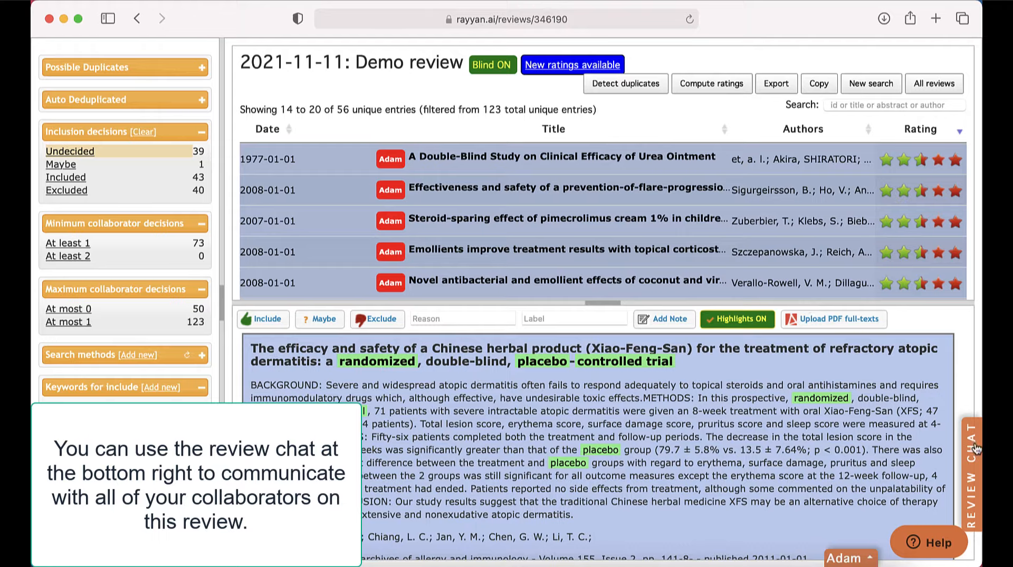
# Send chat messages 'I have finished' and 'please screen the remaining articles' to collaborators.
pyautogui.click(969, 465)
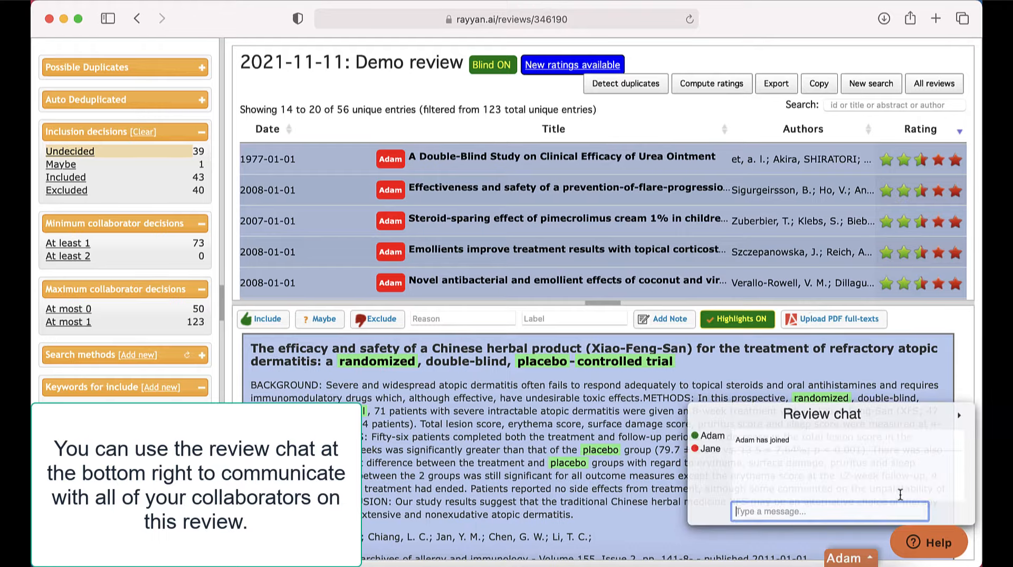
pyautogui.write('I have')
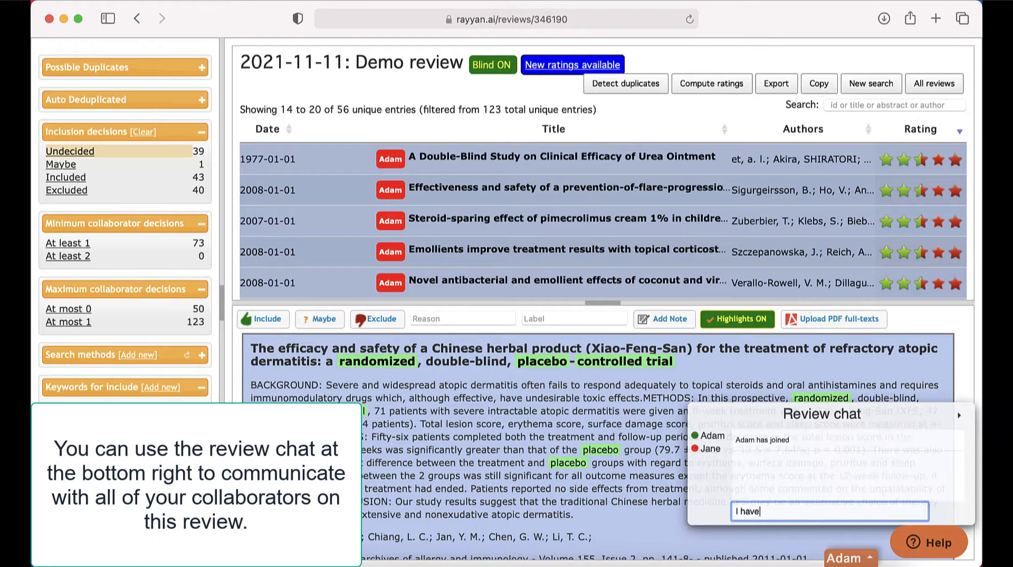
pyautogui.write('finis')
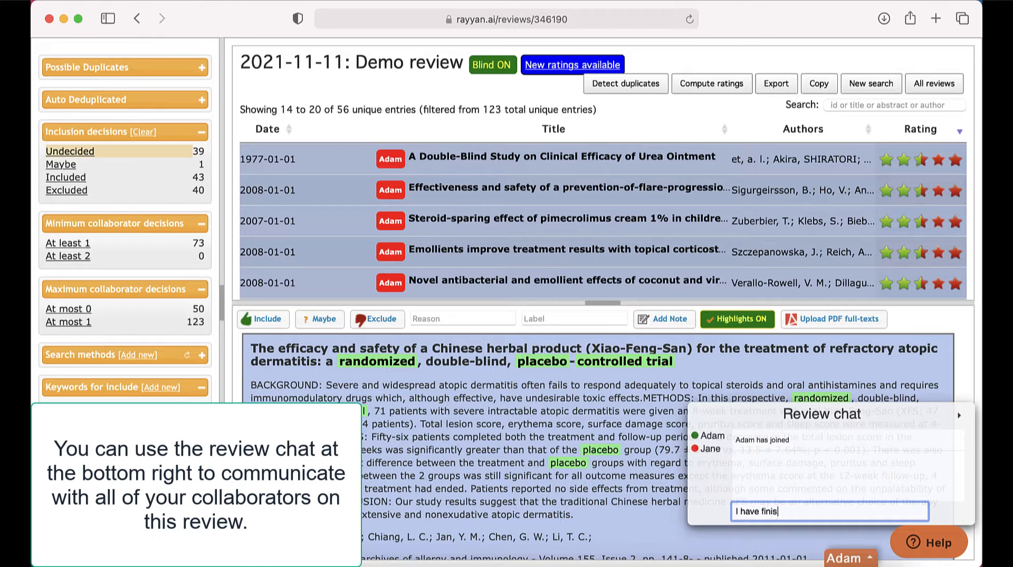
pyautogui.press('Return')
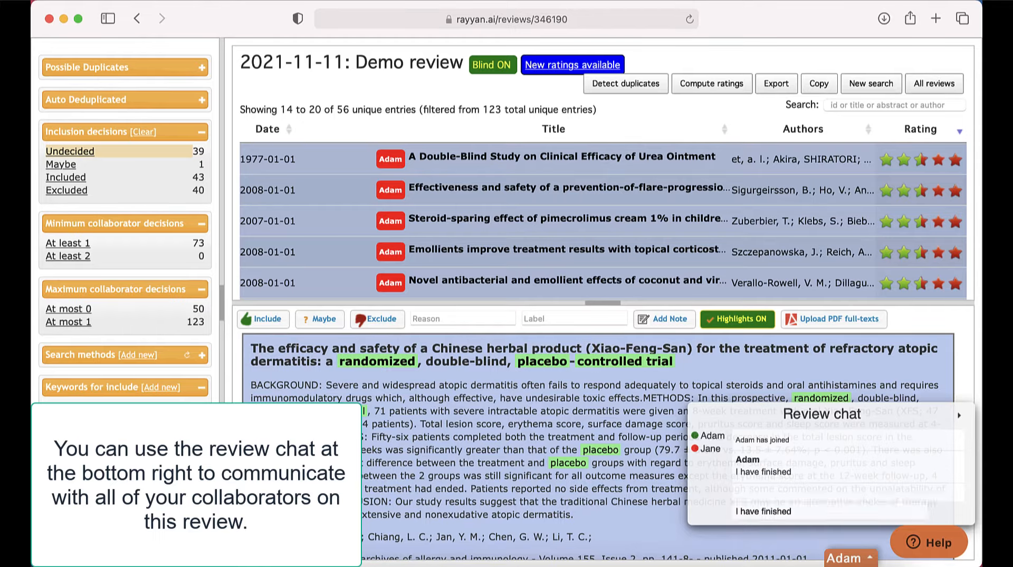
pyautogui.write('please screen the re')
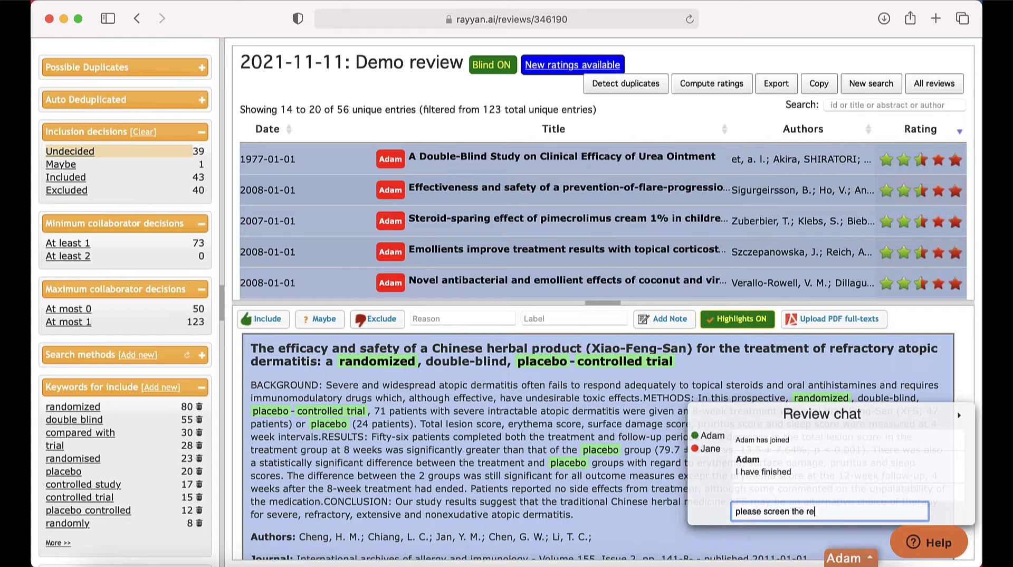
pyautogui.press('Return')
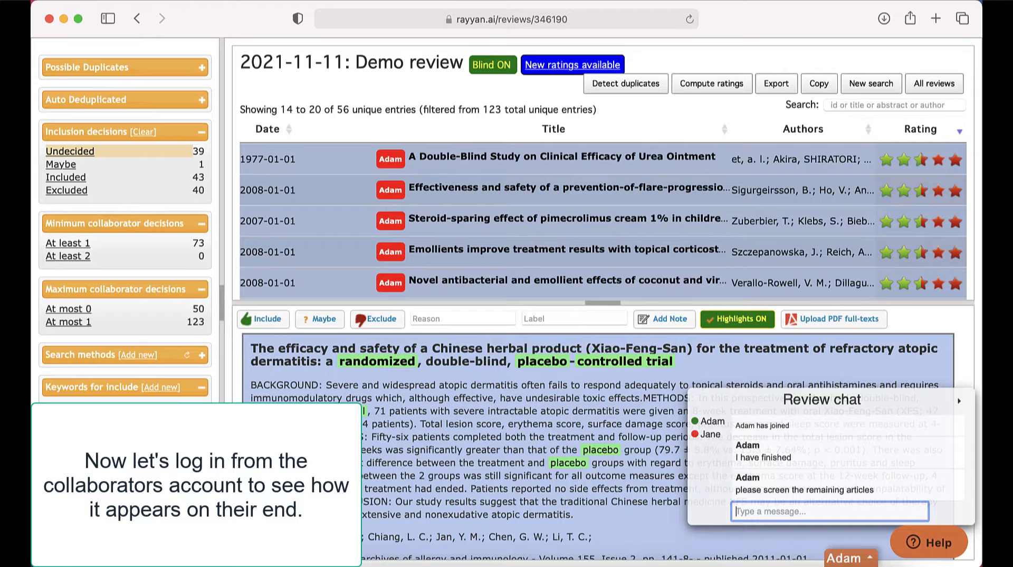
pyautogui.click(849, 557)
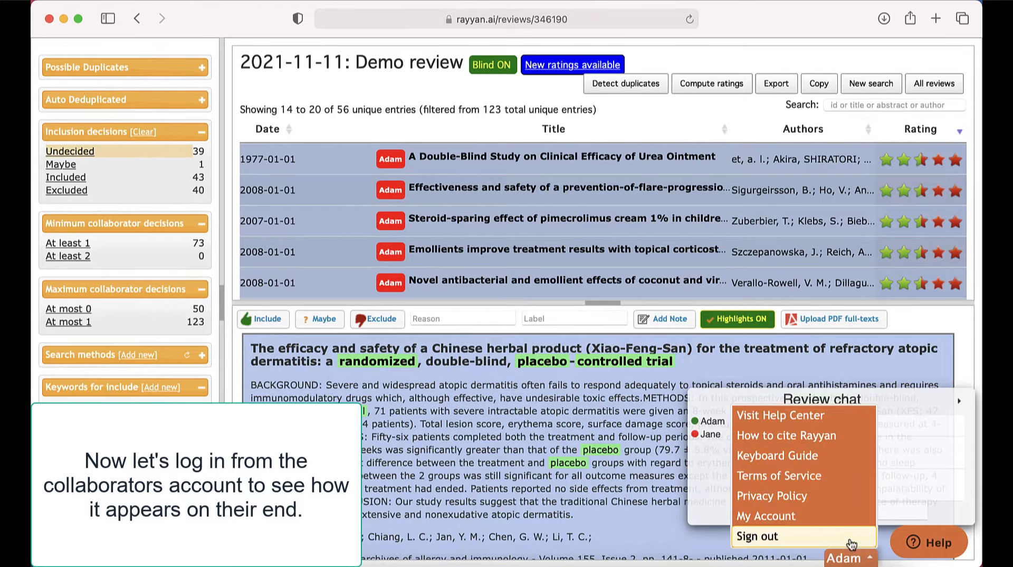
# Sign out and sign in as collaborator Jane, declining Safari's save-password prompt.
pyautogui.click(758, 536)
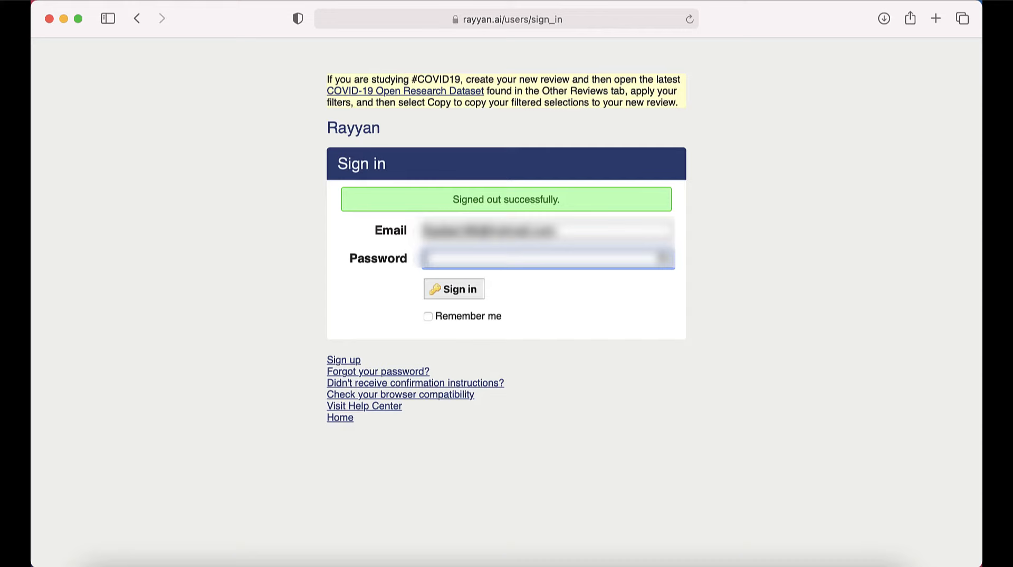
pyautogui.click(453, 288)
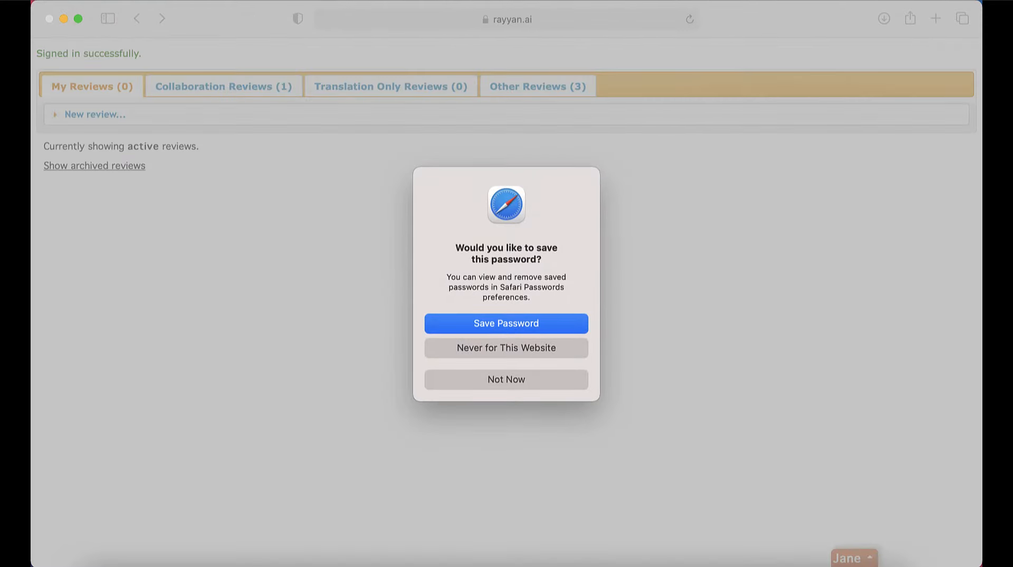
pyautogui.click(506, 379)
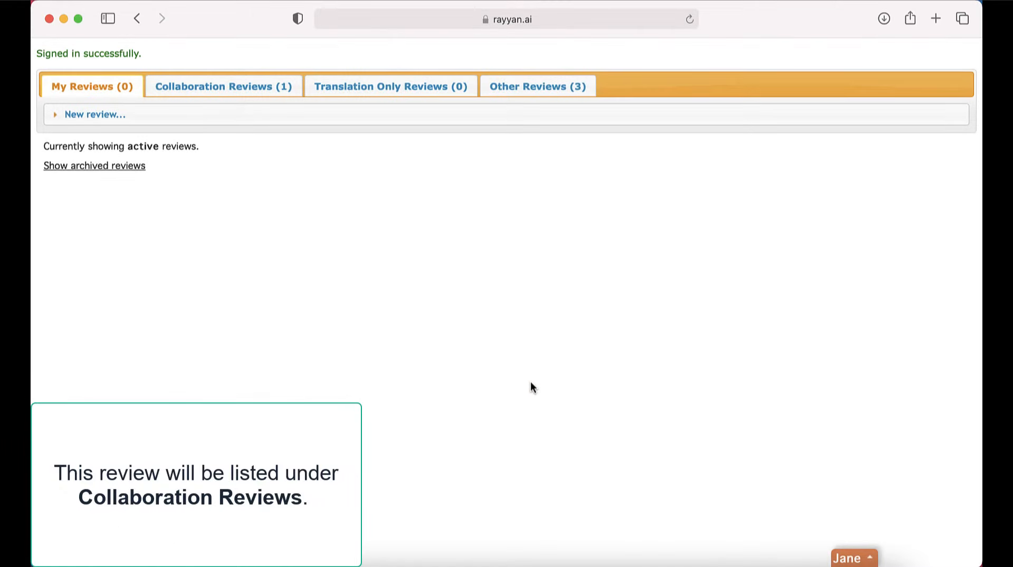
# From Collaboration Reviews, expand the 2021-11-11: Demo review's progress summary and show it for screening.
pyautogui.click(223, 86)
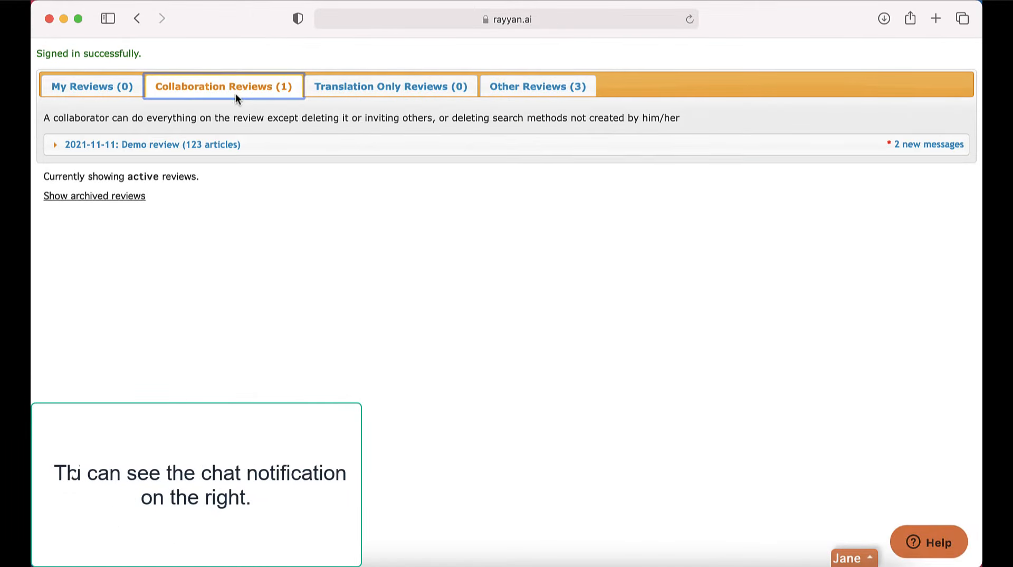
pyautogui.click(152, 145)
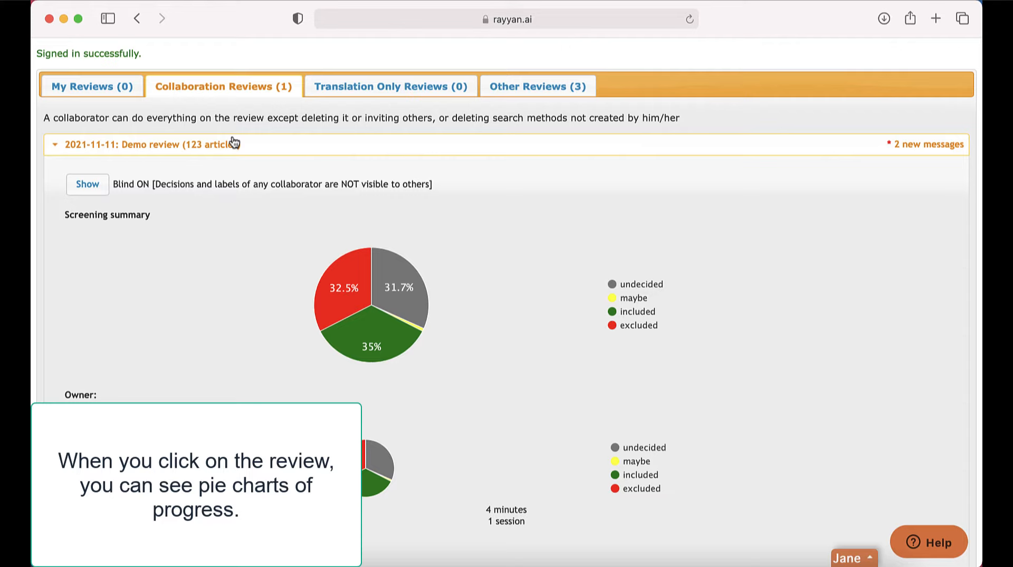
pyautogui.moveTo(87, 184)
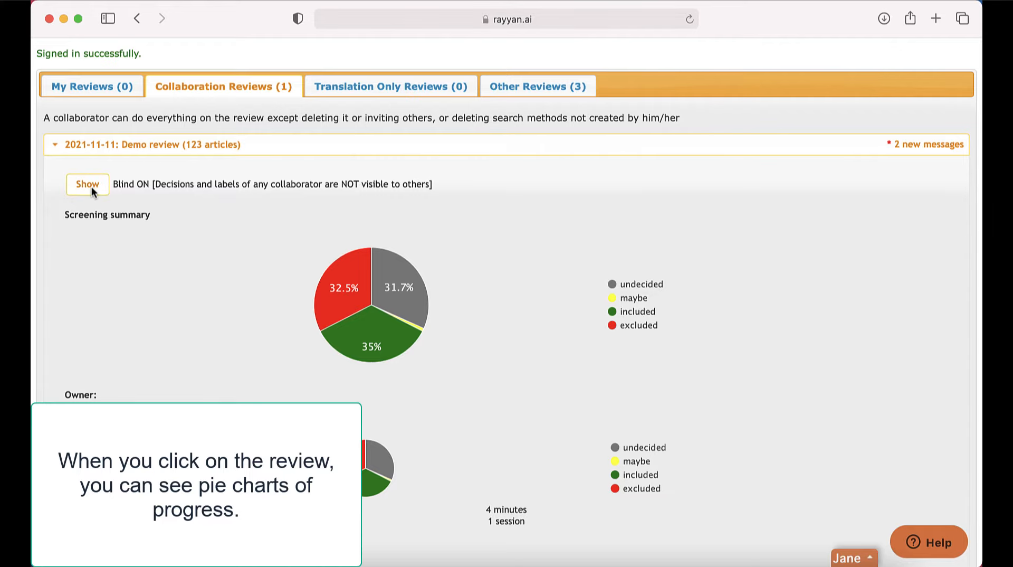
pyautogui.click(87, 184)
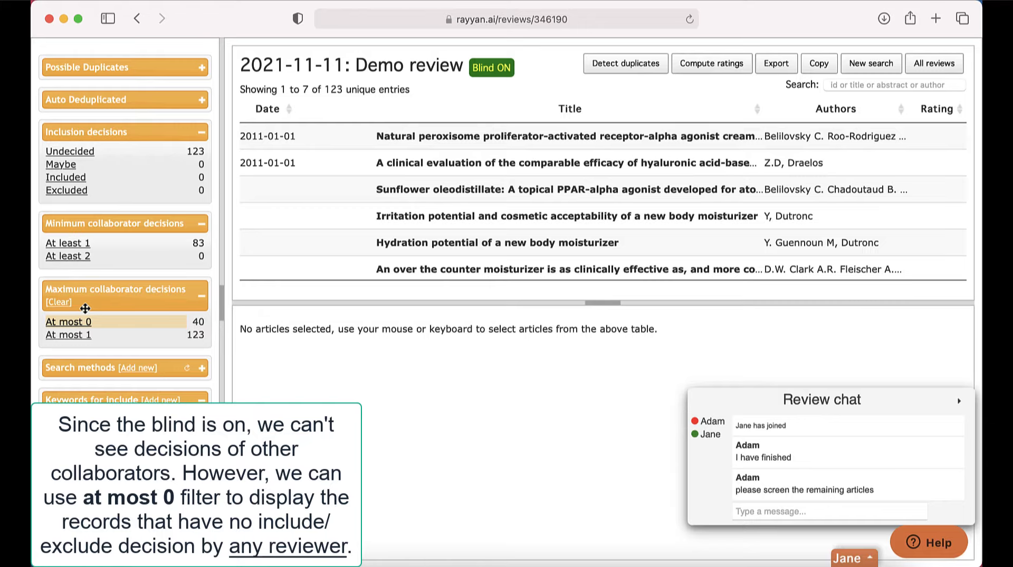
# Filter to references with at most 0 collaborator decisions and screen the 40 undecided ones as Jane.
pyautogui.click(68, 321)
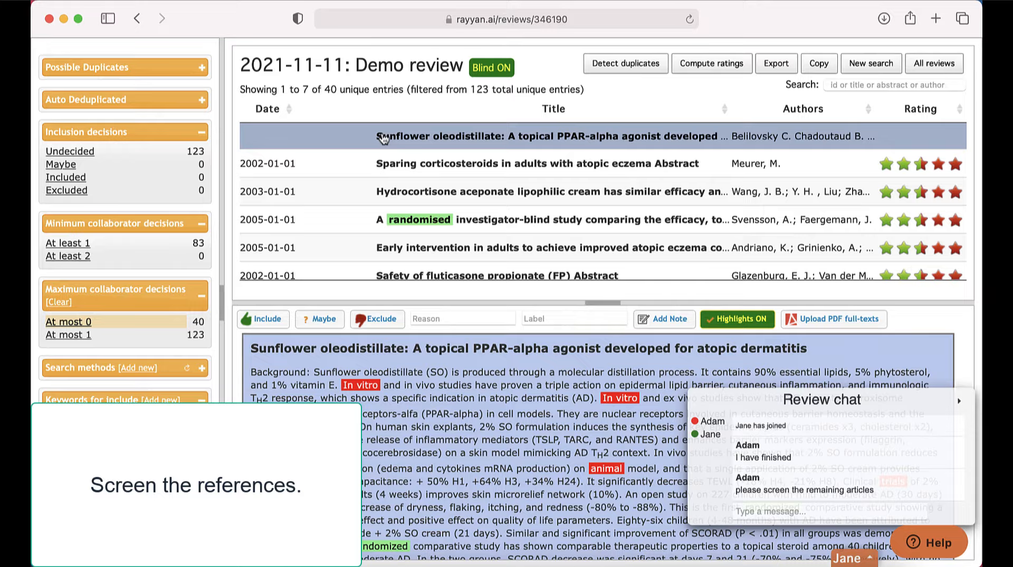
pyautogui.scroll(-3)
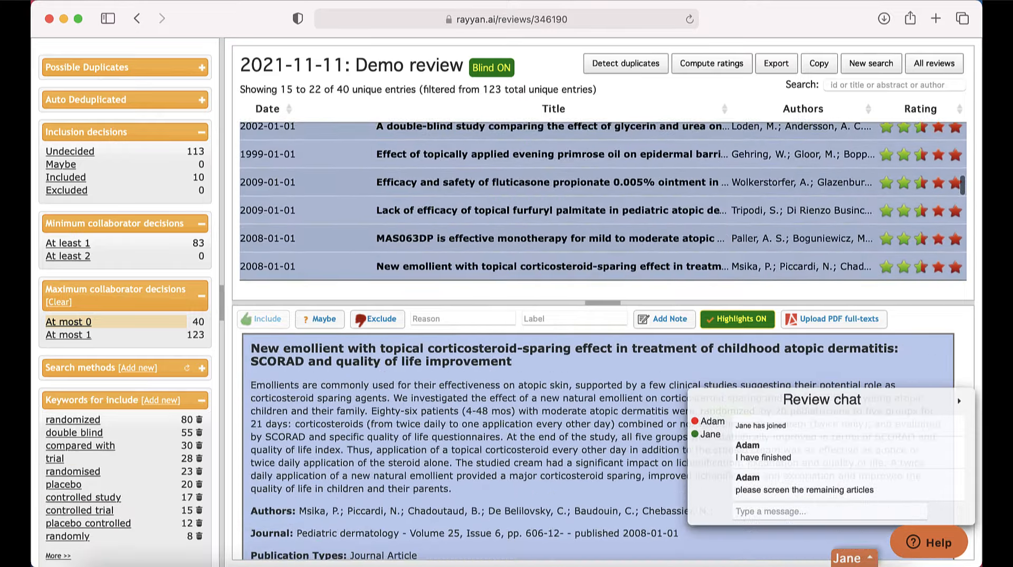
pyautogui.scroll(-3)
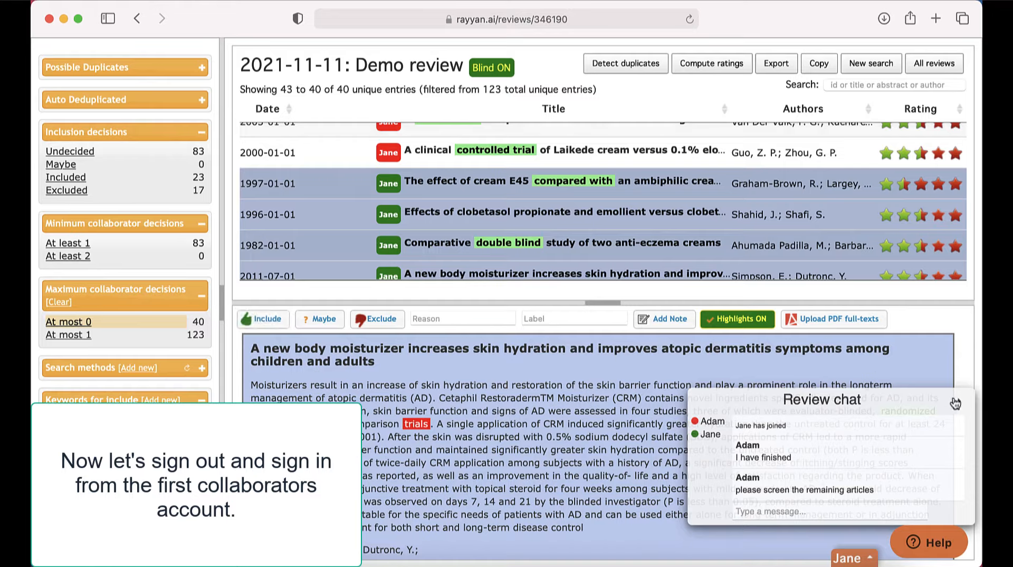
pyautogui.click(849, 557)
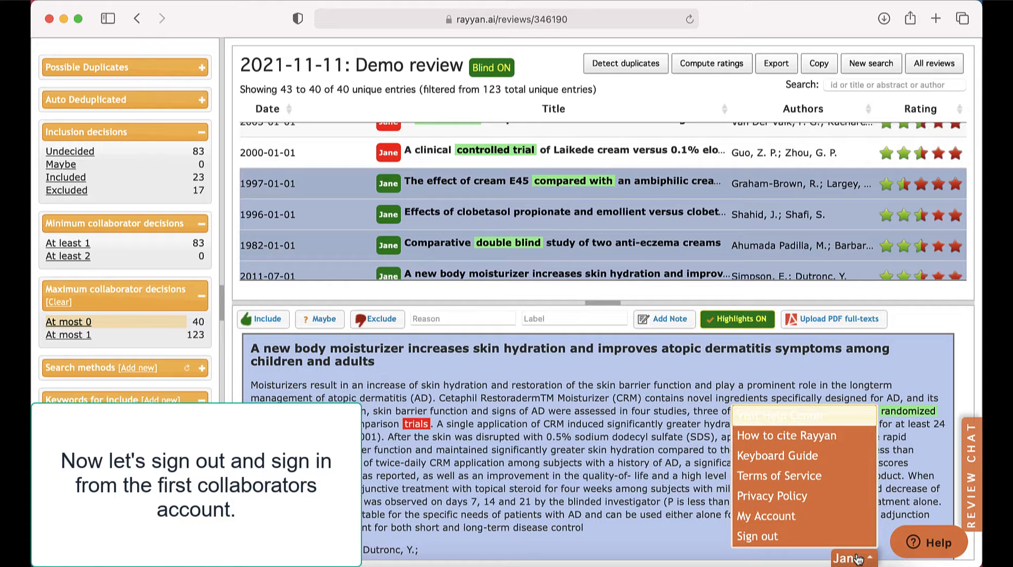
# Sign out and sign back in as Adam, declining to save the password.
pyautogui.click(756, 536)
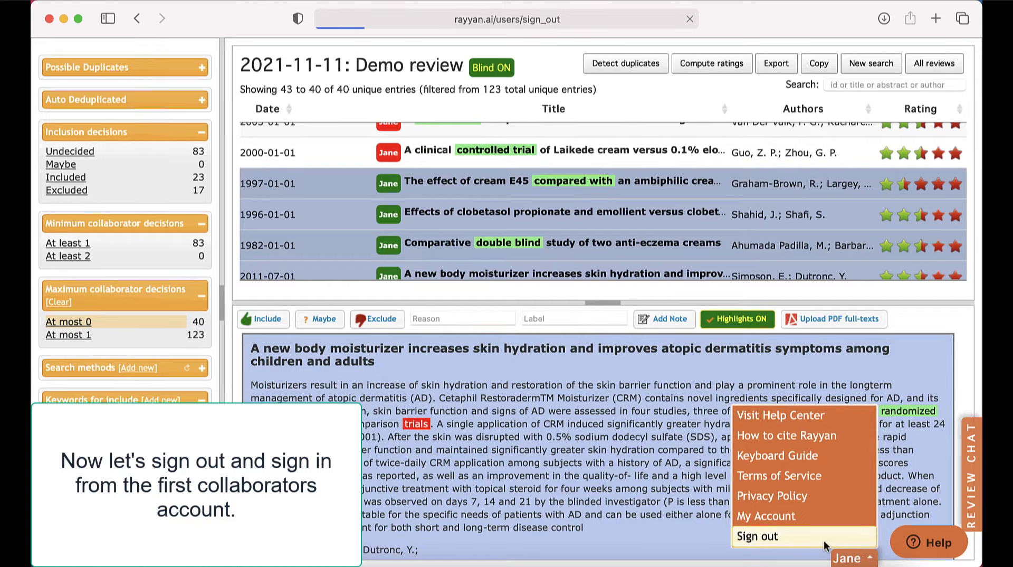
pyautogui.click(755, 536)
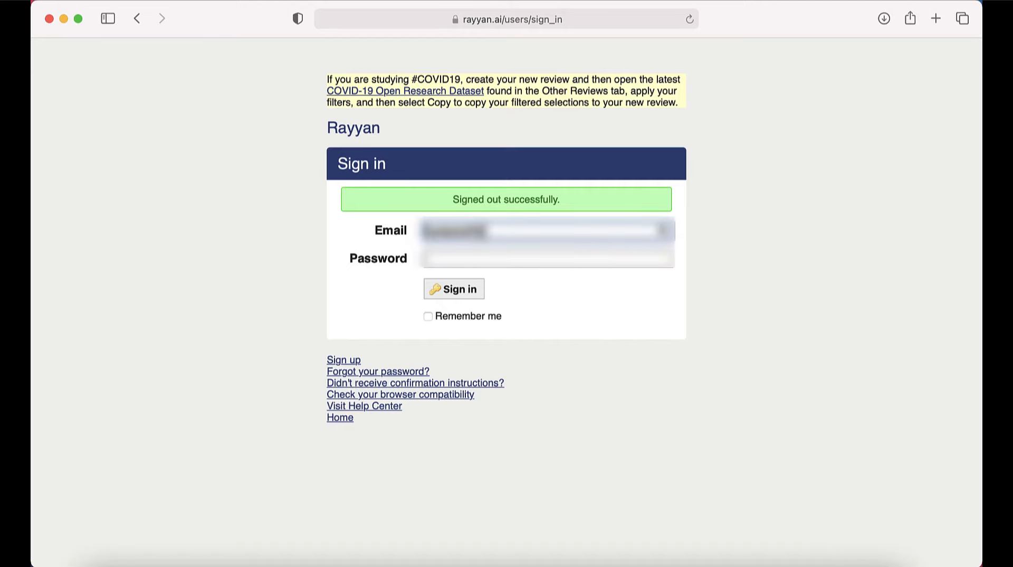
pyautogui.click(545, 258)
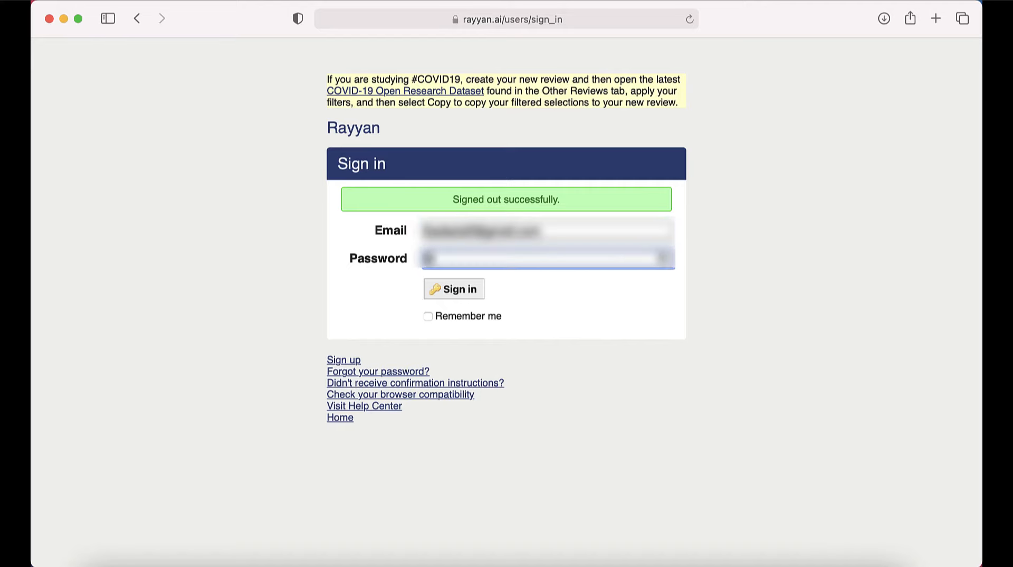
pyautogui.click(453, 289)
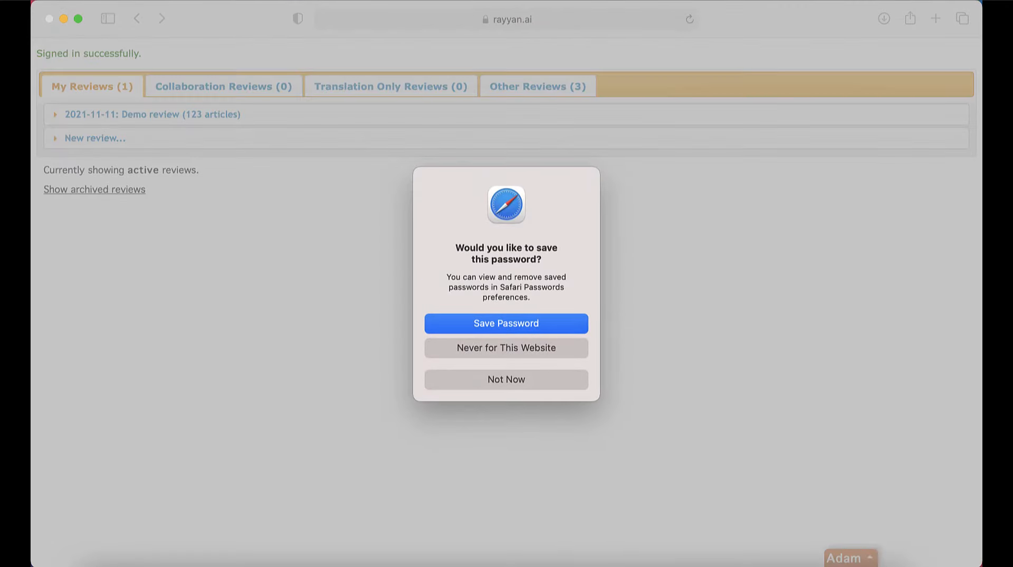
pyautogui.click(506, 378)
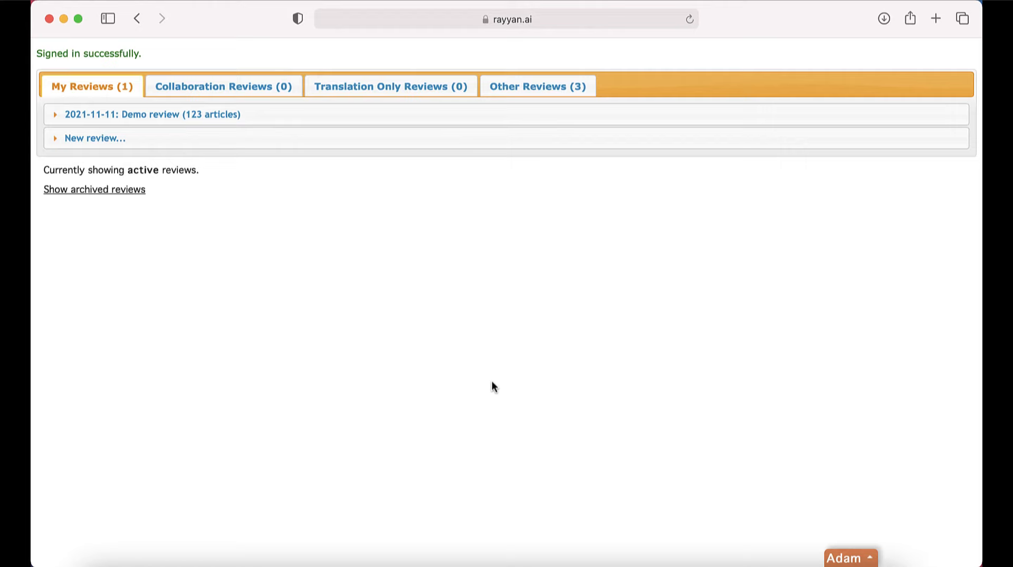
# Expand the Demo review's summary and request turning blind mode off.
pyautogui.click(152, 114)
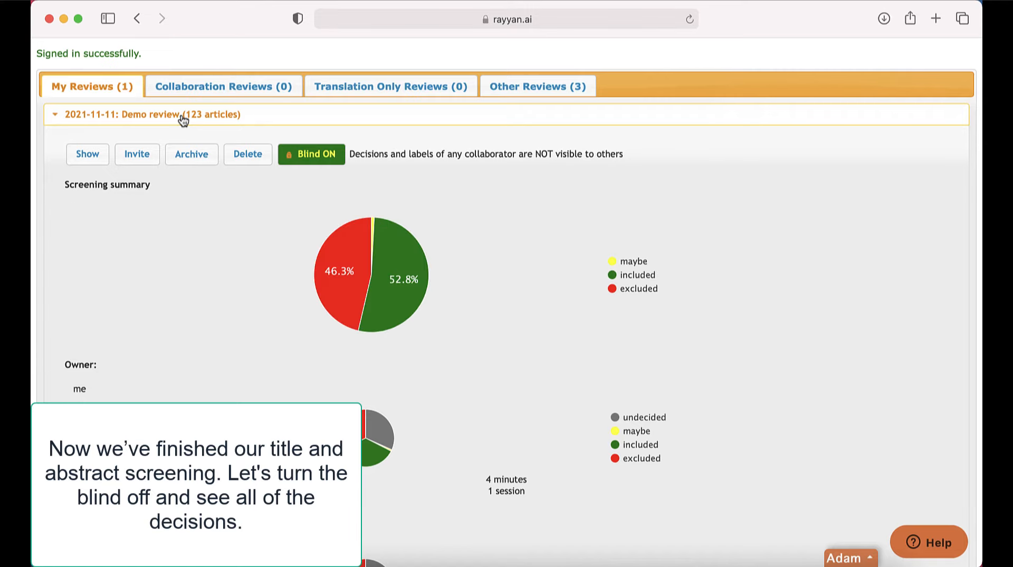
pyautogui.click(310, 154)
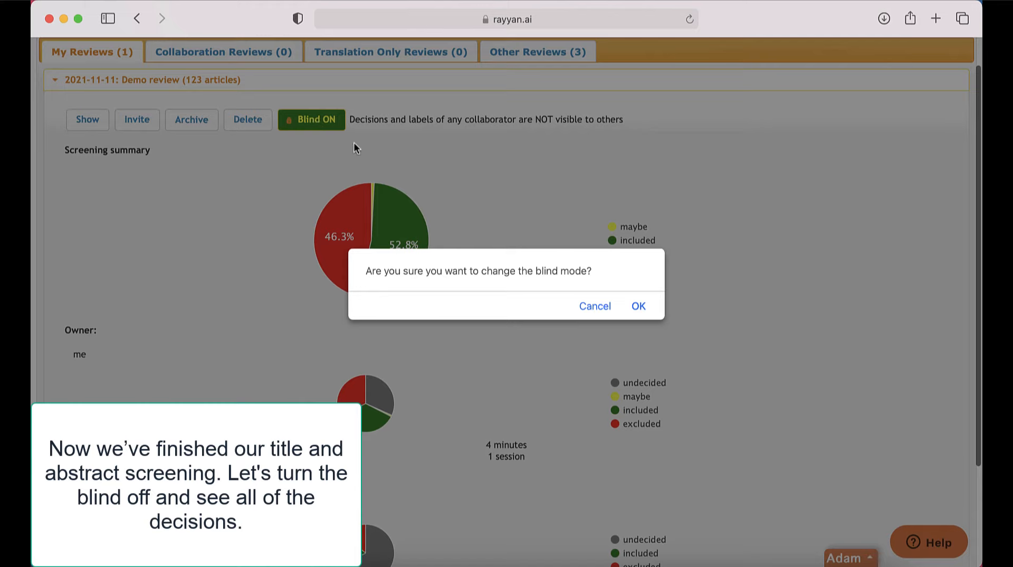
# Confirm blind mode off and show the Demo review's screening page with everyone's decisions.
pyautogui.click(638, 306)
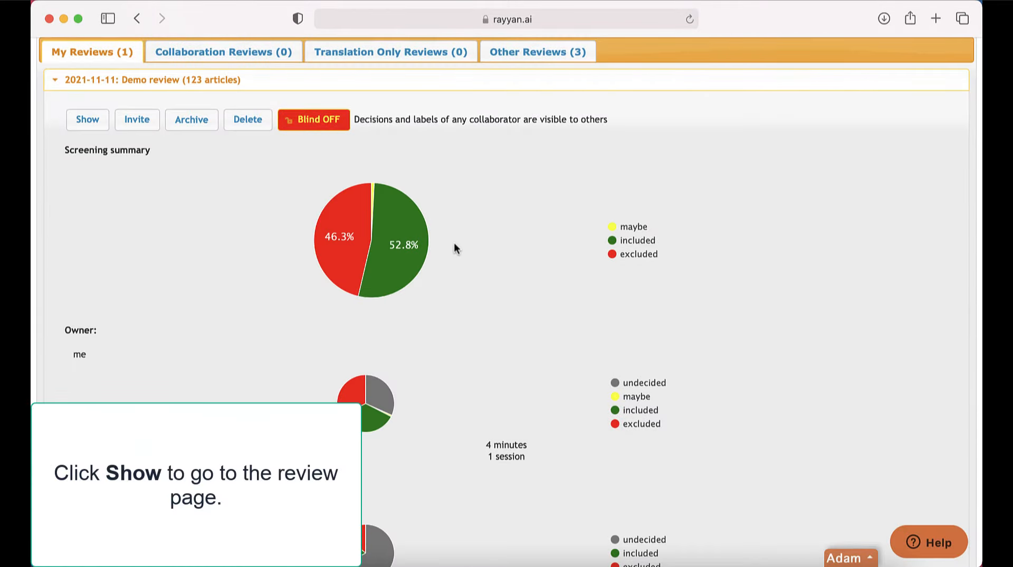
pyautogui.click(88, 119)
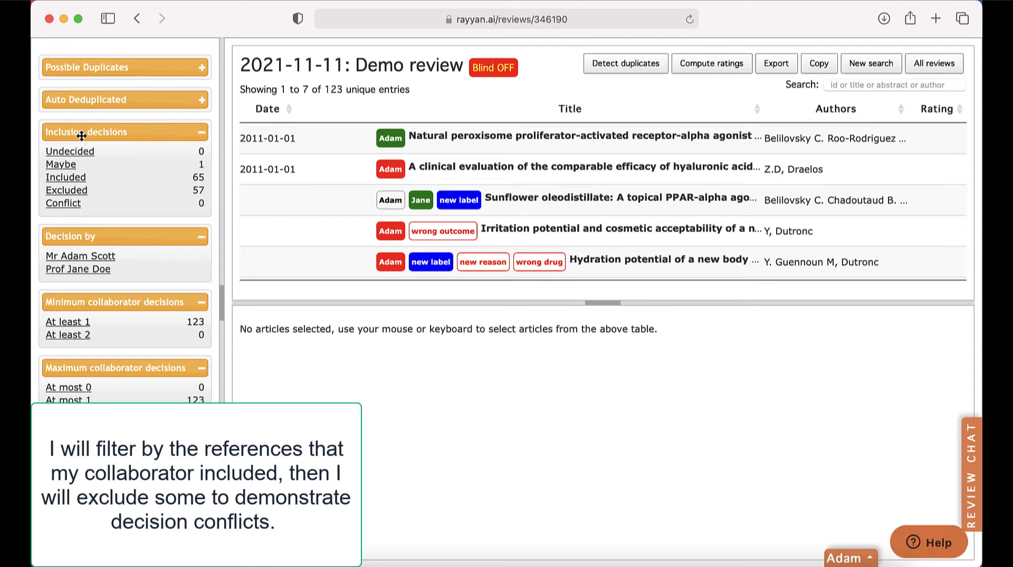
# Filter to Jane's included references, exclude the corticosteroid-sparing eczema and hydrocortisone aceponate cream ones, and reload.
pyautogui.click(66, 177)
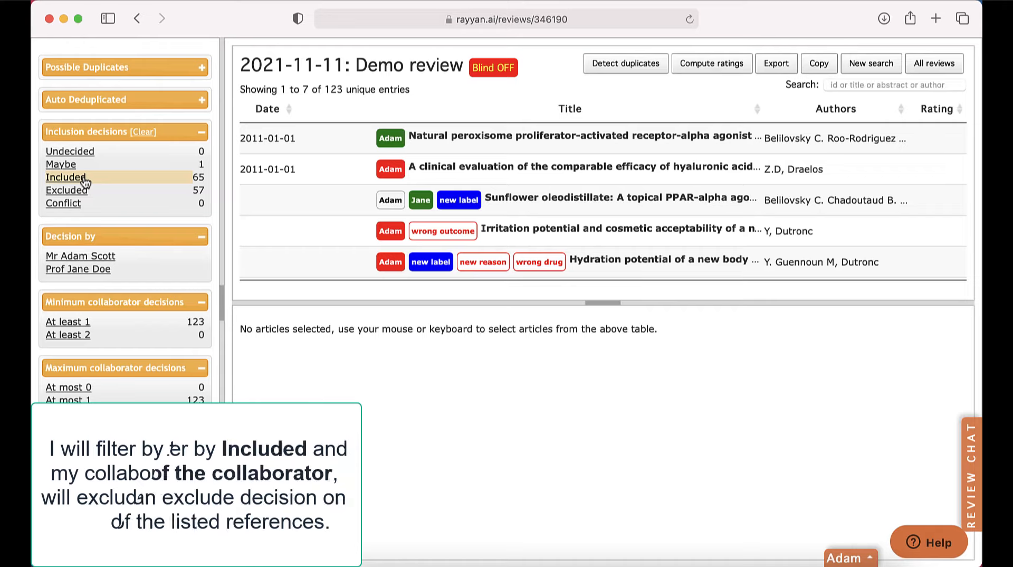
pyautogui.click(77, 269)
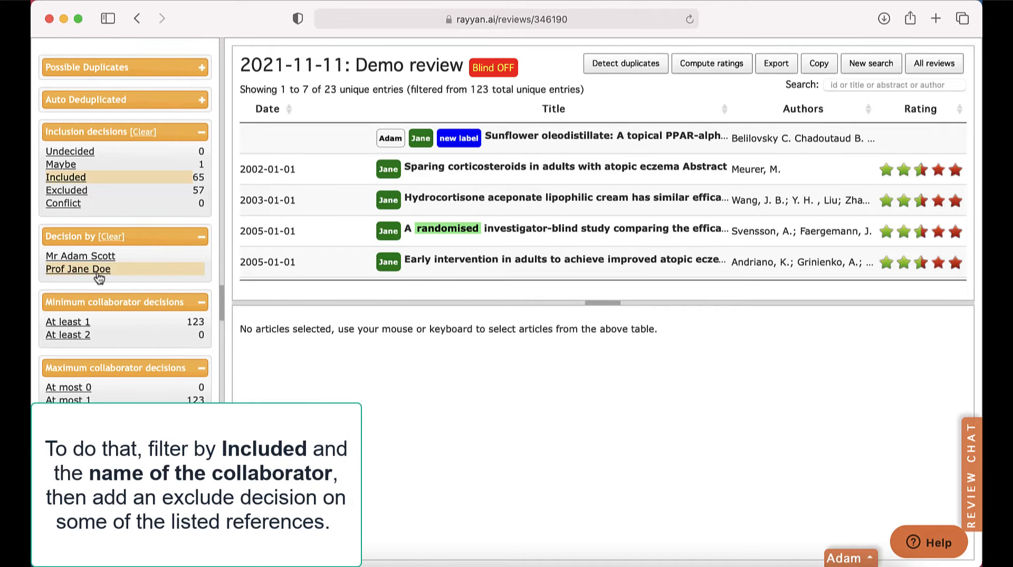
pyautogui.click(562, 169)
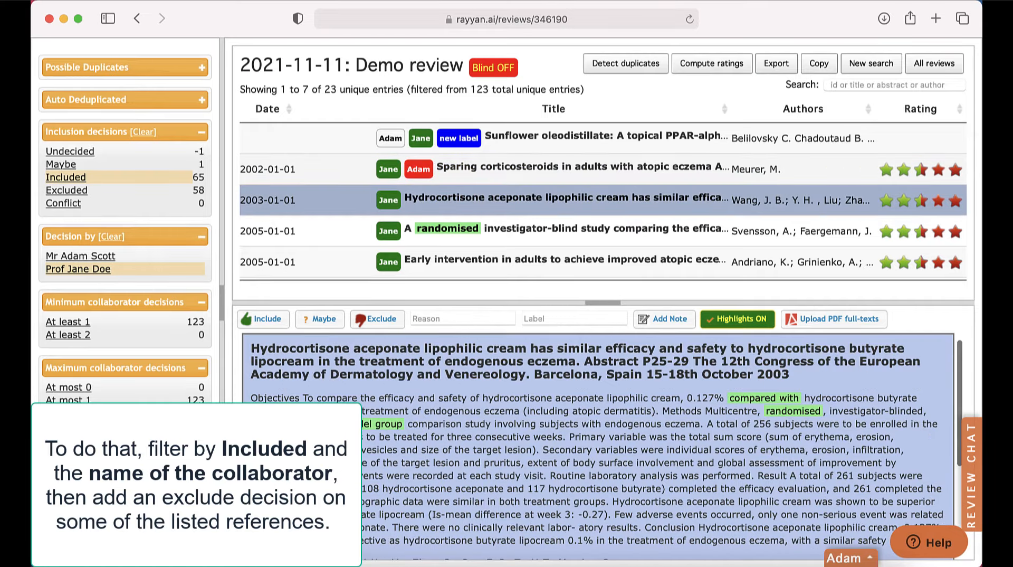
pyautogui.click(375, 319)
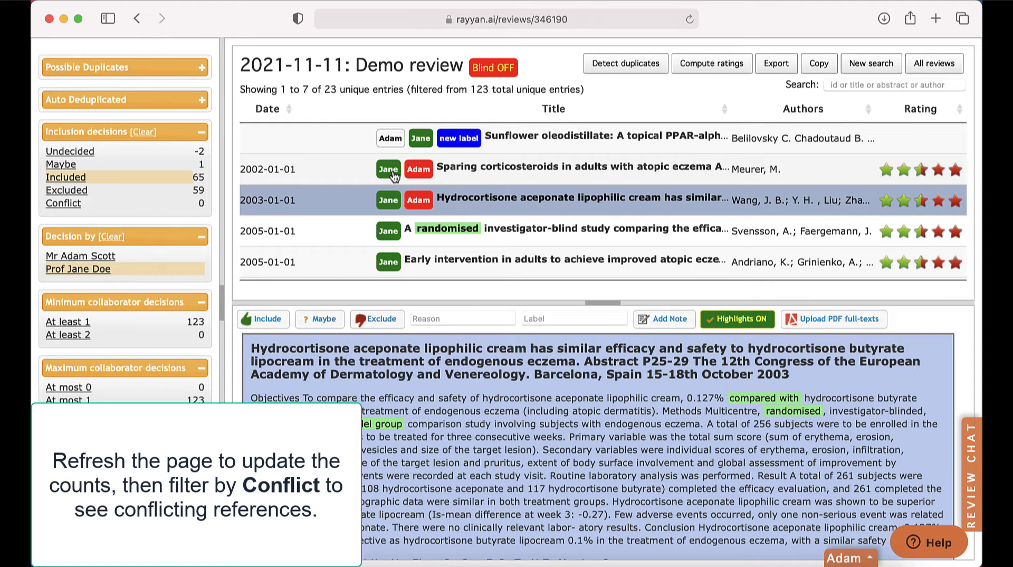
pyautogui.click(690, 19)
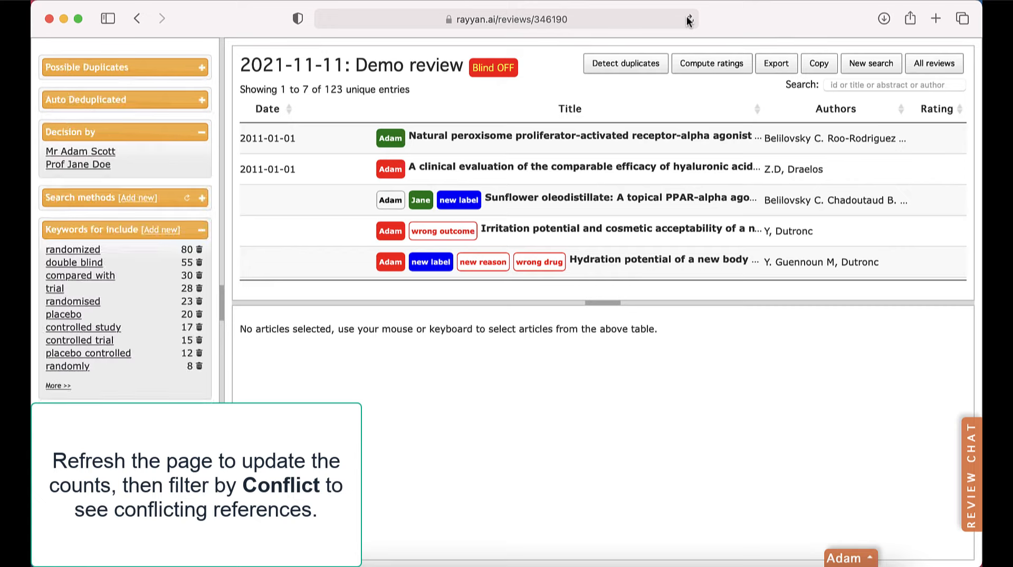
# Filter to conflicting references, change both of Adam's decisions to Include, and reload to zero conflicts.
pyautogui.click(689, 19)
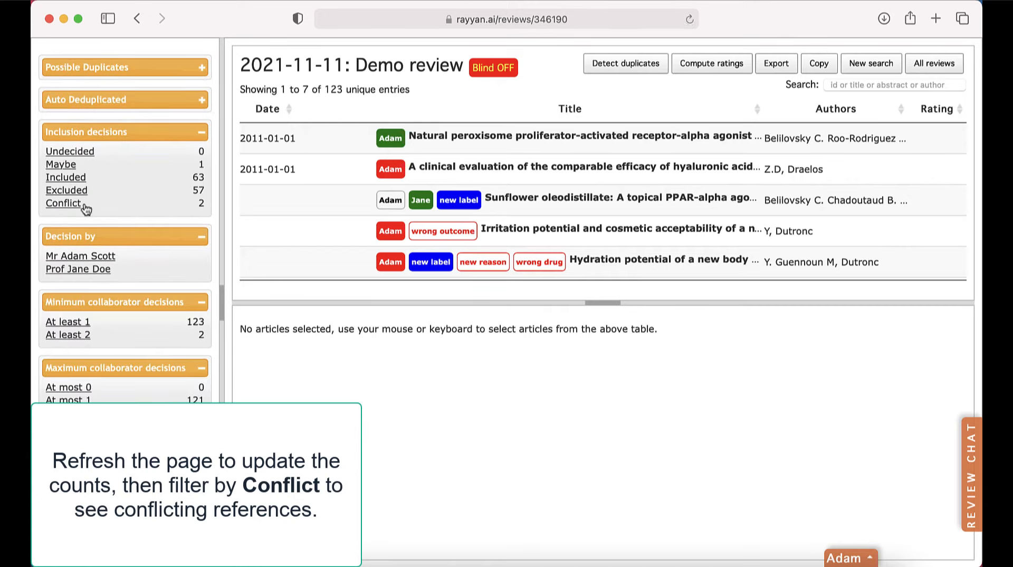
pyautogui.click(62, 202)
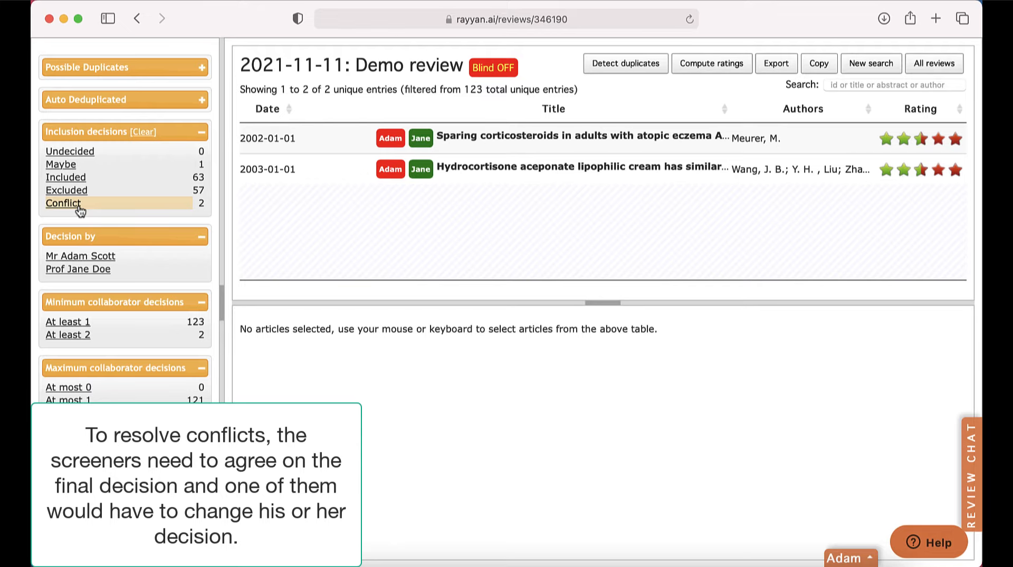
pyautogui.click(581, 137)
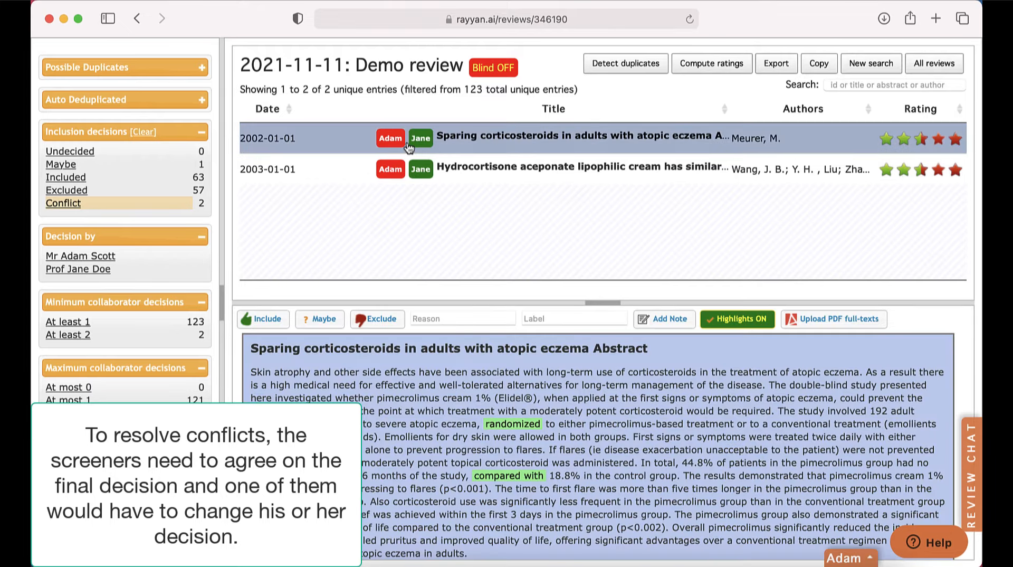
pyautogui.click(581, 169)
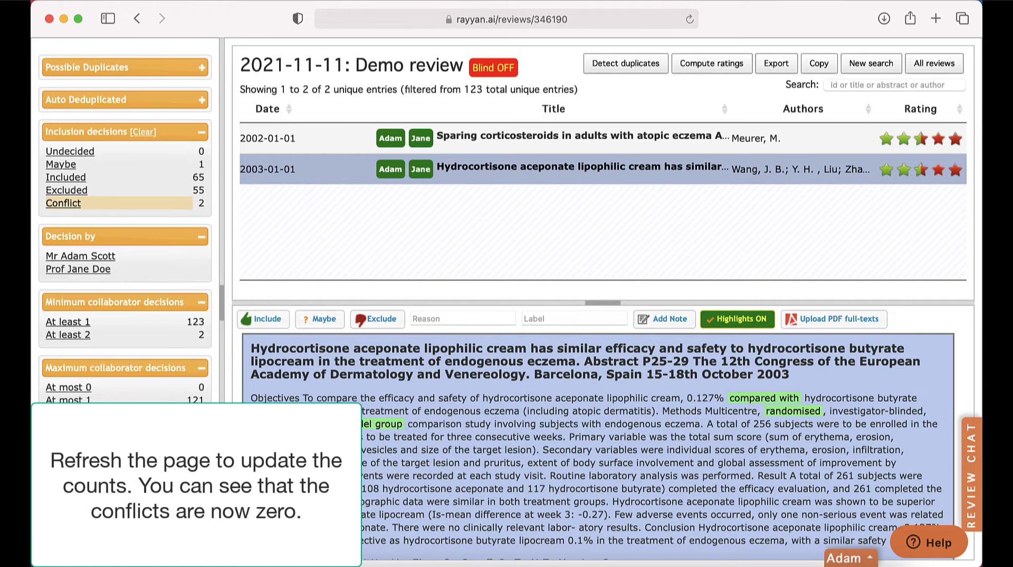
pyautogui.click(693, 19)
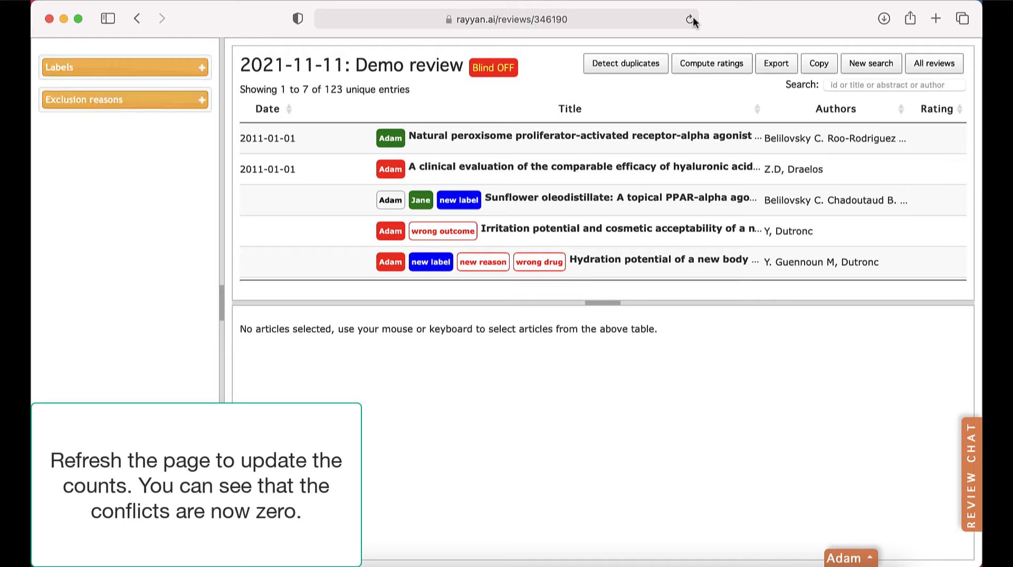
pyautogui.click(693, 19)
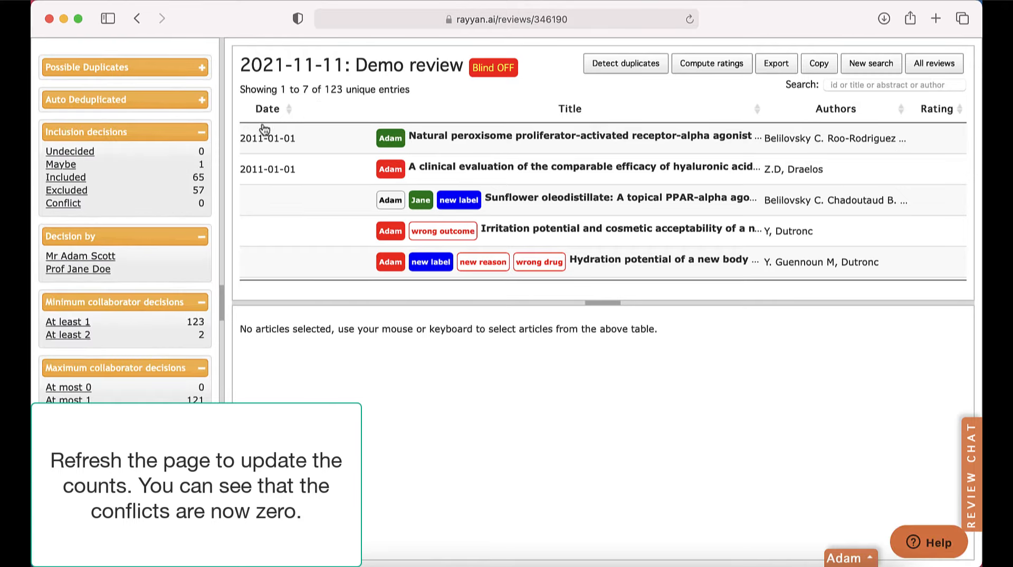
# Confirm the Conflict filter is empty, list the 65 included references, and return to All reviews.
pyautogui.click(62, 202)
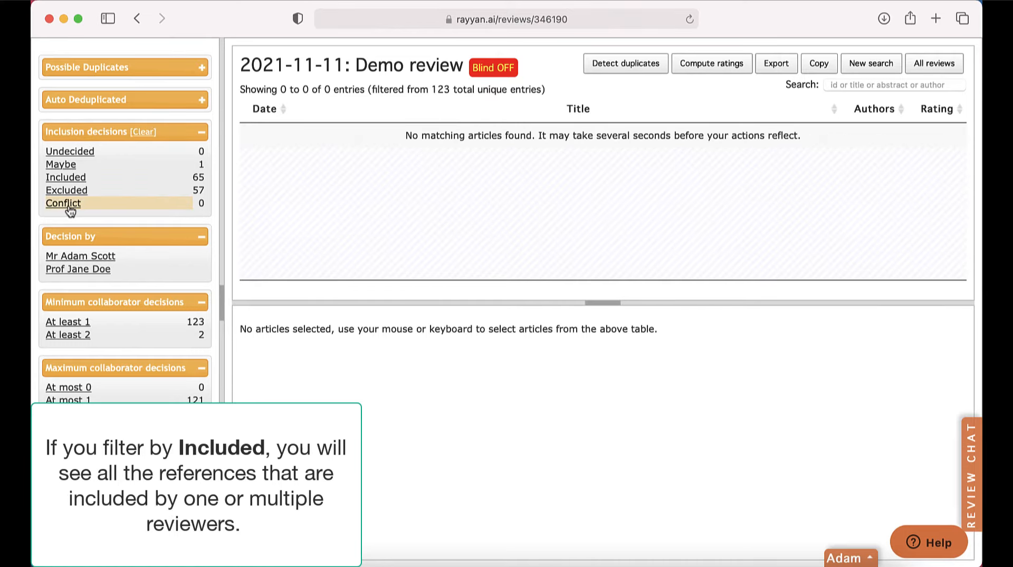
pyautogui.moveTo(65, 177)
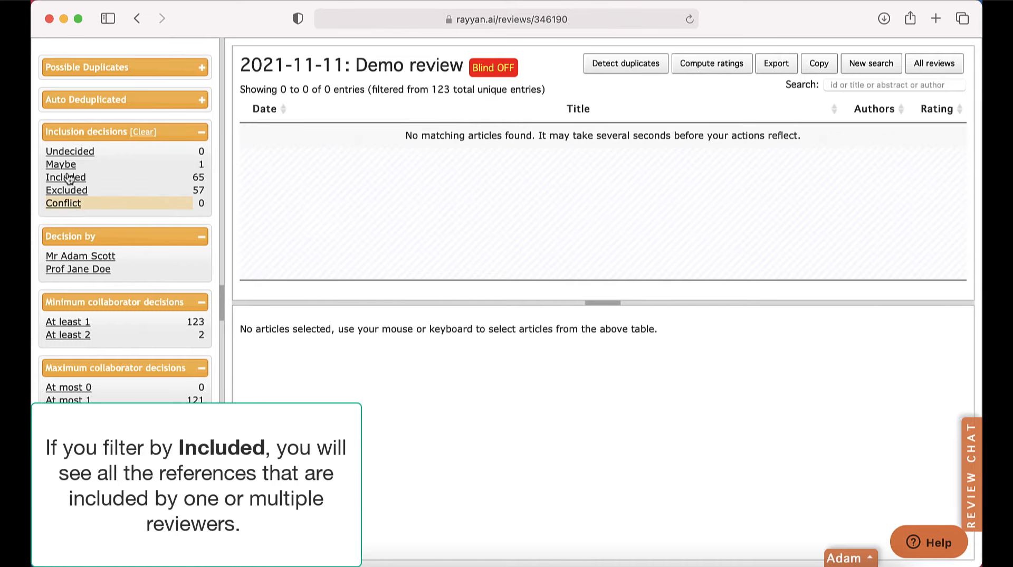
pyautogui.click(65, 178)
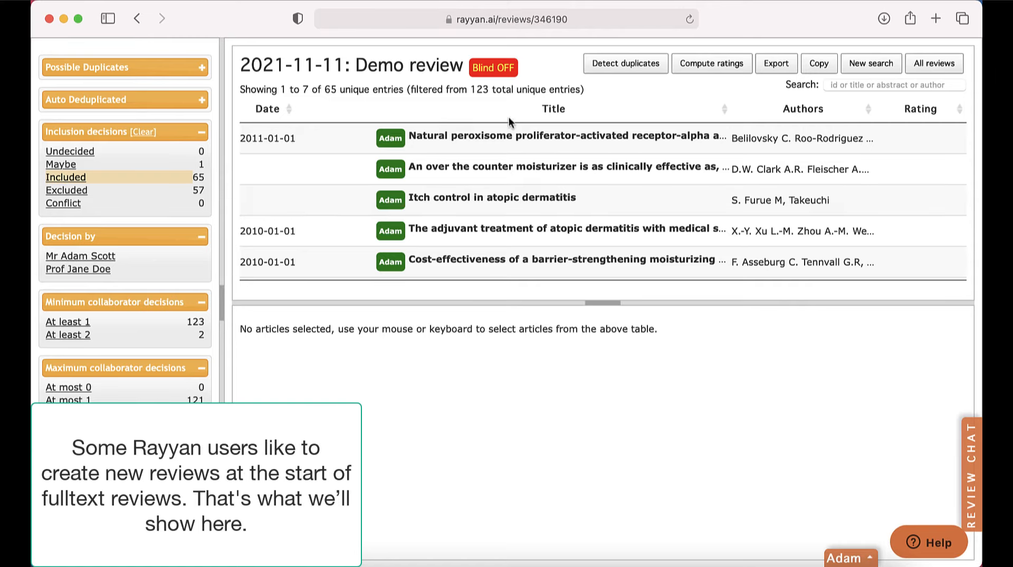
pyautogui.click(934, 63)
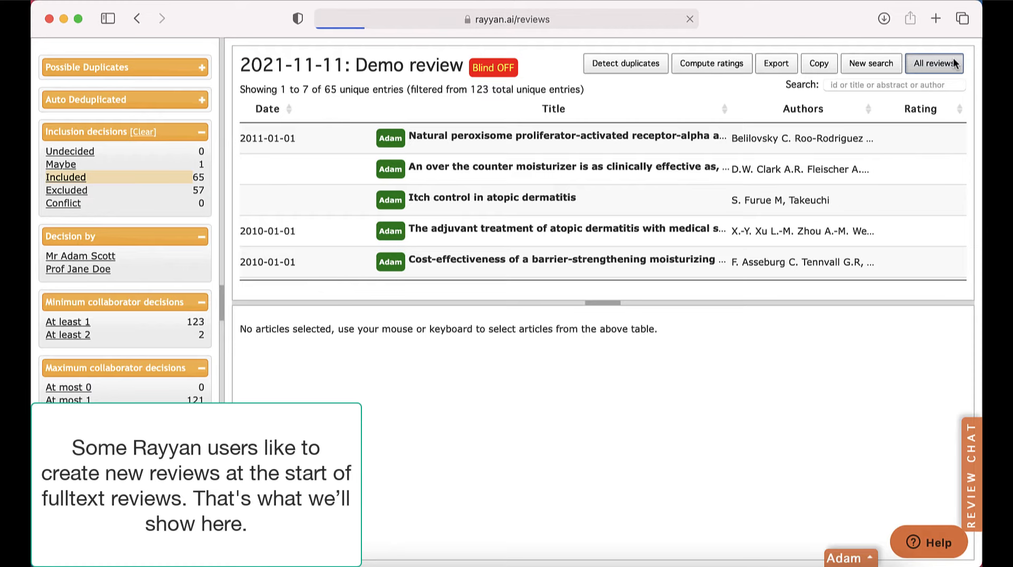
# Create a new review titled 'Fulltext review'.
pyautogui.click(934, 63)
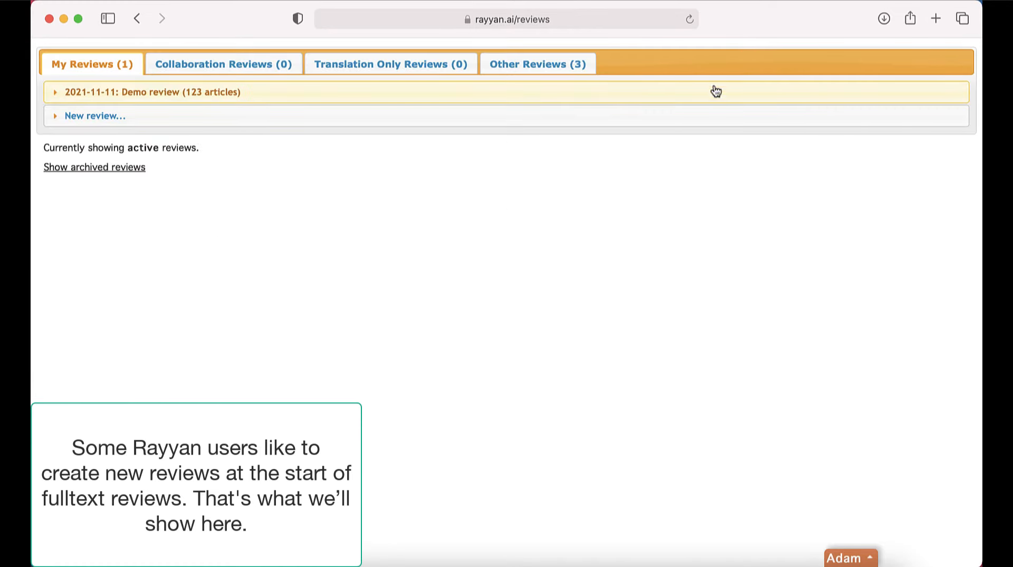
pyautogui.click(93, 116)
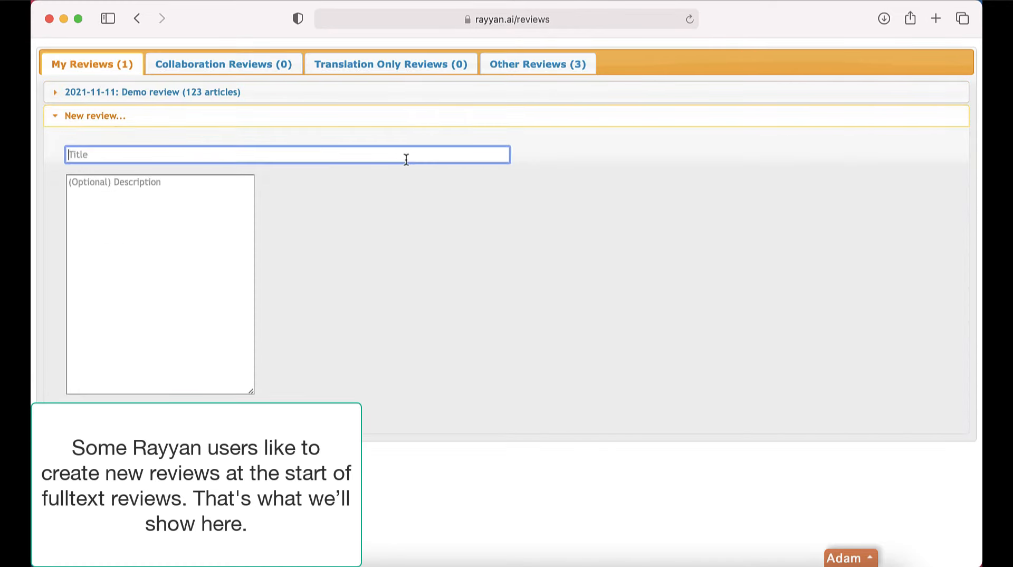
pyautogui.write('Fullte')
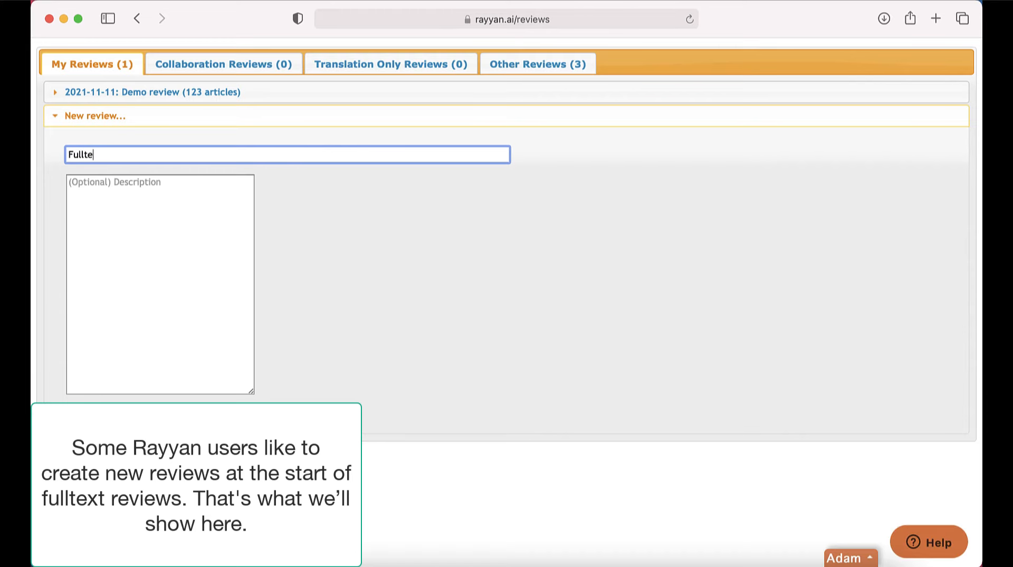
pyautogui.write('xt review')
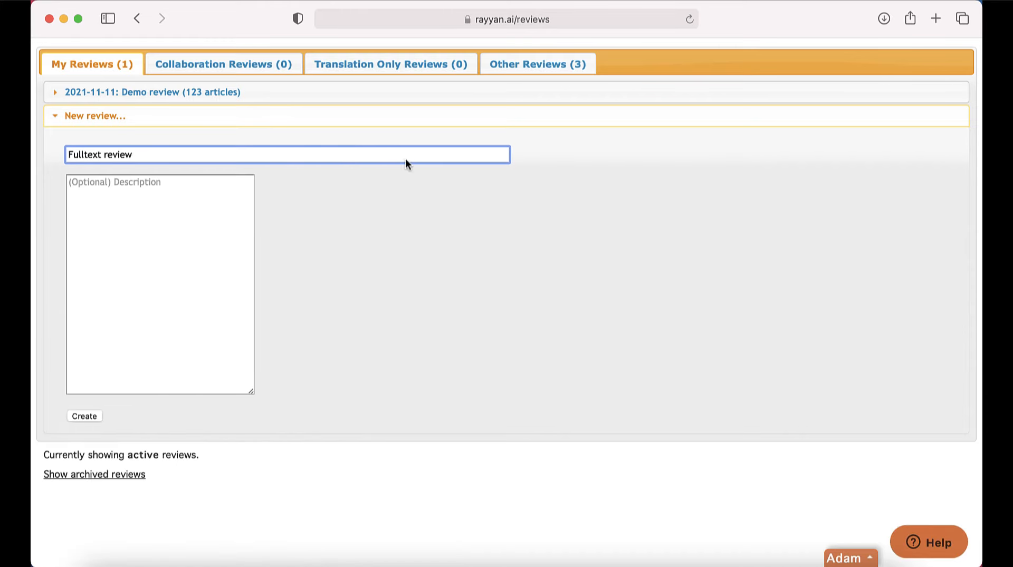
pyautogui.click(84, 416)
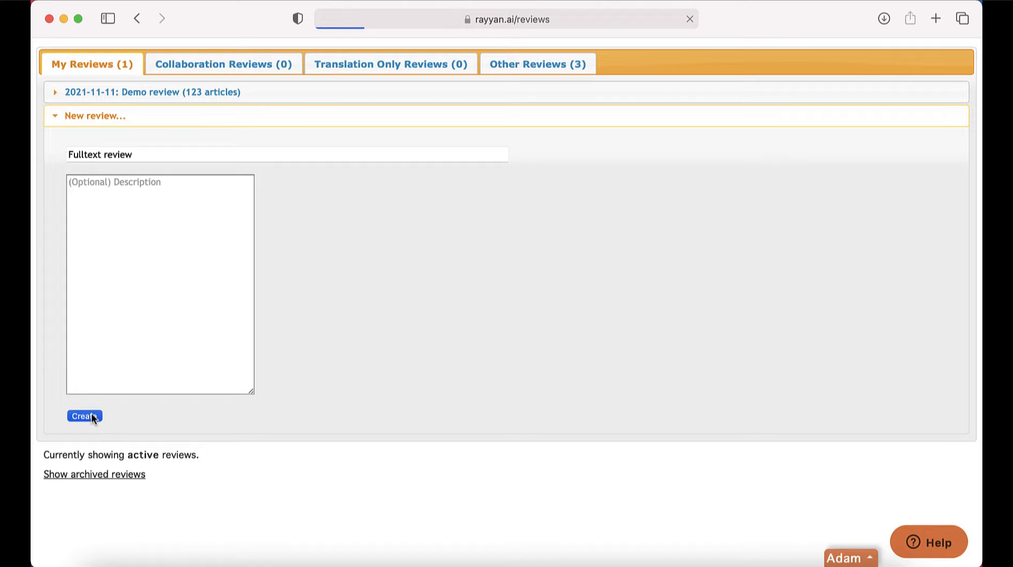
pyautogui.click(84, 416)
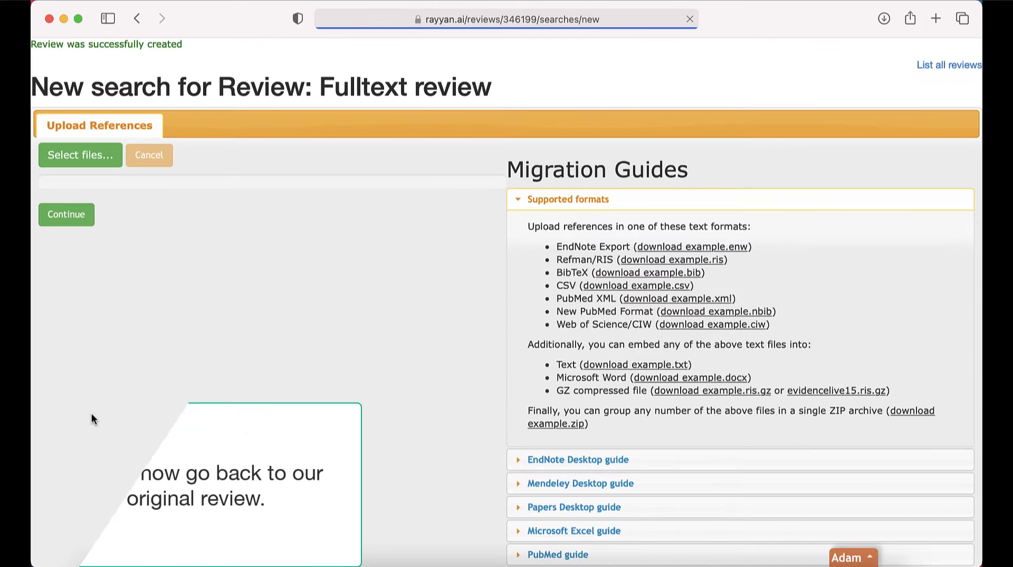
pyautogui.moveTo(949, 65)
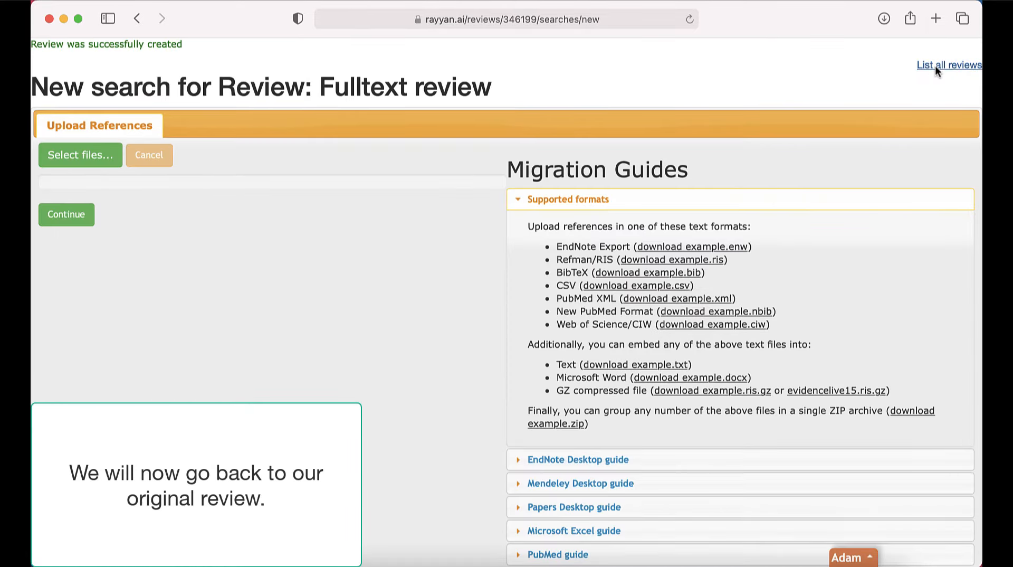
# Return to the reviews list and expand the Demo review's screening summary.
pyautogui.click(949, 64)
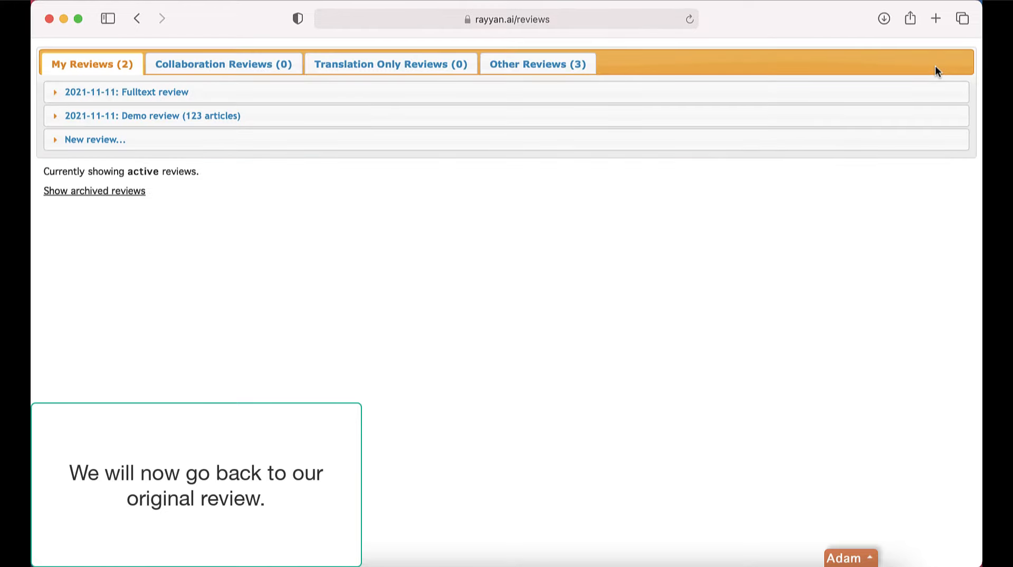
pyautogui.click(152, 116)
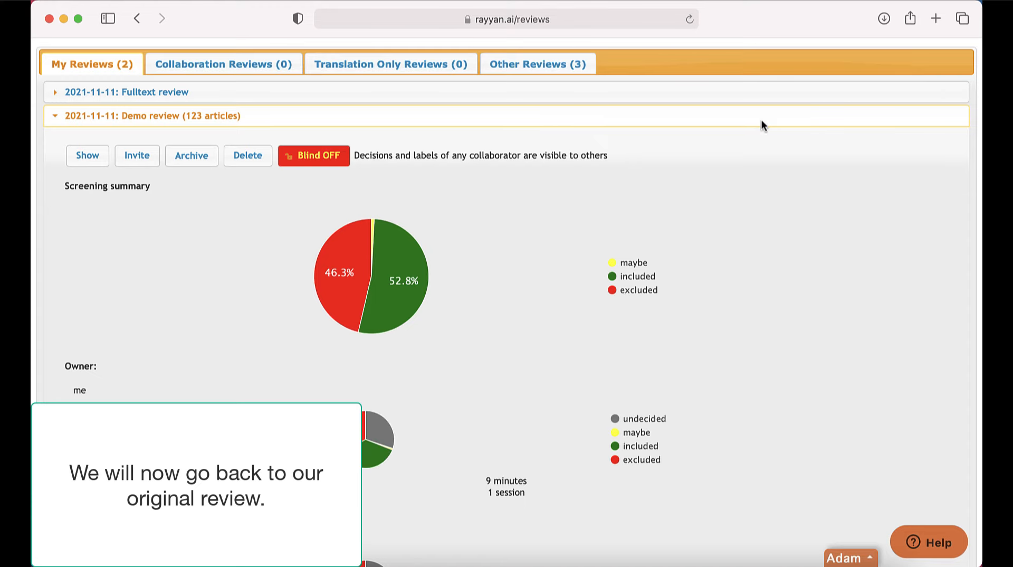
# From the Demo review's Included filter, copy the 65 filtered articles into the Fulltext review.
pyautogui.click(87, 155)
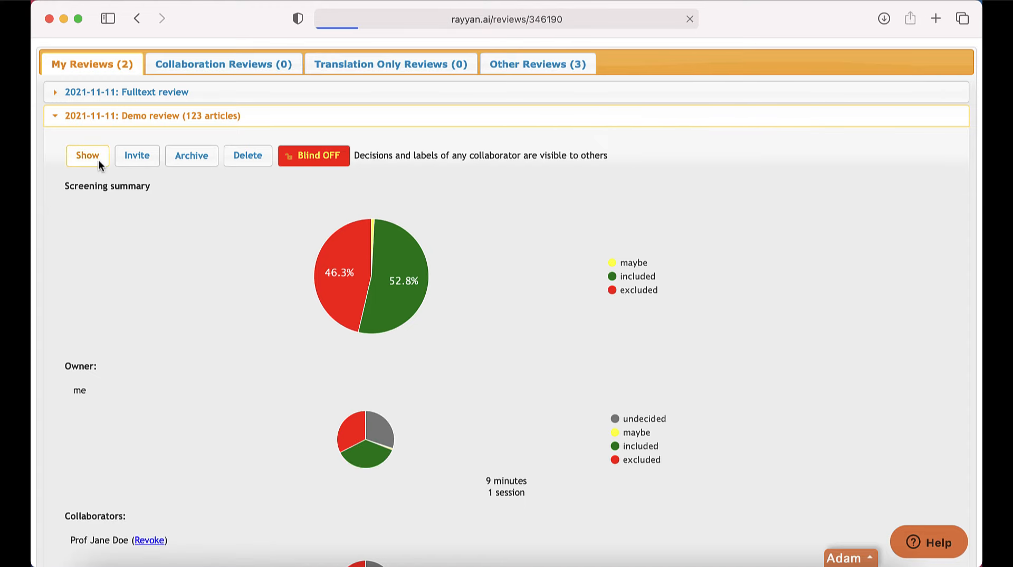
pyautogui.click(86, 156)
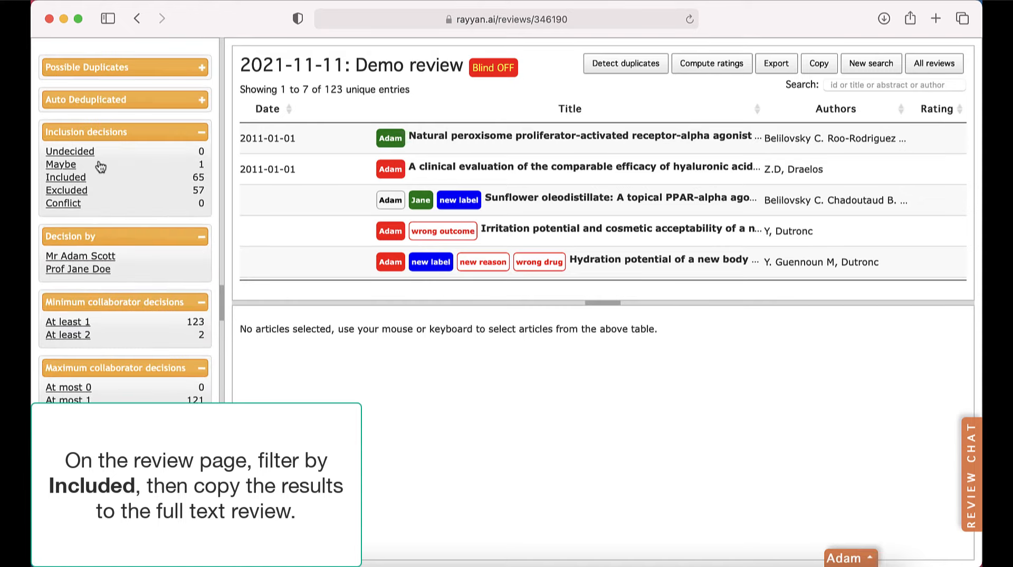
pyautogui.click(65, 178)
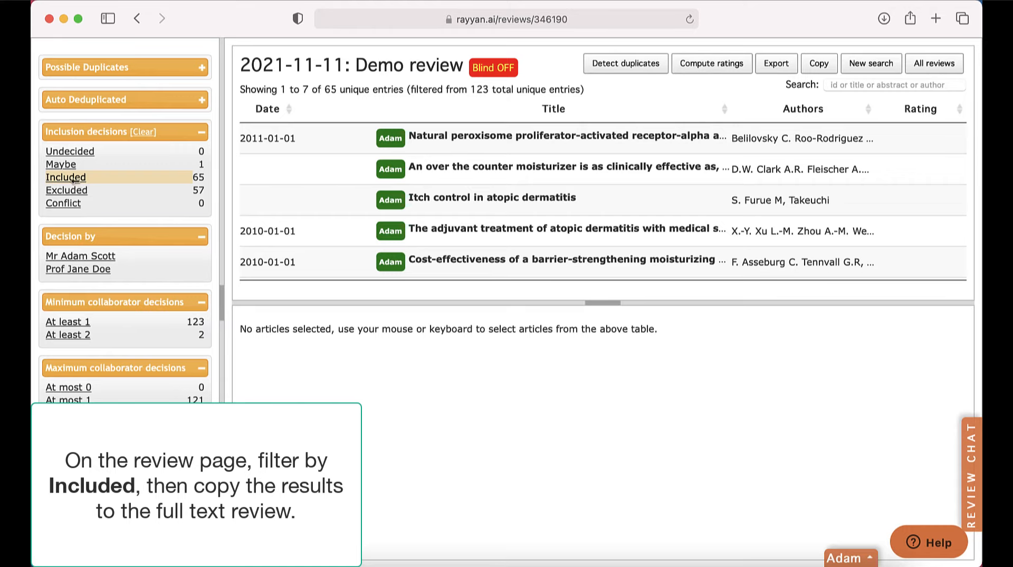
pyautogui.click(818, 63)
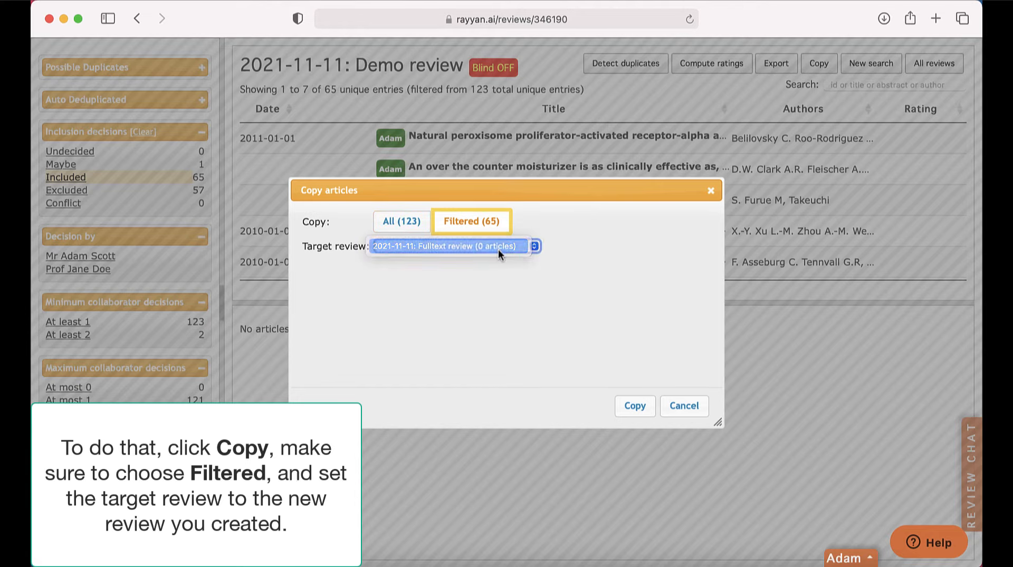
pyautogui.click(634, 406)
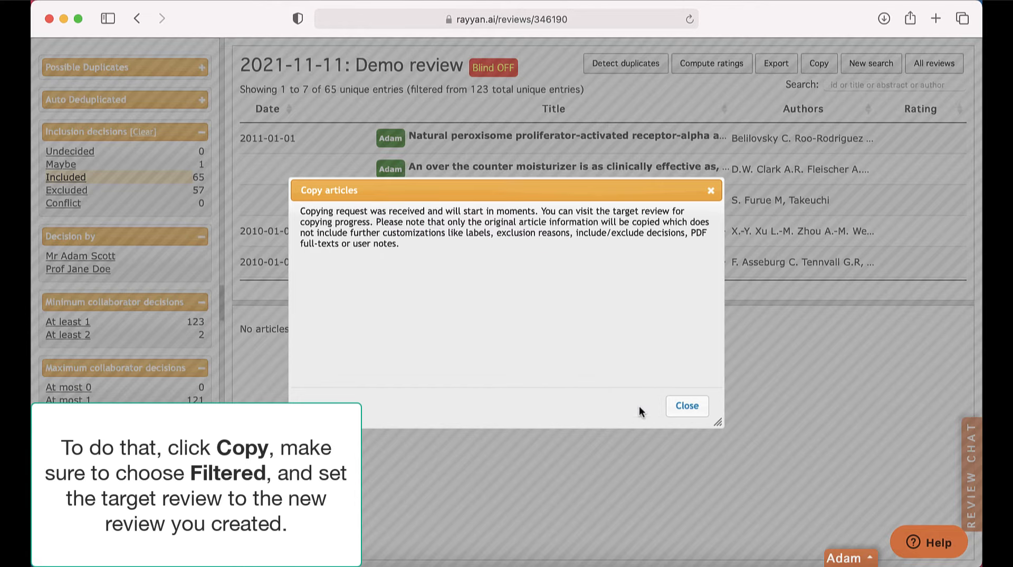
pyautogui.click(686, 405)
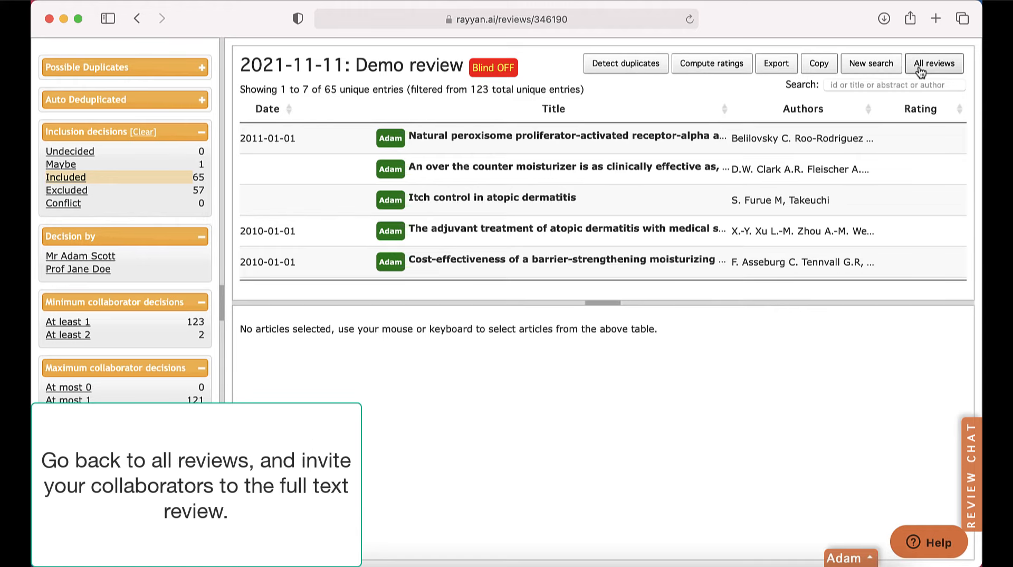
# From All reviews, invite a collaborator by email to the Fulltext review and dismiss the sent confirmation.
pyautogui.click(932, 63)
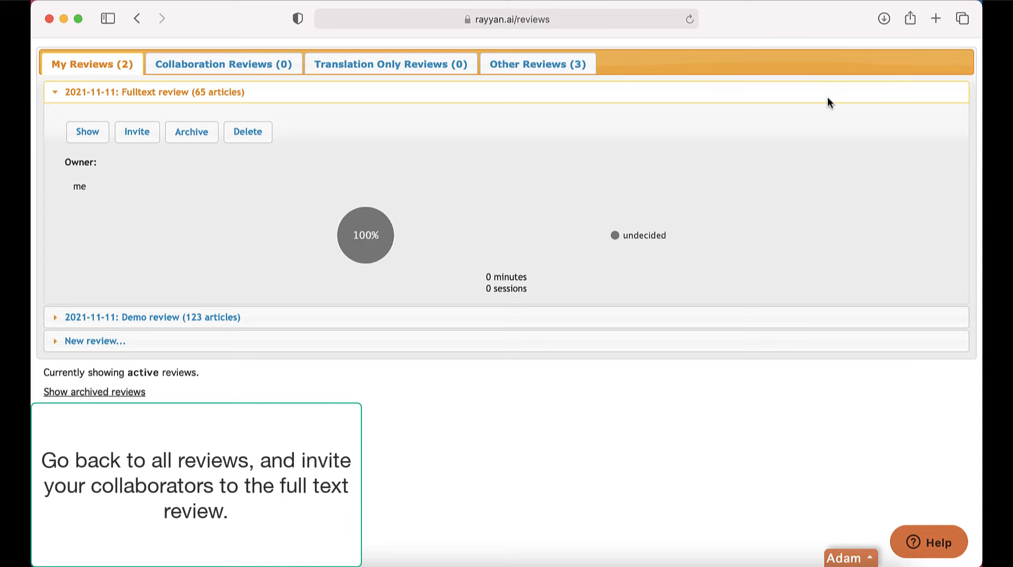
pyautogui.click(136, 132)
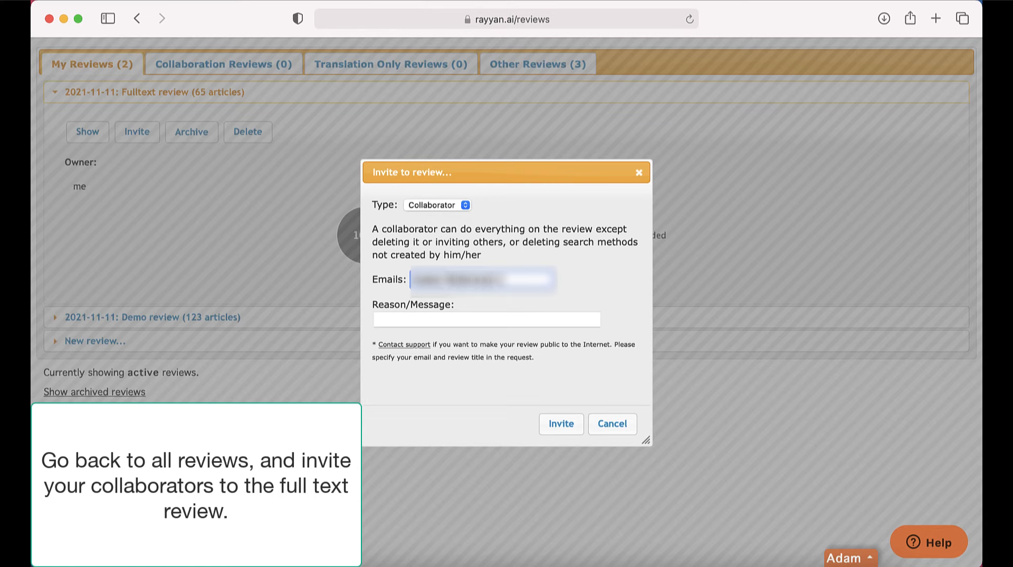
pyautogui.write('....')
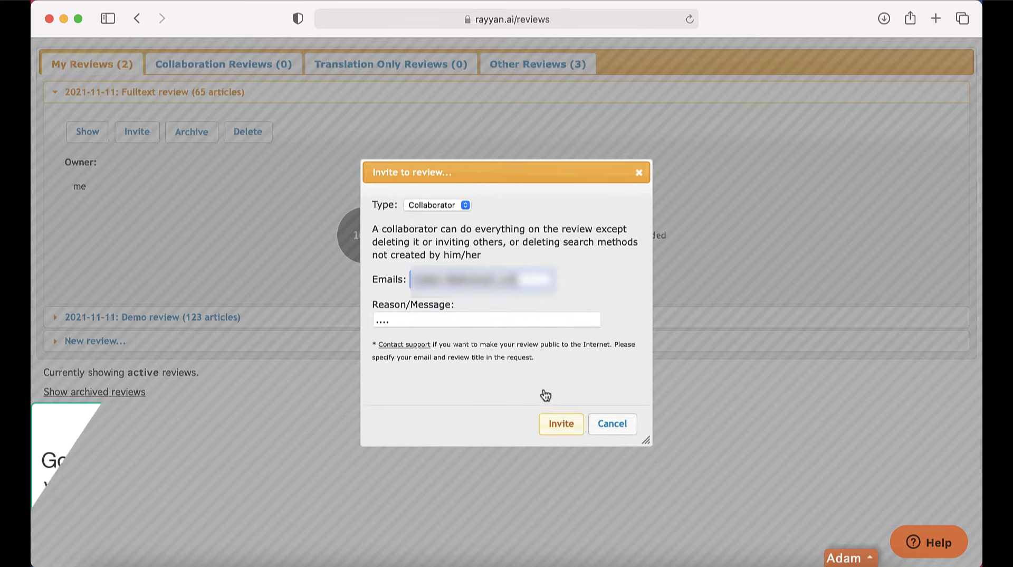
pyautogui.click(560, 423)
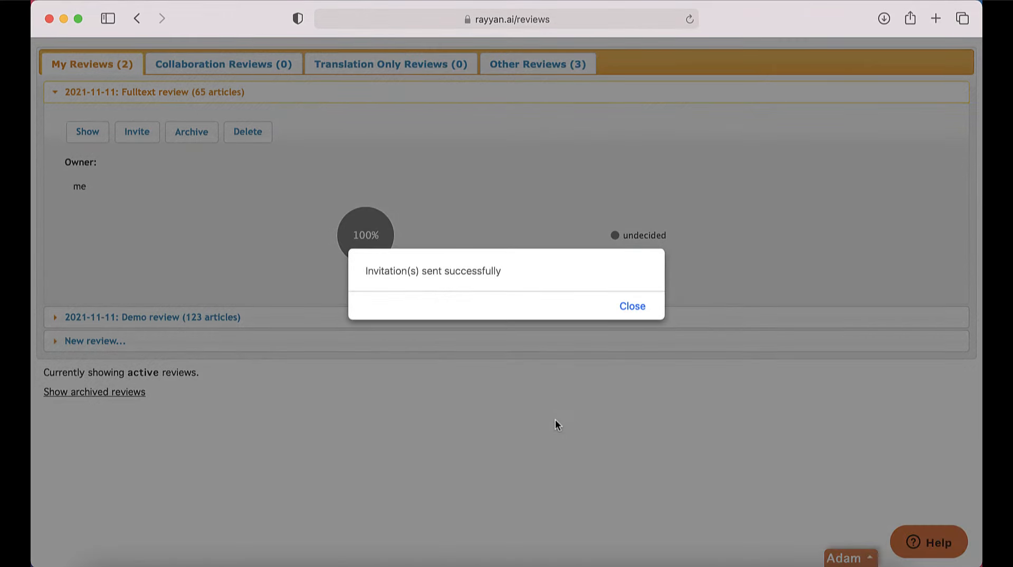
pyautogui.click(631, 306)
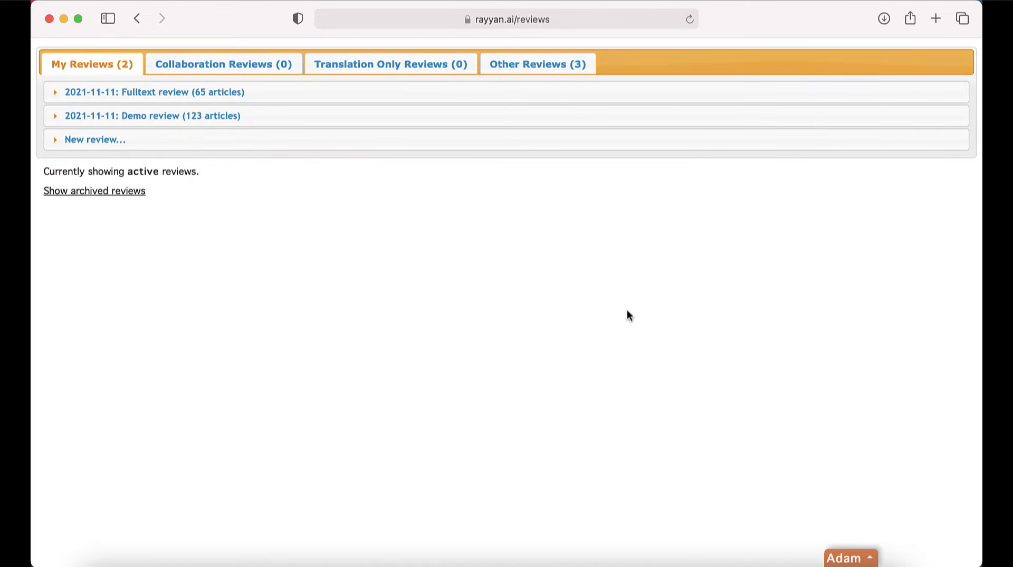
# Show the Fulltext review's article list with its 65 undecided references.
pyautogui.click(155, 92)
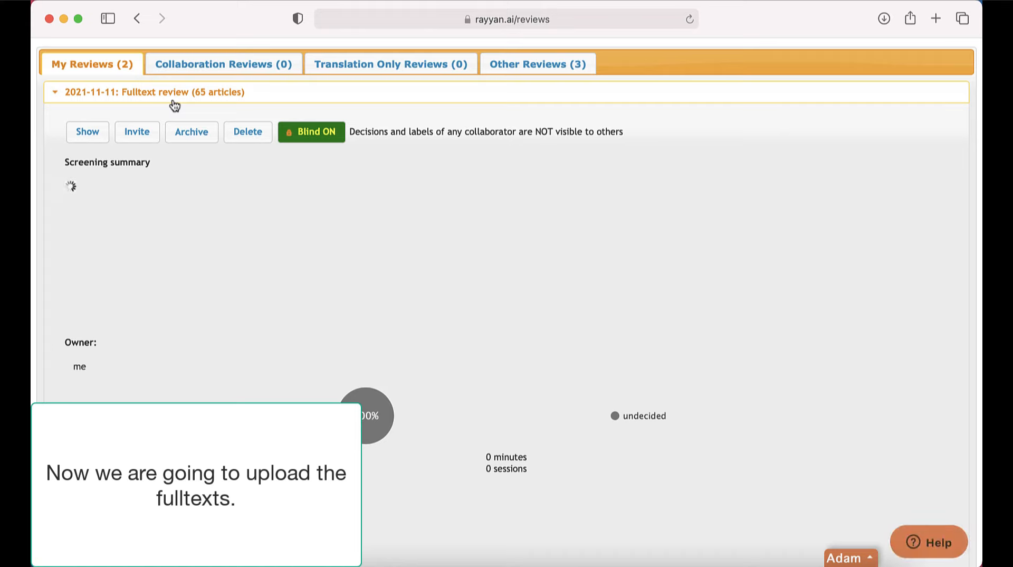
pyautogui.click(88, 132)
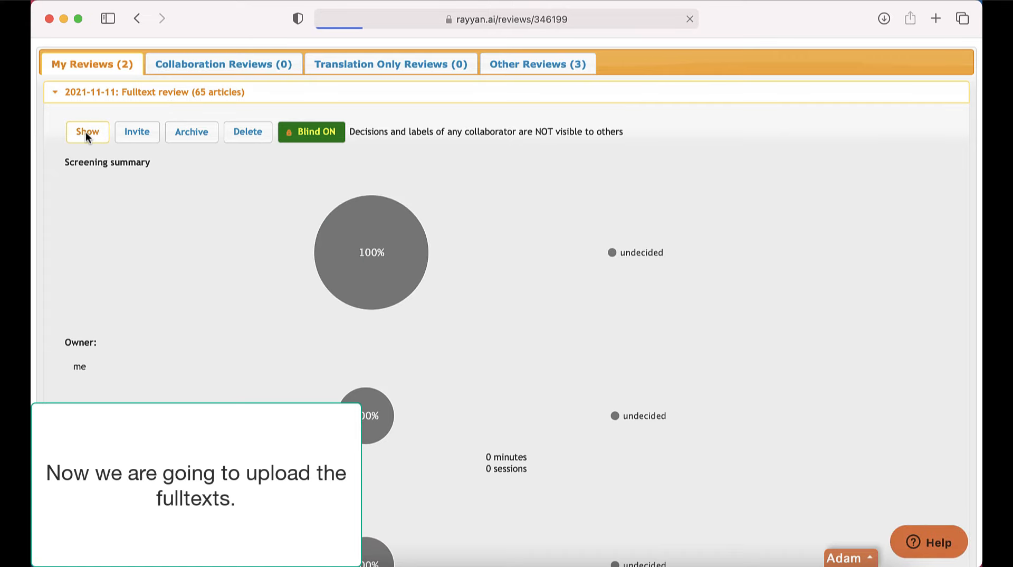
pyautogui.click(87, 132)
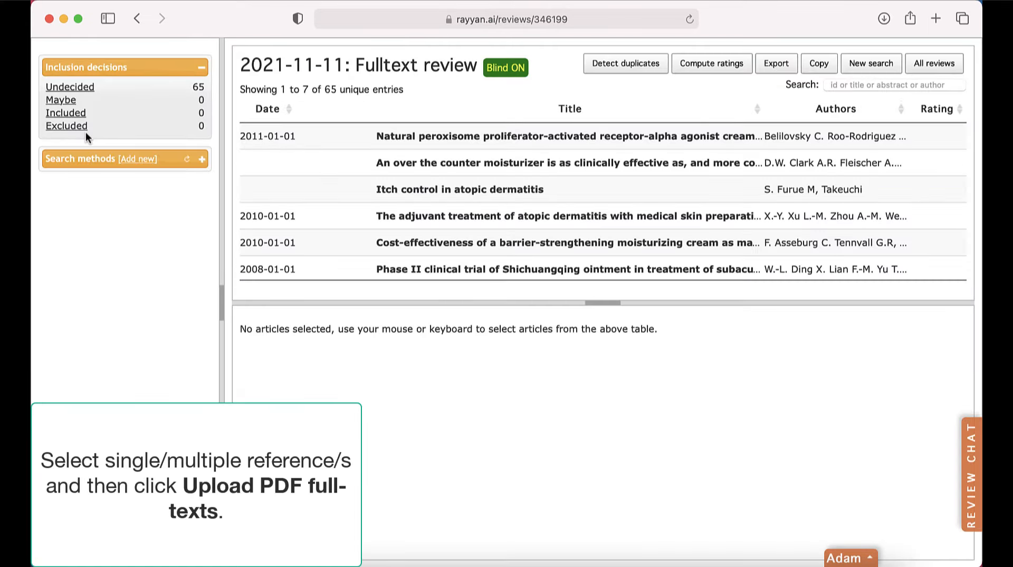
# Select the 2010 adjuvant treatment article and the cost-effectiveness article together.
pyautogui.click(569, 216)
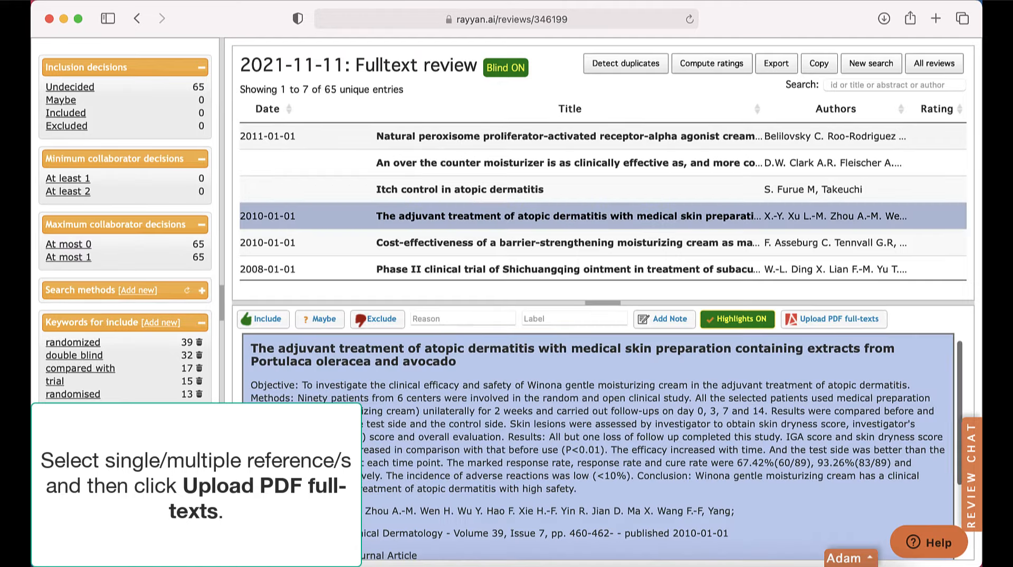
pyautogui.click(582, 243)
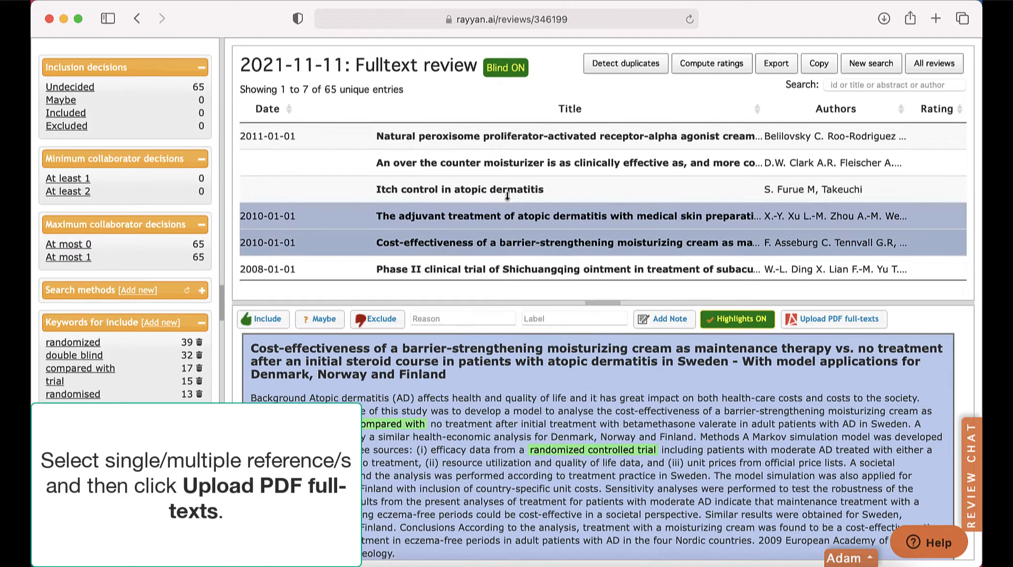
pyautogui.moveTo(834, 318)
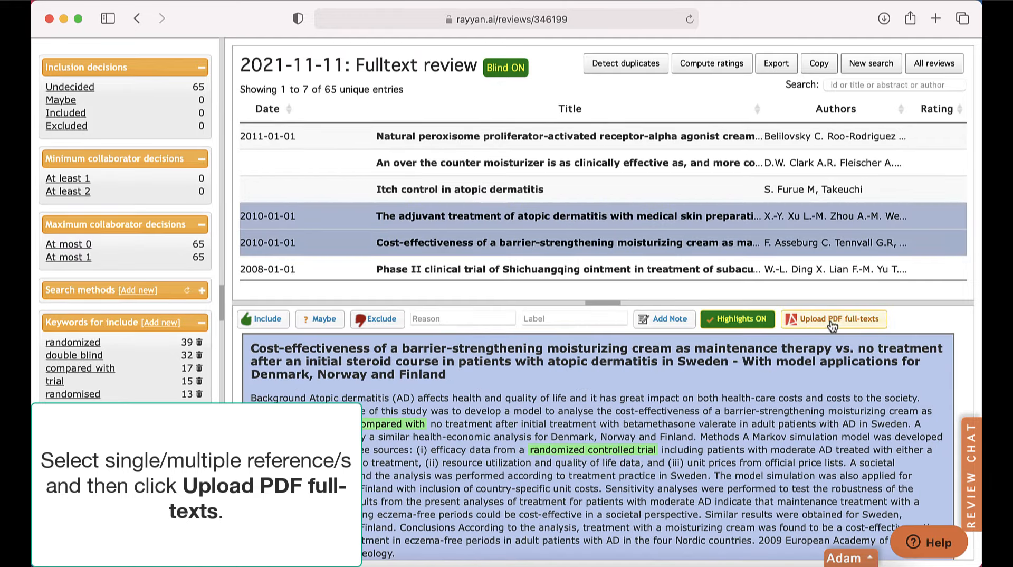
# Start a PDF full-text upload and choose Doc1 and Doc2 from the samples folder.
pyautogui.click(833, 319)
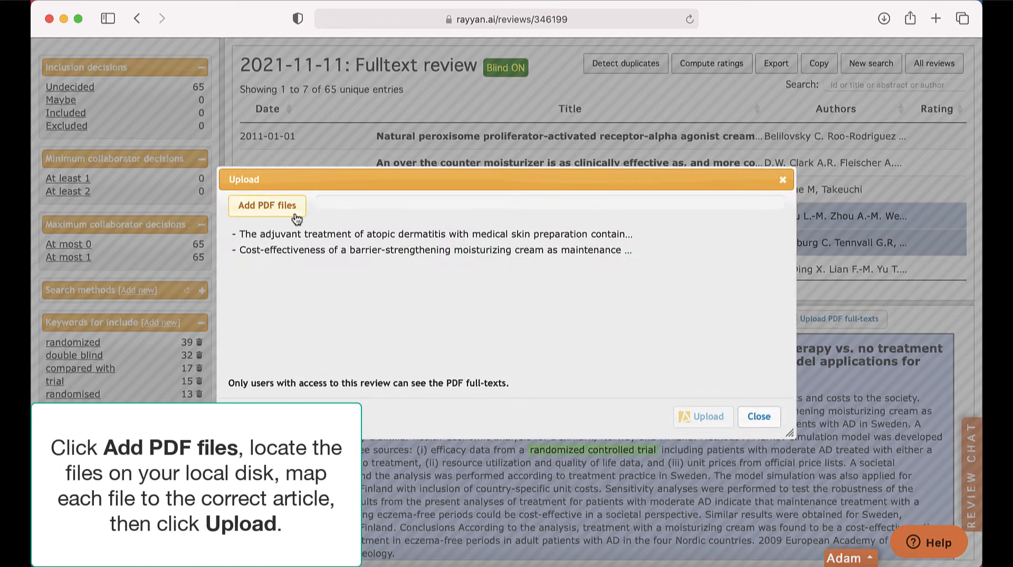
pyautogui.click(267, 206)
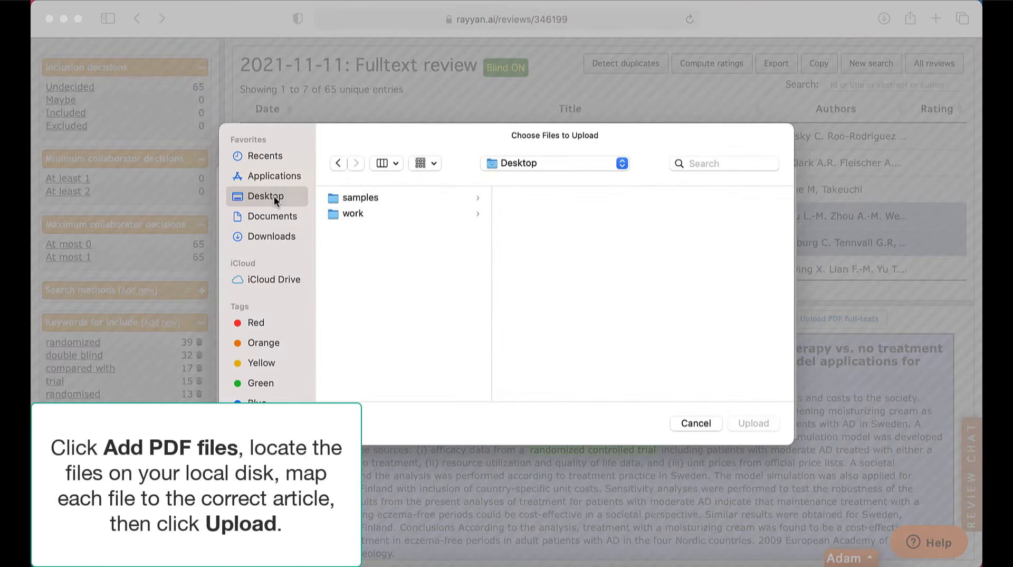
pyautogui.click(361, 197)
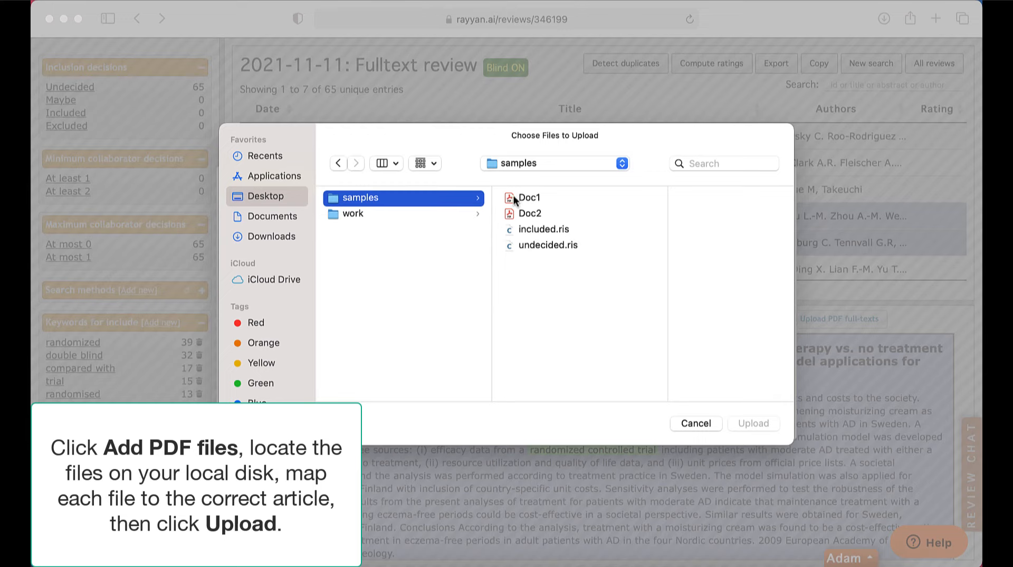
pyautogui.click(530, 213)
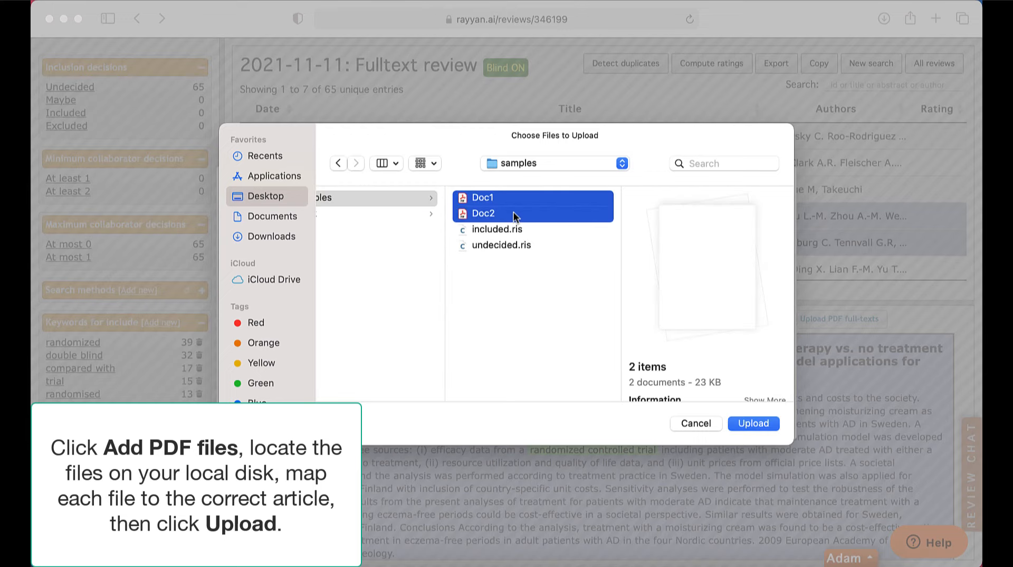
pyautogui.click(753, 422)
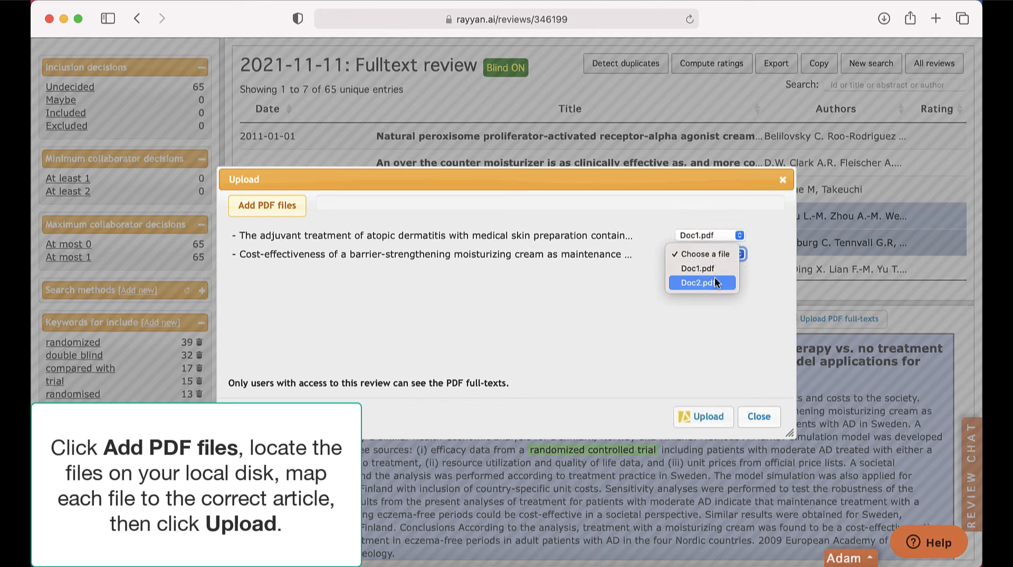
# Match Doc2.pdf to the cost-effectiveness article, upload both PDFs and view that article's details.
pyautogui.click(700, 282)
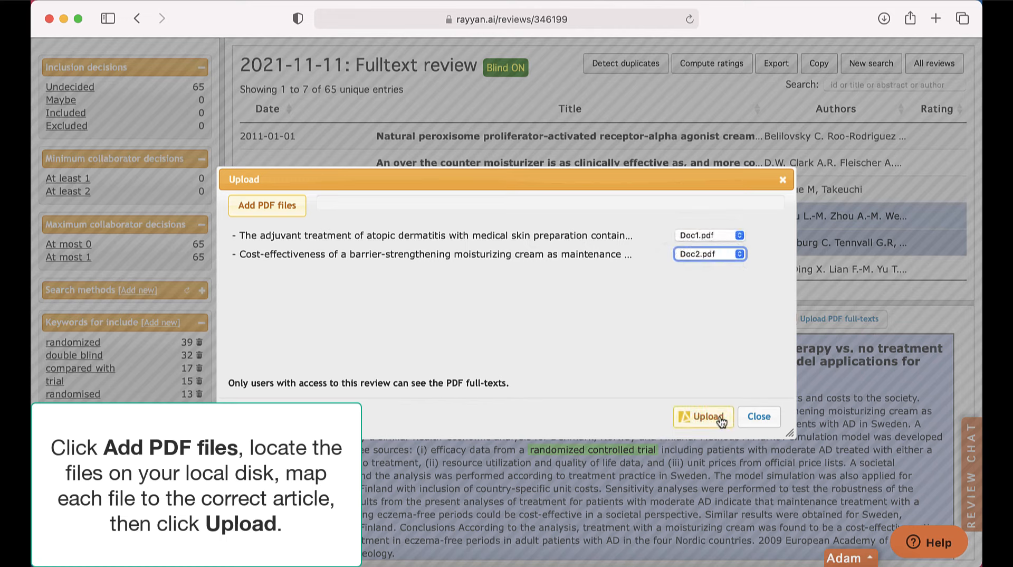
pyautogui.click(703, 416)
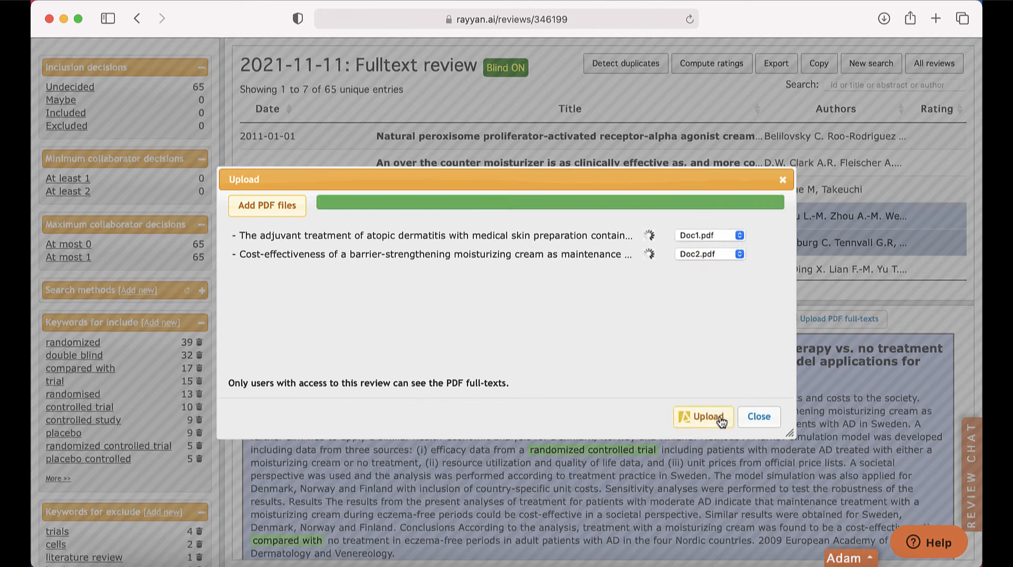
pyautogui.click(702, 417)
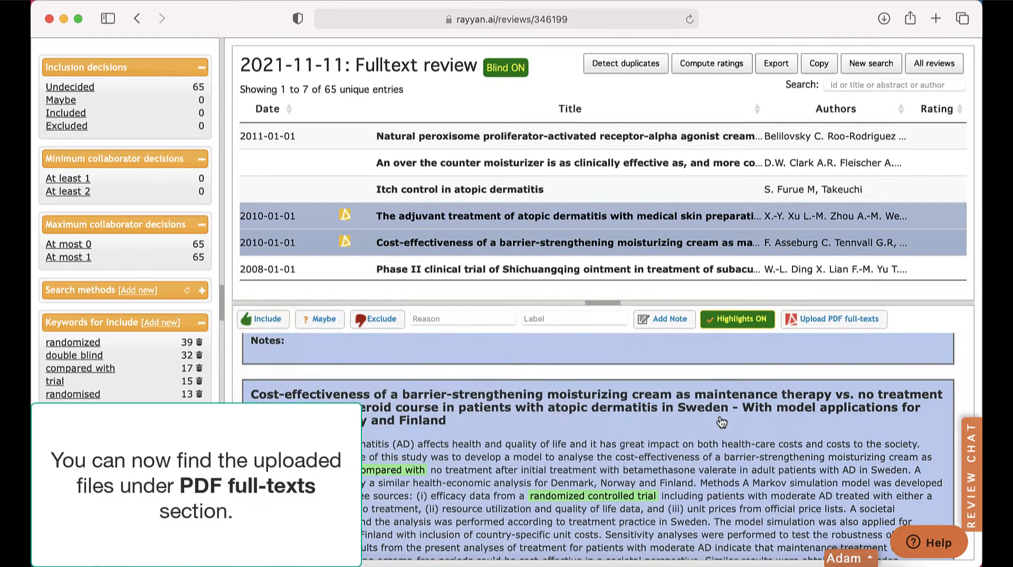
# Include and exclude batches of references, reaching 13 included, 7 excluded and 45 undecided.
pyautogui.scroll(-3)
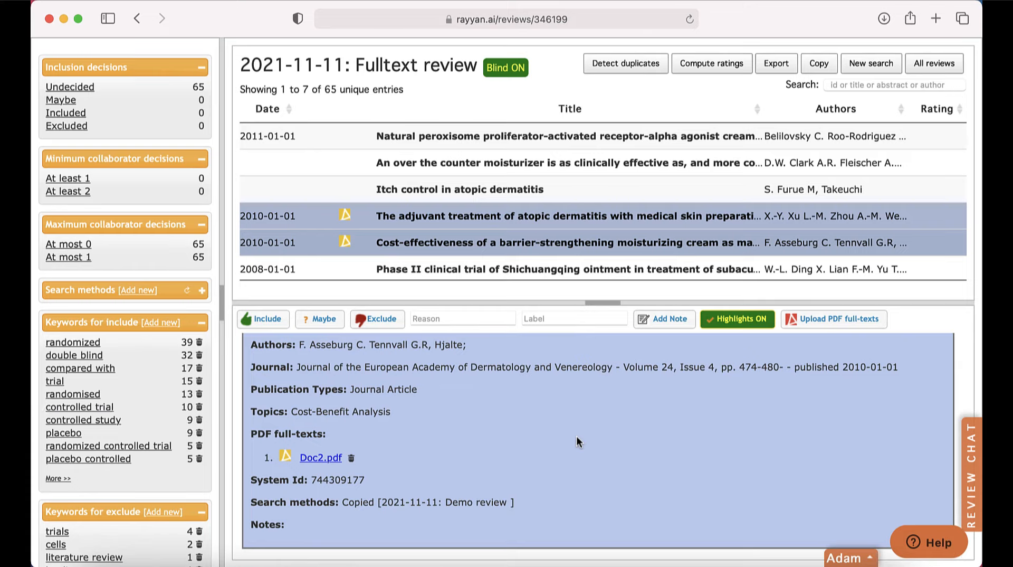
pyautogui.click(517, 136)
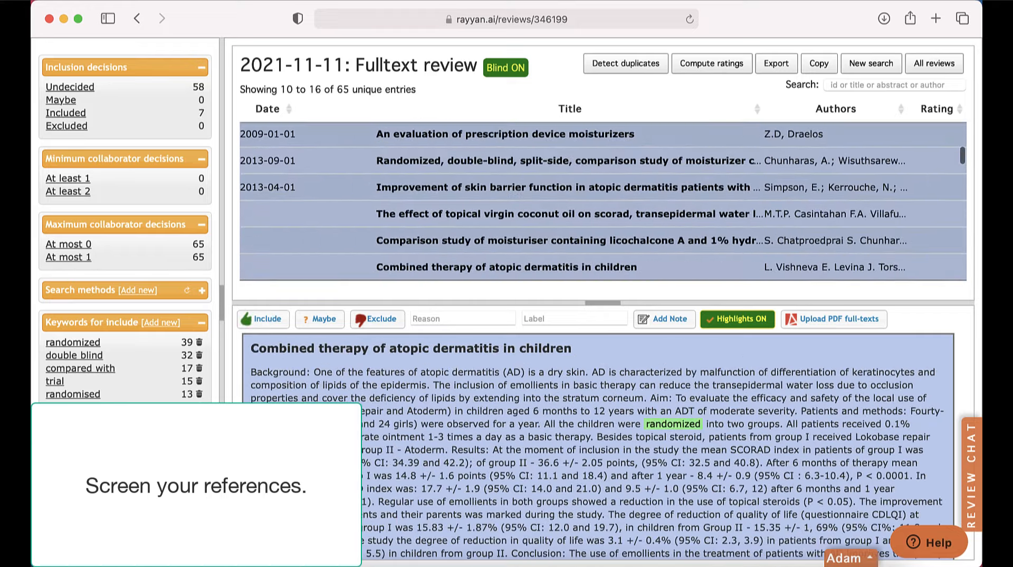
pyautogui.click(376, 318)
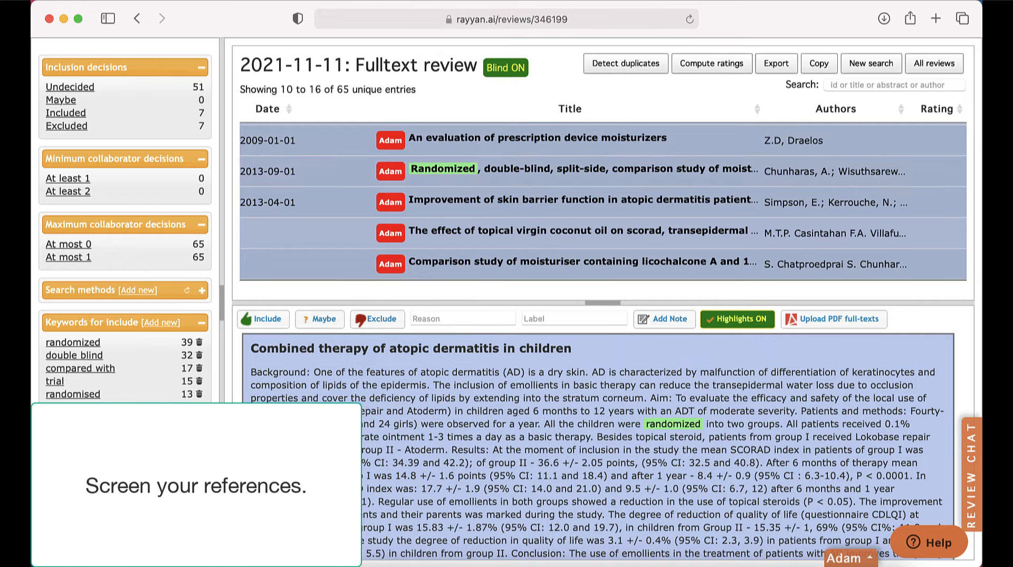
pyautogui.scroll(-3)
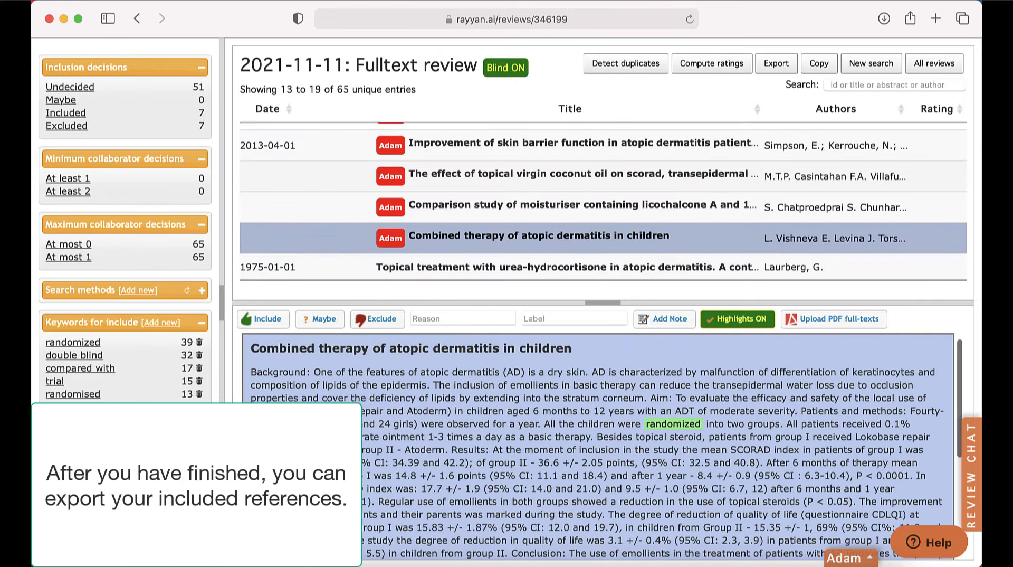
pyautogui.click(263, 319)
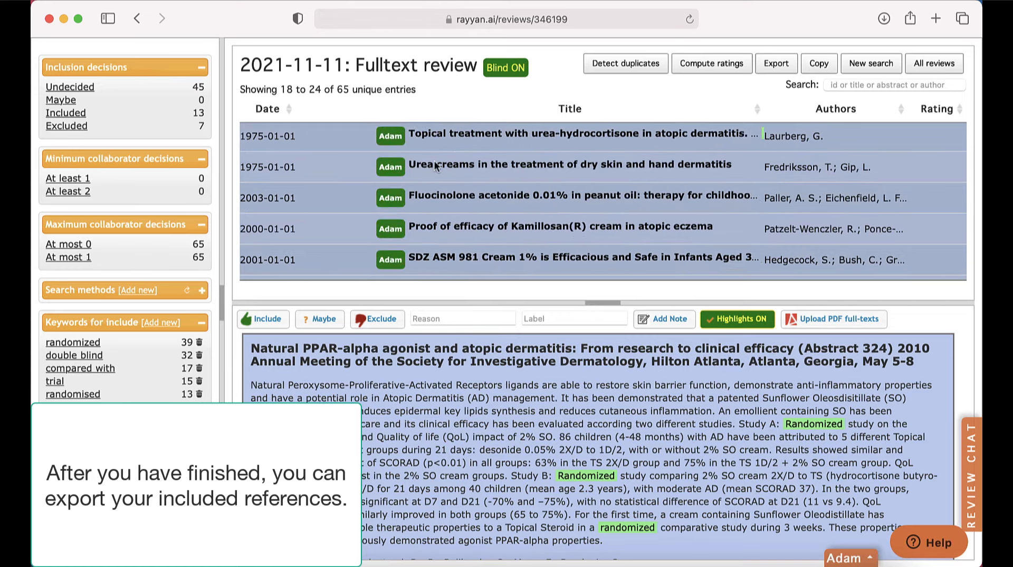
# Filter to the 13 included references and export them in RefMan format.
pyautogui.click(65, 113)
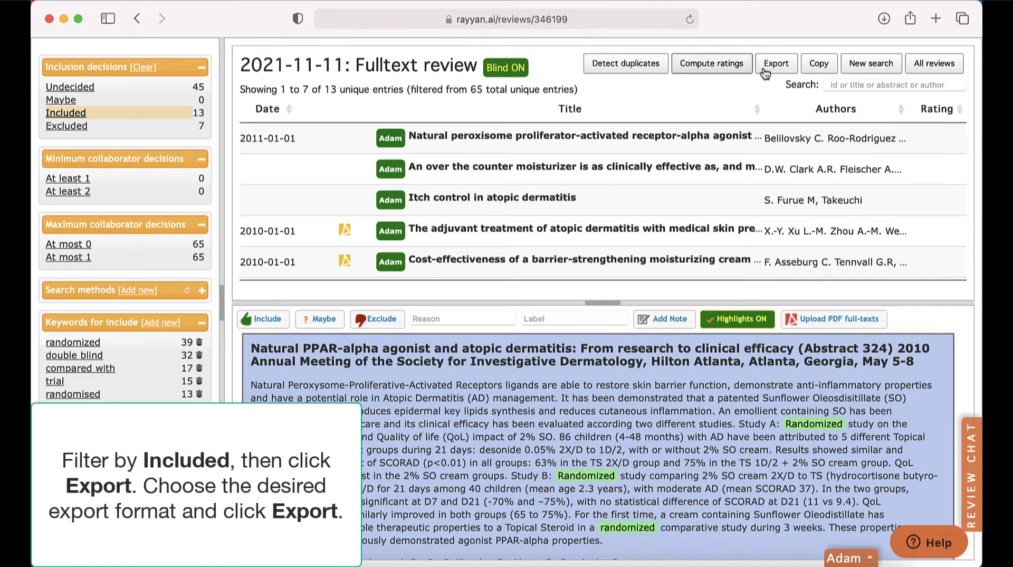
pyautogui.click(775, 63)
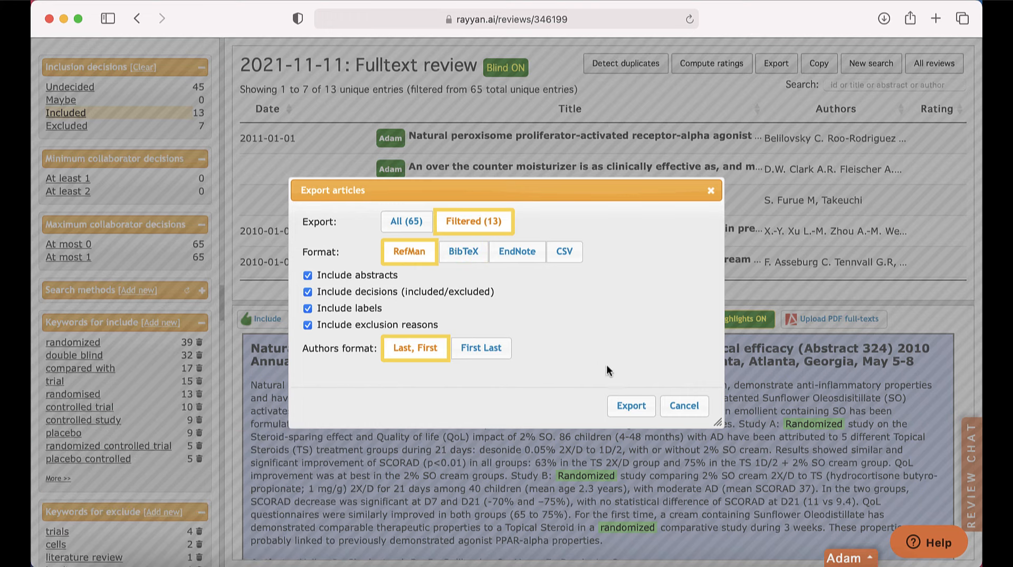
pyautogui.click(631, 405)
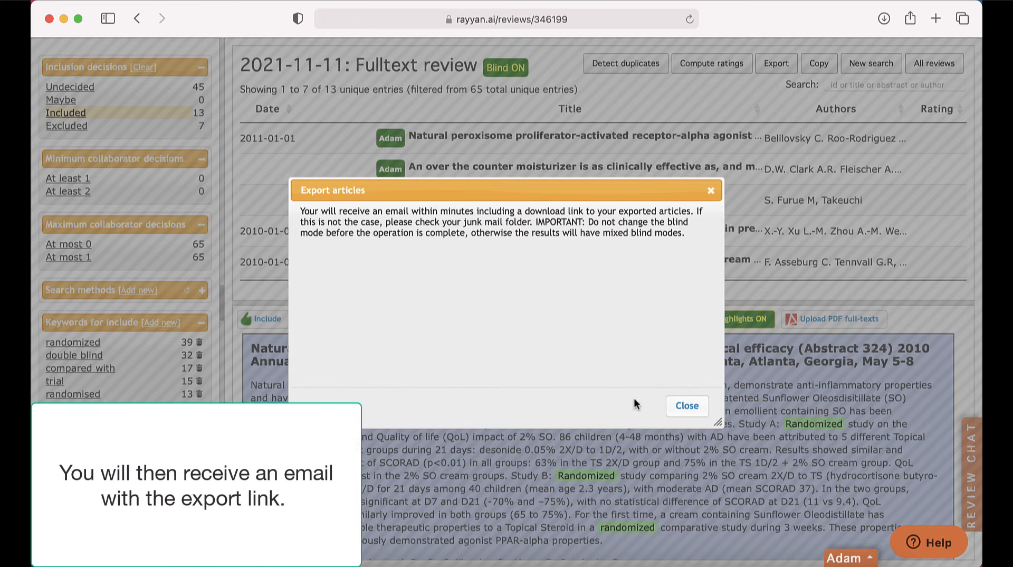
pyautogui.click(686, 405)
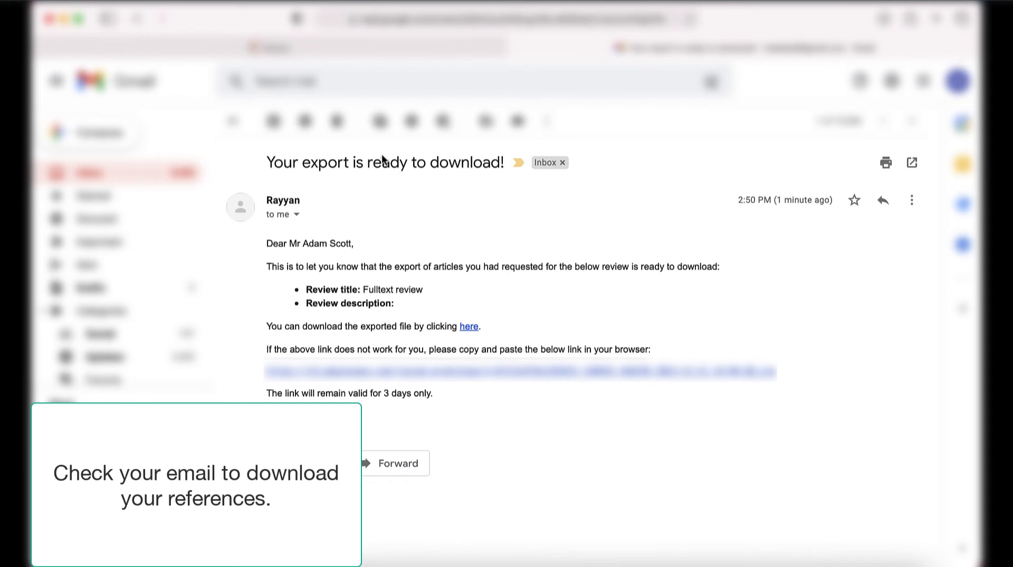
# Follow the download link in Rayyan's export-ready email.
pyautogui.click(469, 326)
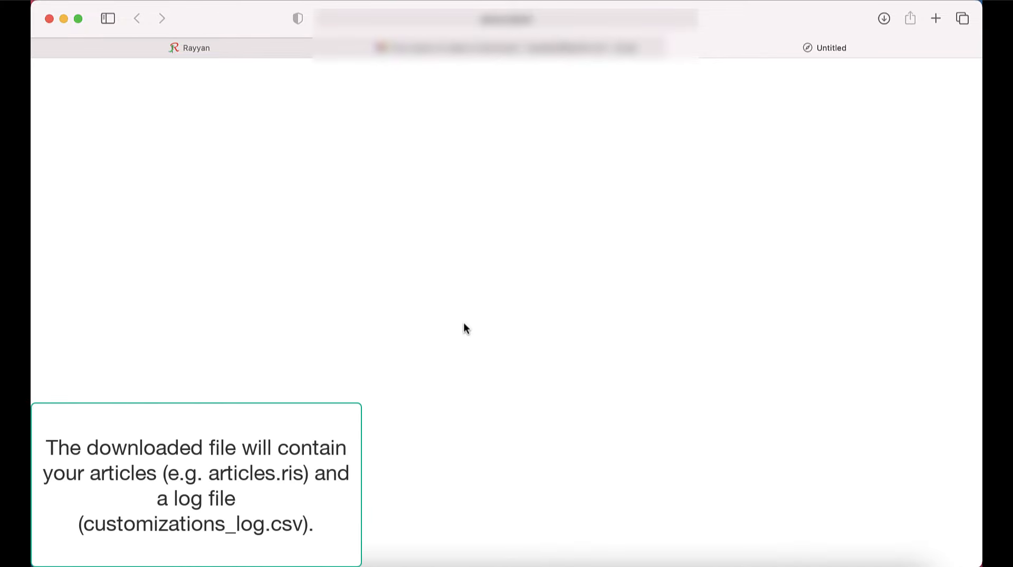
# Open the downloaded export folder and load customizations_log.csv in Microsoft Excel.
pyautogui.click(614, 536)
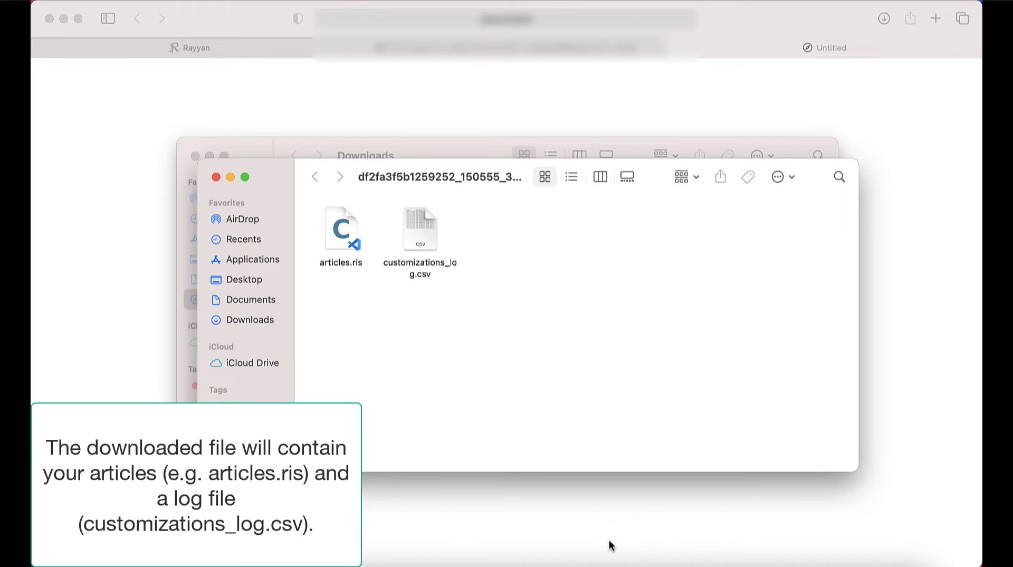
pyautogui.click(341, 228)
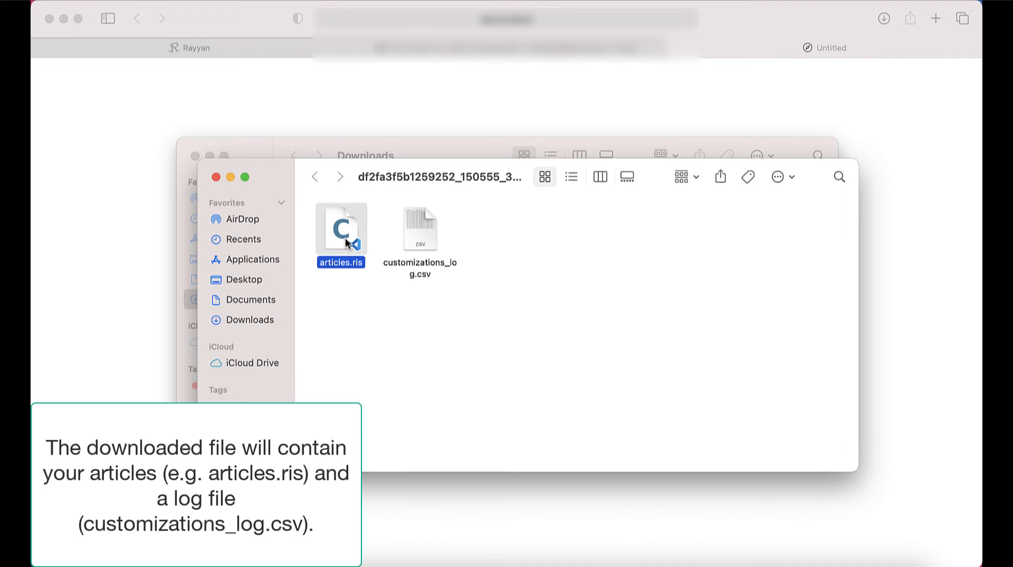
pyautogui.doubleClick(340, 228)
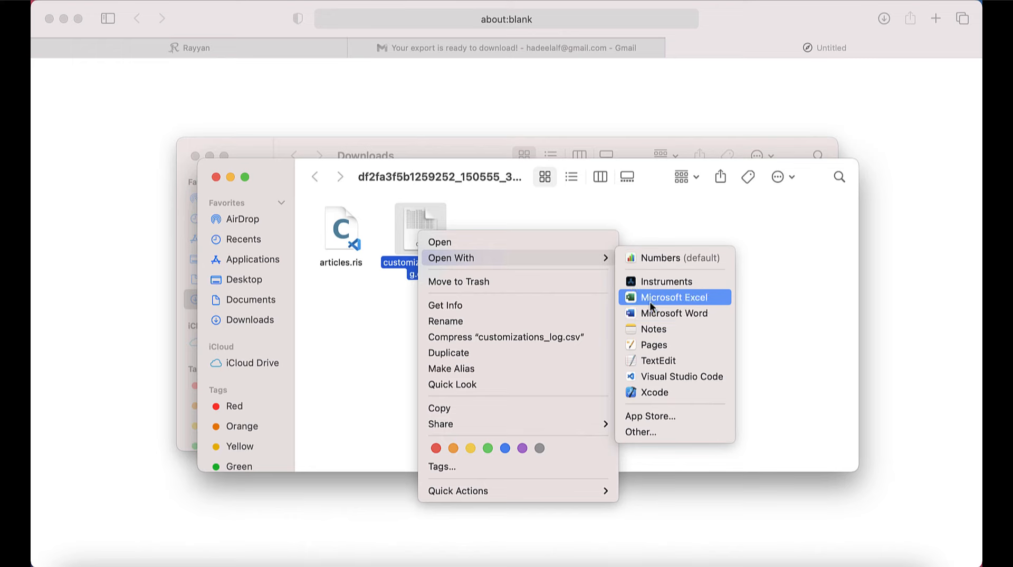
pyautogui.click(673, 297)
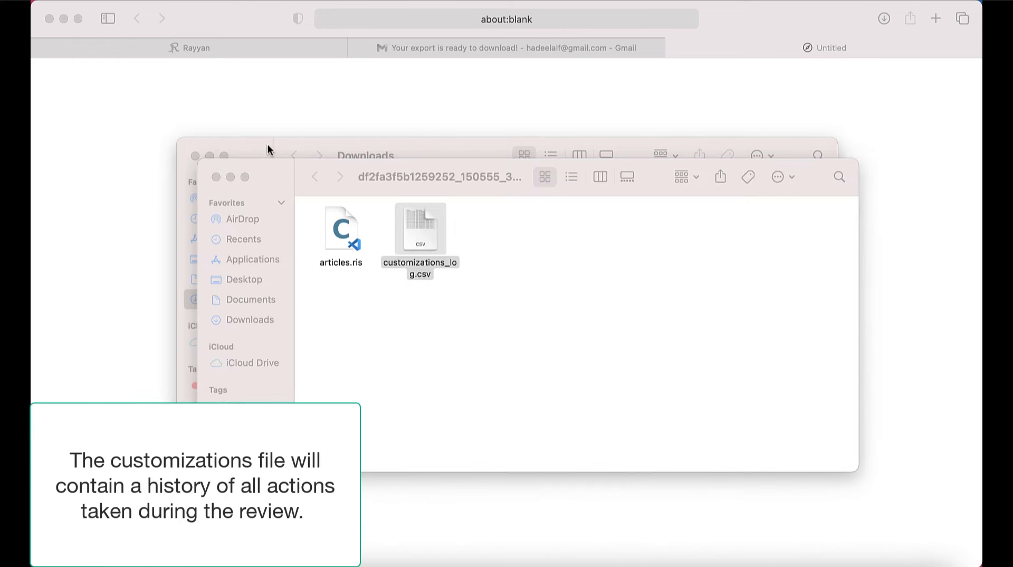
pyautogui.doubleClick(420, 228)
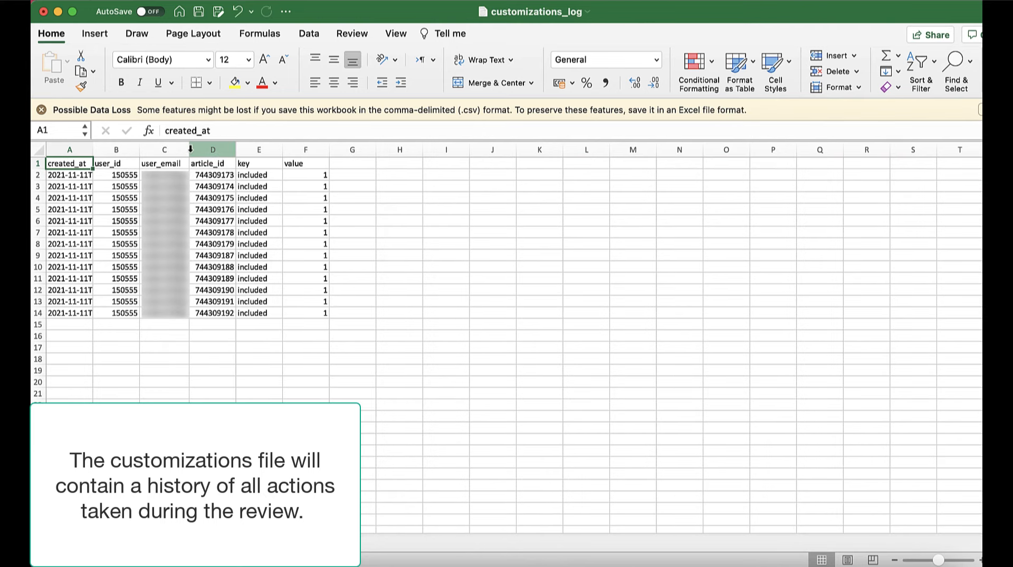
pyautogui.moveTo(281, 274)
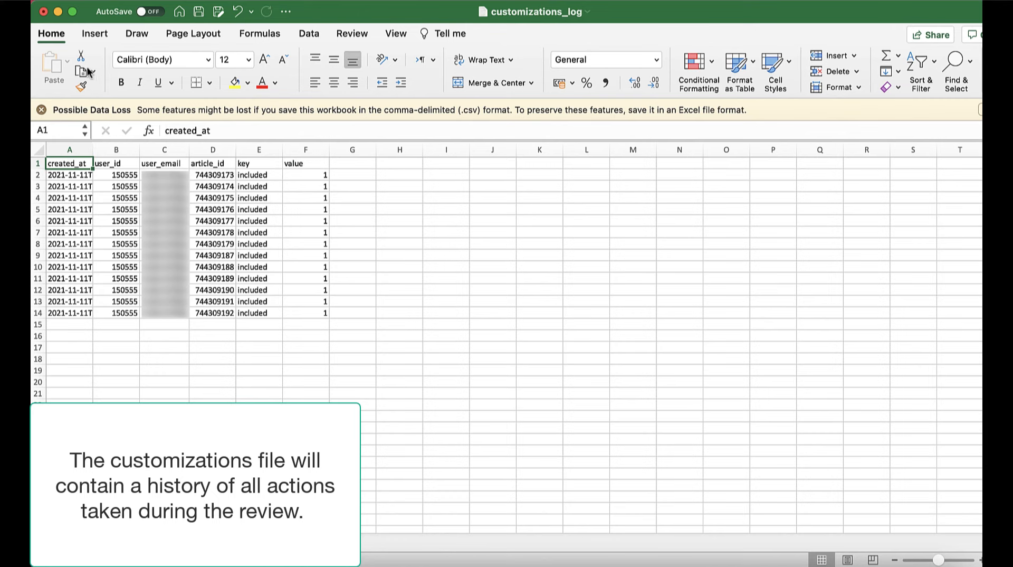
pyautogui.moveTo(51, 22)
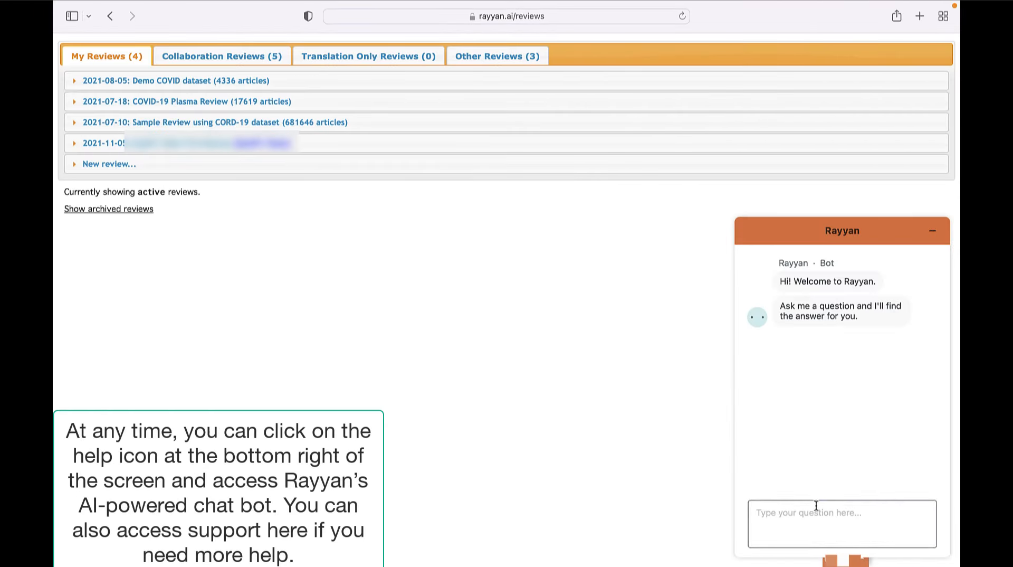
# Ask the help chatbot 'deduplication in rayyan'.
pyautogui.write('deduplic')
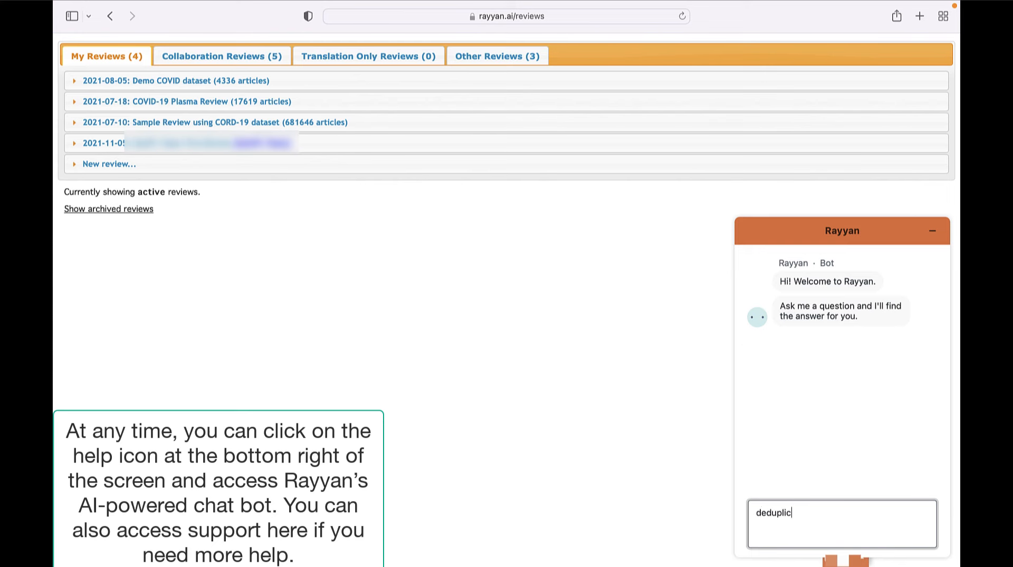
pyautogui.write('ation in rayyan')
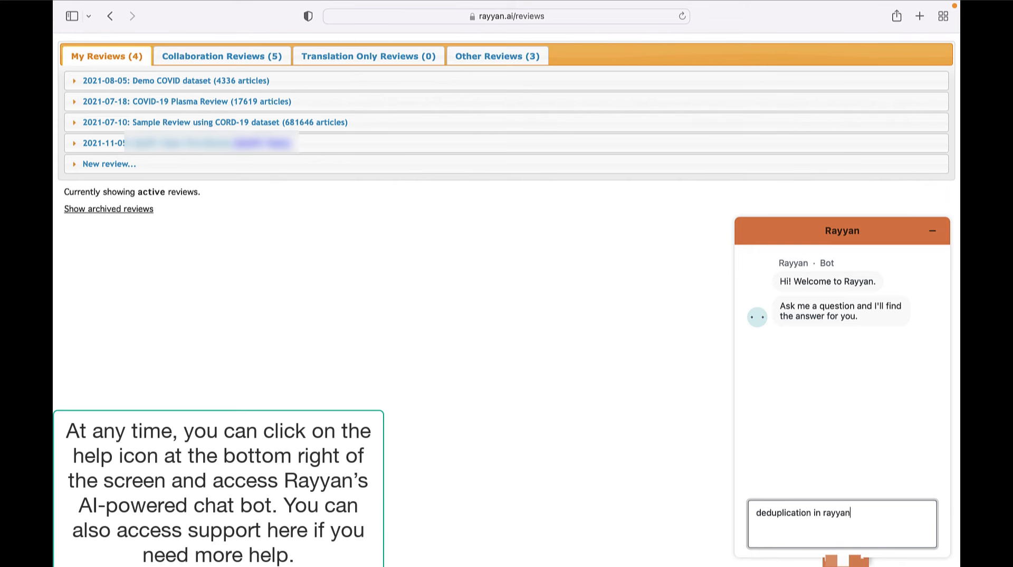
pyautogui.press('Return')
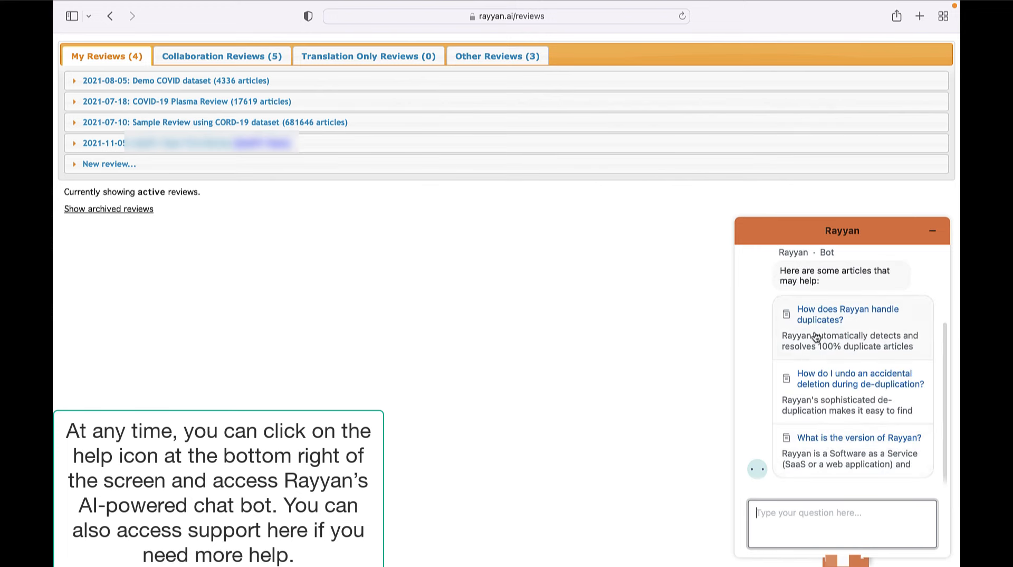
# Read the 'How does Rayyan handle duplicates?' article from the chatbot's answer.
pyautogui.click(848, 315)
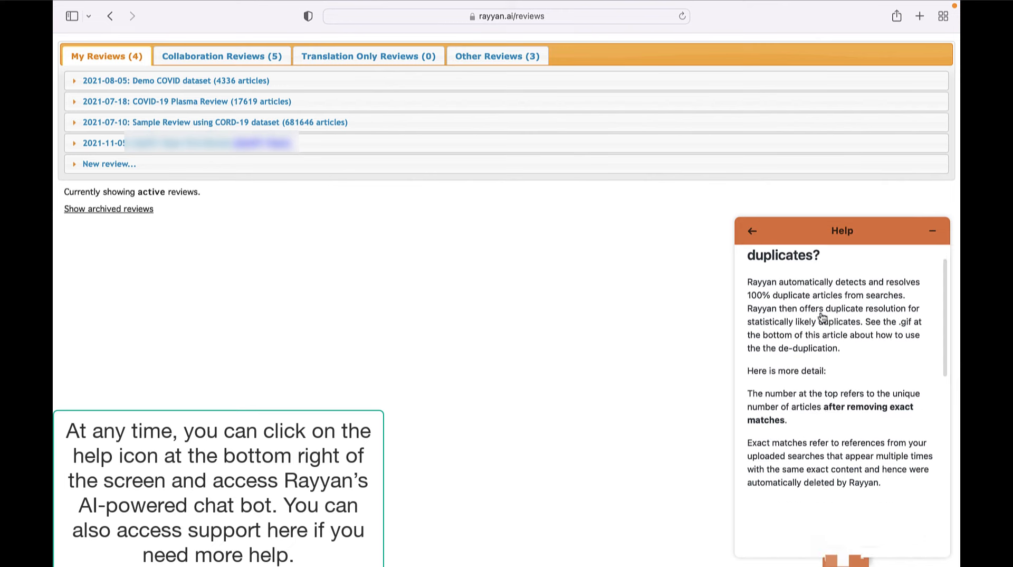
pyautogui.scroll(-3)
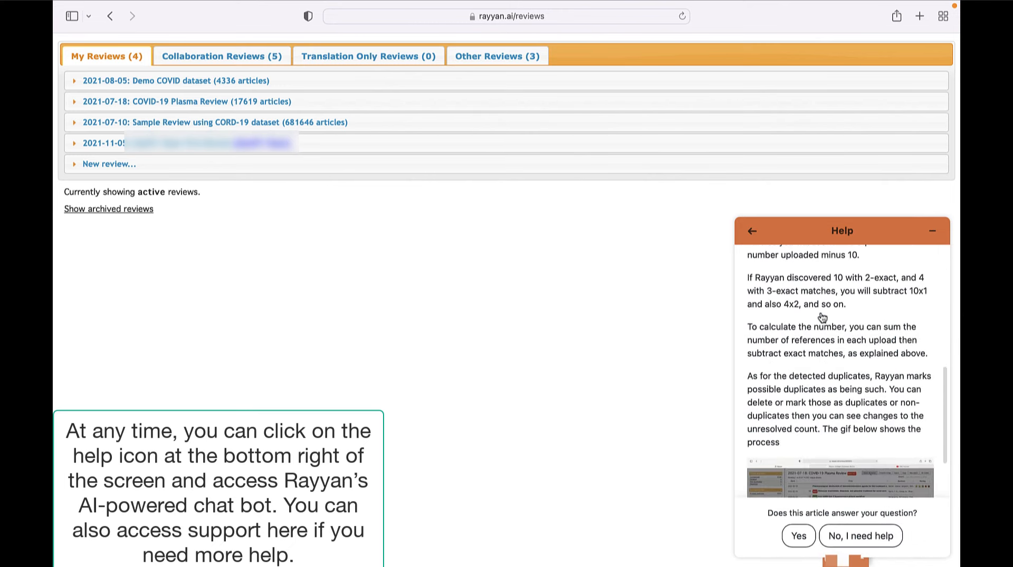
pyautogui.scroll(-3)
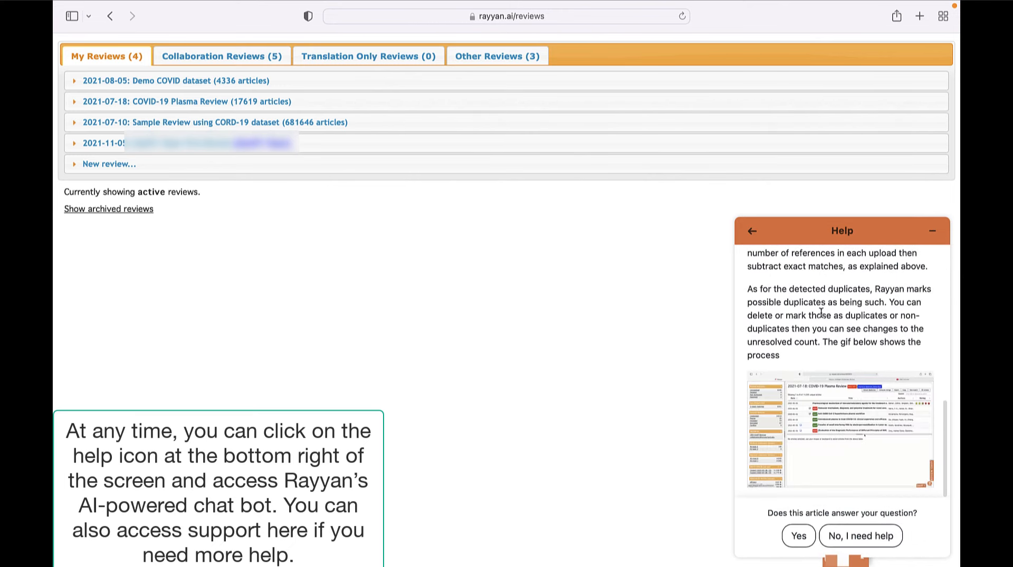